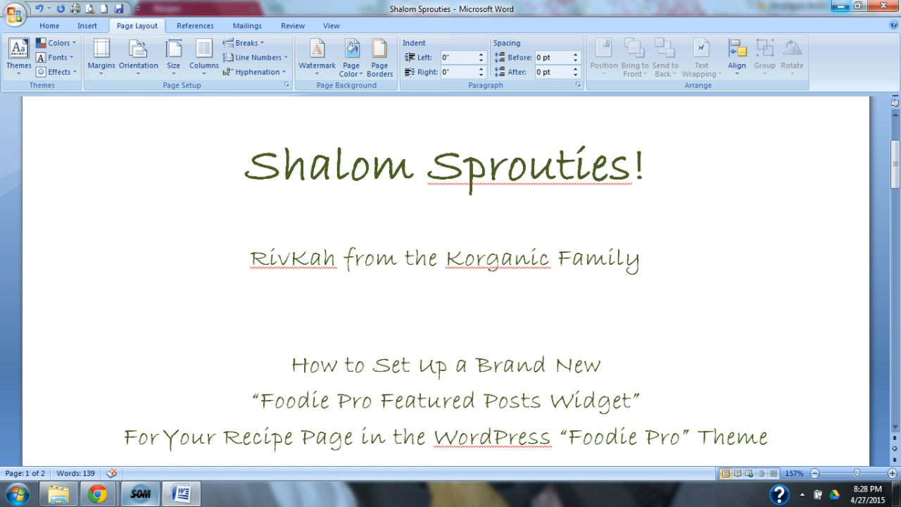
Step: Leave the post editor for the Dashboard and go to Appearance > Widgets
left_click(445, 463)
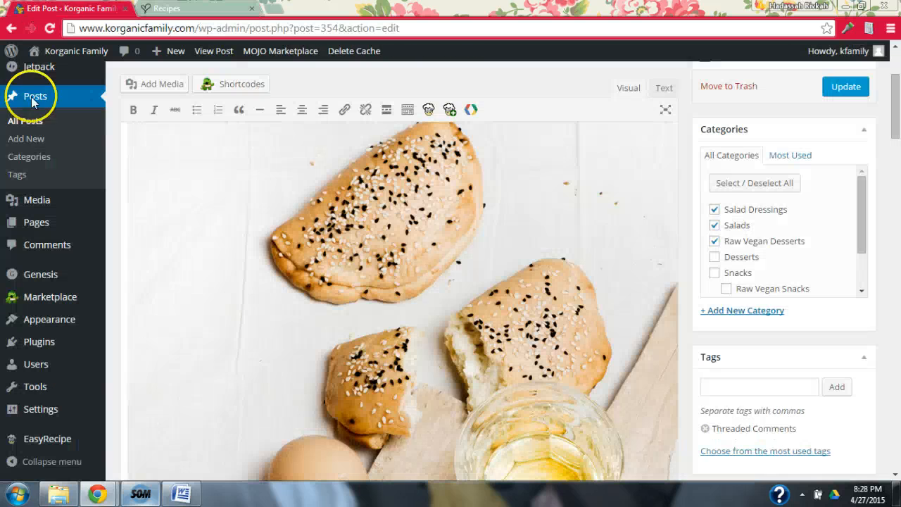
left_click(40, 80)
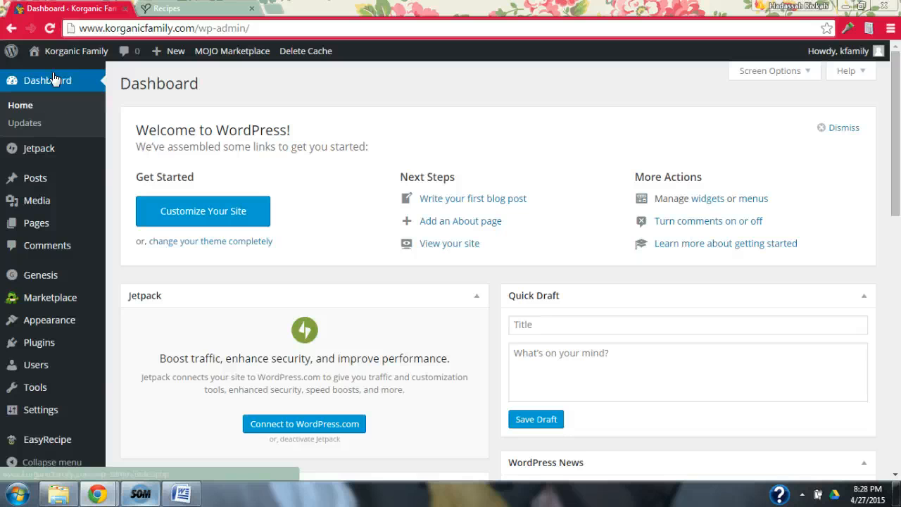
left_click(48, 319)
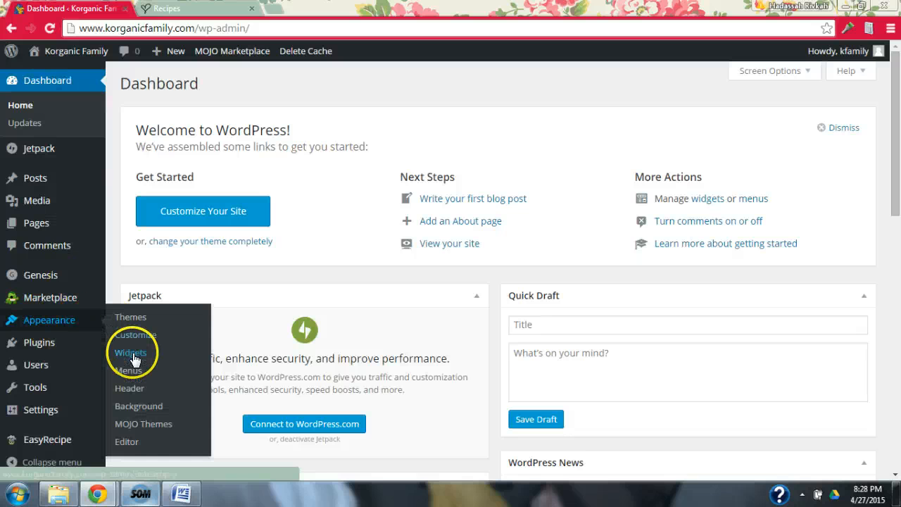
left_click(131, 352)
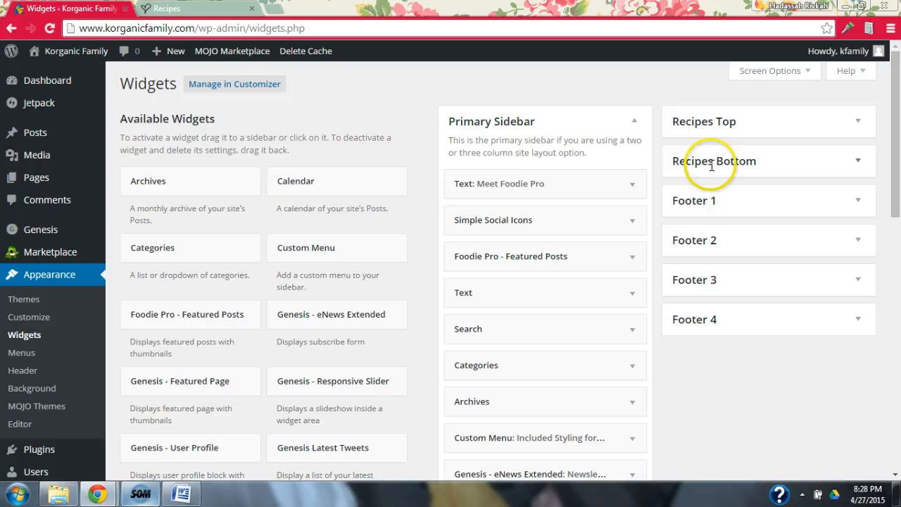
mouse_move(735, 173)
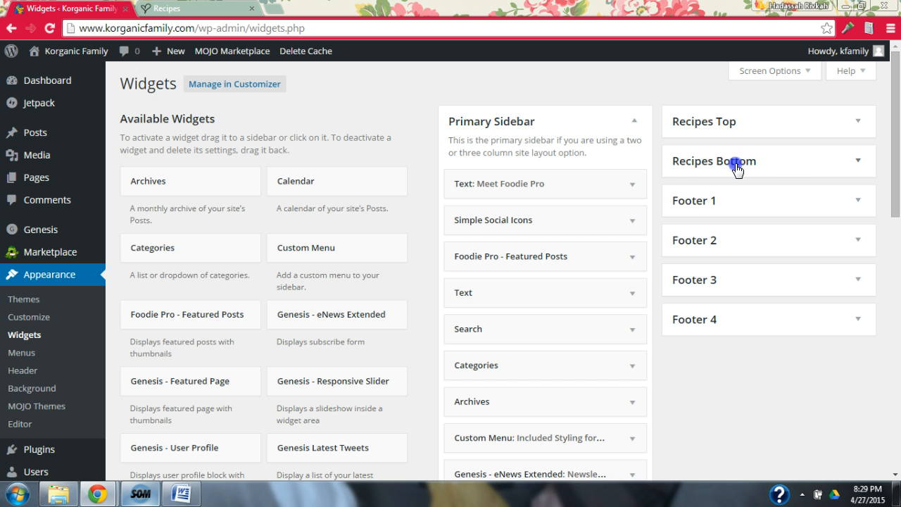
Step: Expand Recipes Bottom and drag in a Foodie Pro - Featured Posts widget as its third item
left_click(713, 161)
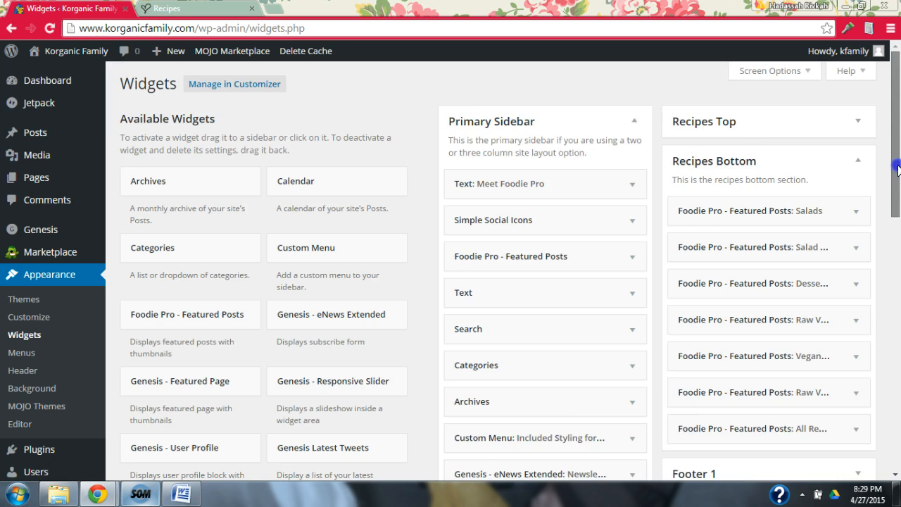
scroll("down", 3)
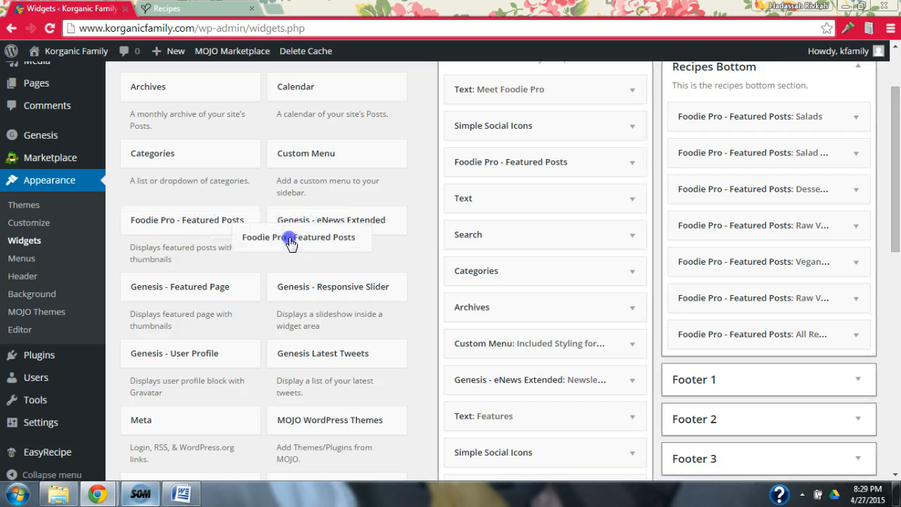
left_click_drag(290, 237, 464, 249)
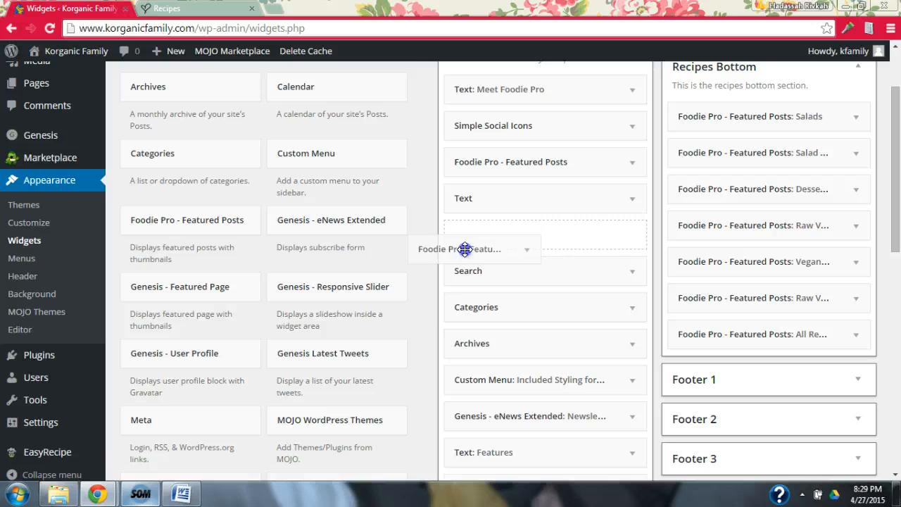
left_click_drag(464, 249, 647, 222)
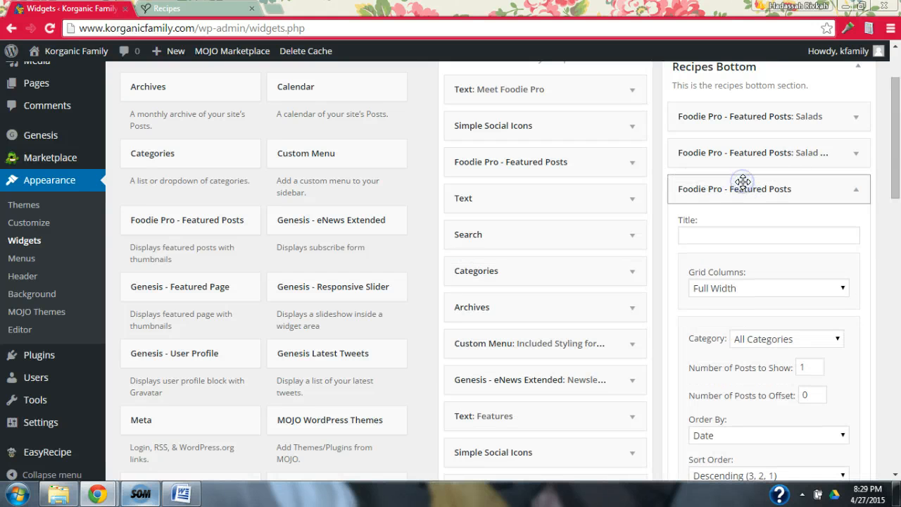
Step: Title the widget Snacks, with One Fourth grid columns, Snacks category and 4 posts
left_click(767, 234)
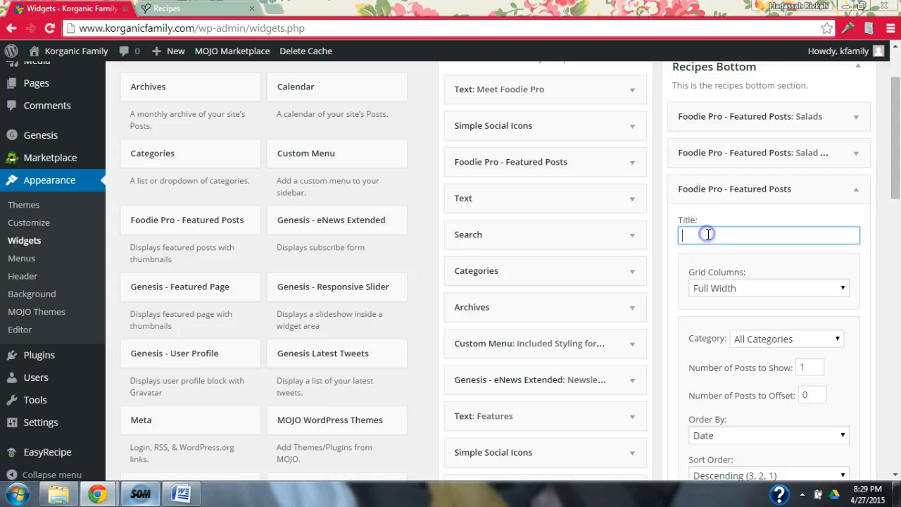
type("Snacks")
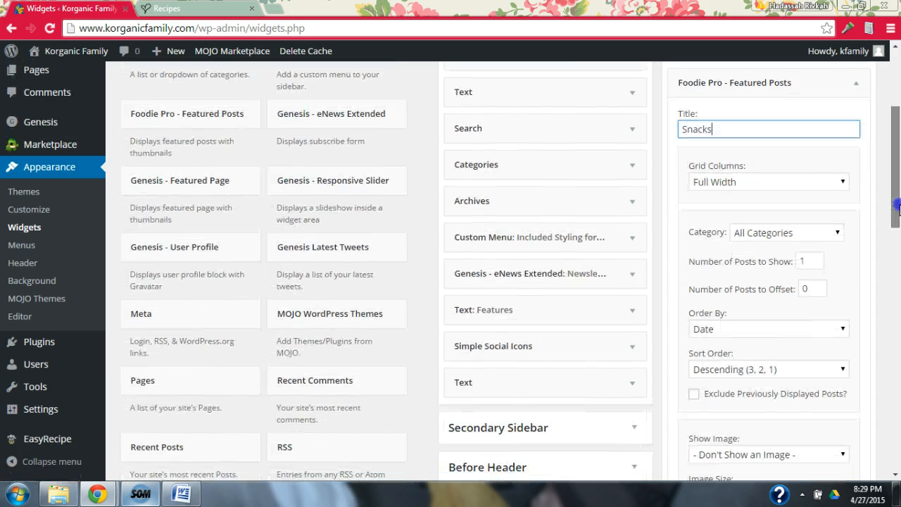
left_click(767, 182)
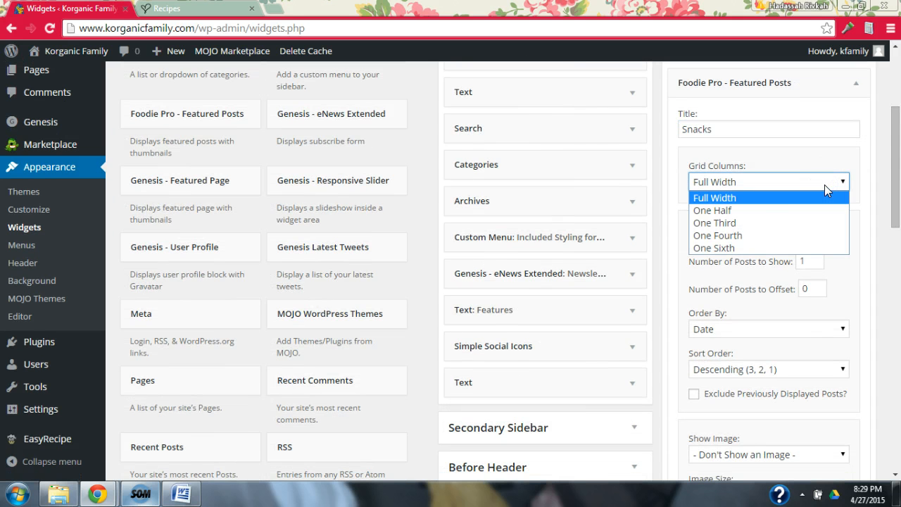
left_click(716, 235)
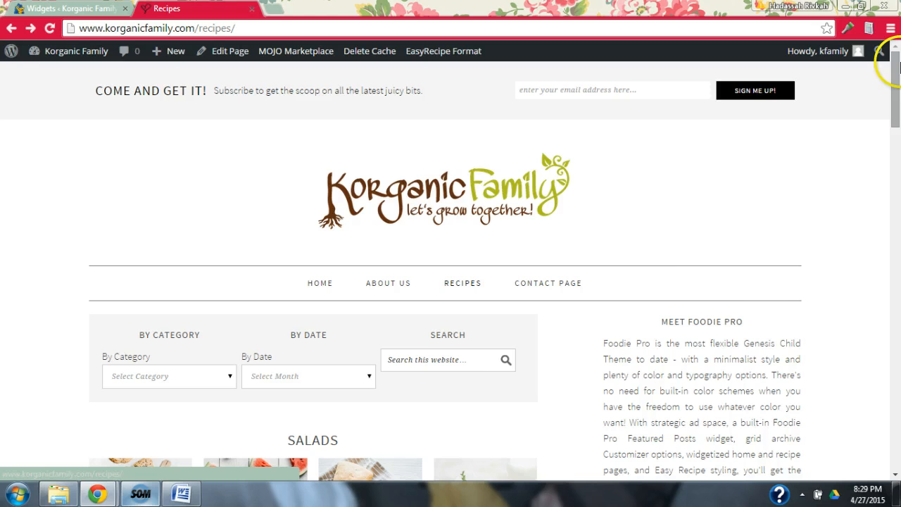
scroll("down", 3)
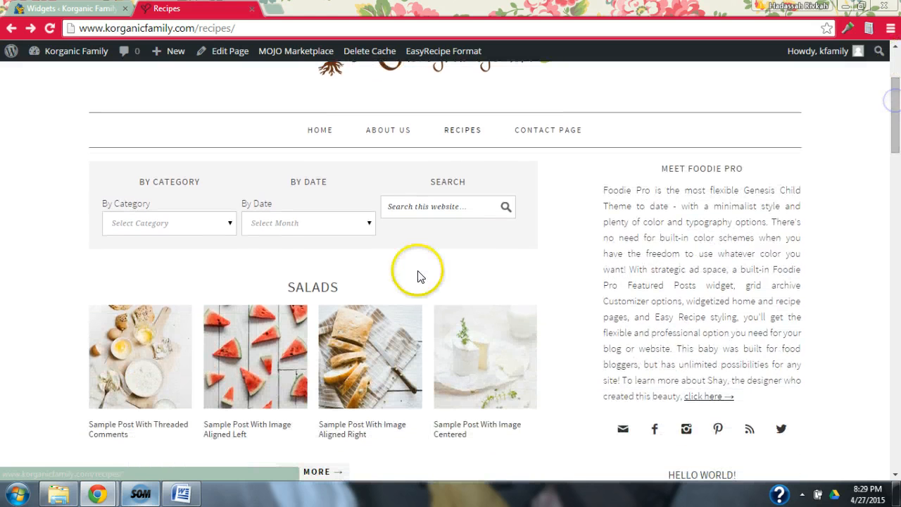
mouse_move(75, 8)
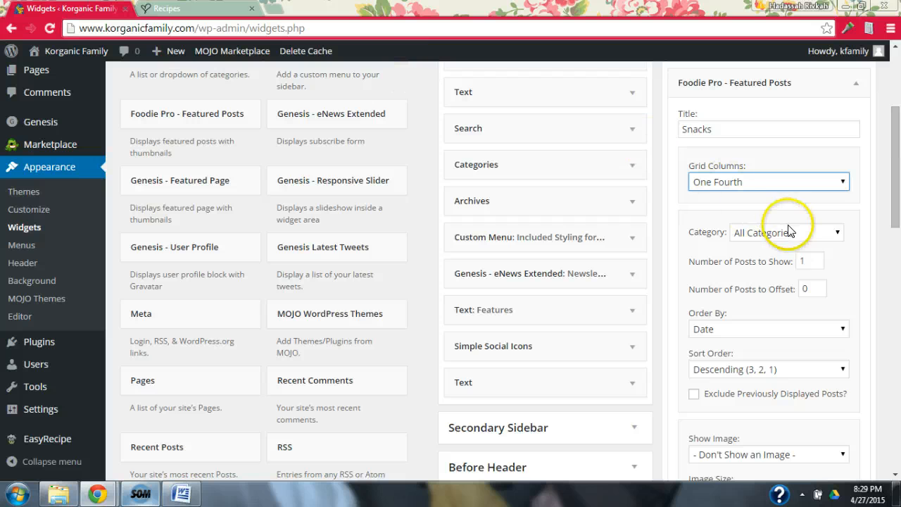
left_click(785, 232)
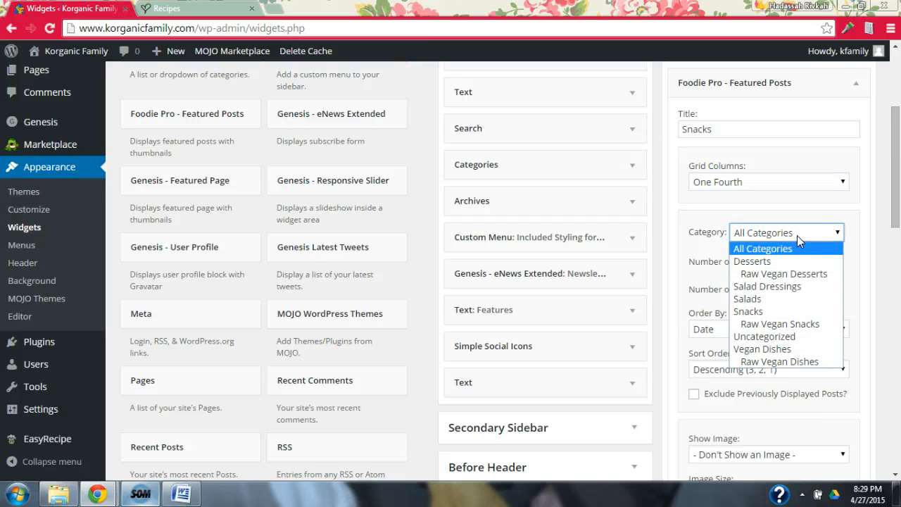
left_click(748, 311)
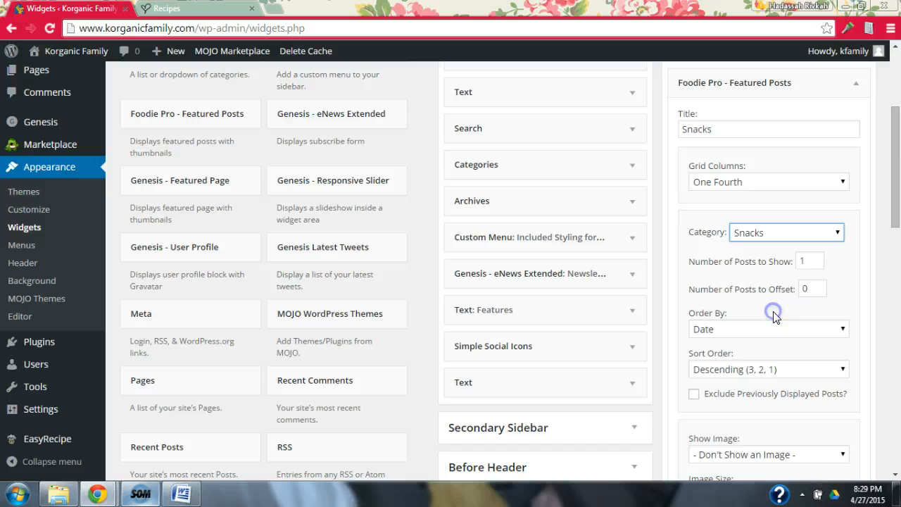
left_click(809, 260)
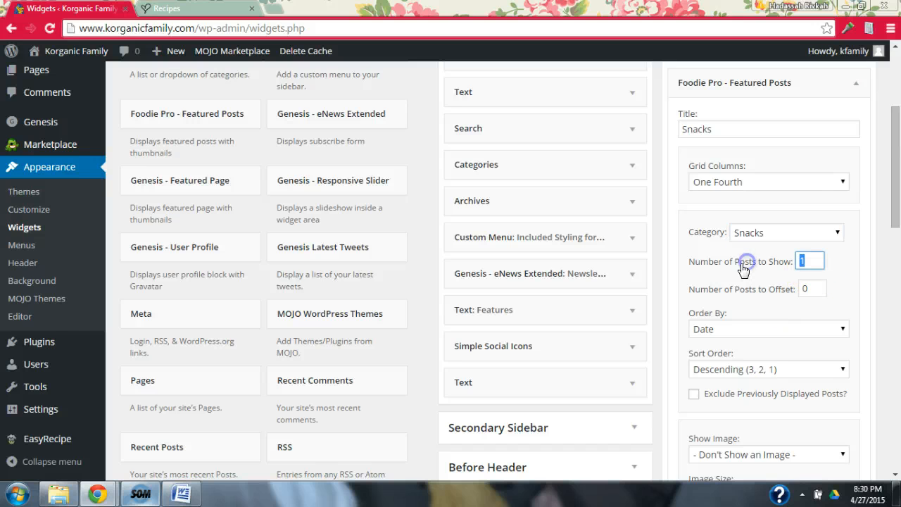
type("4")
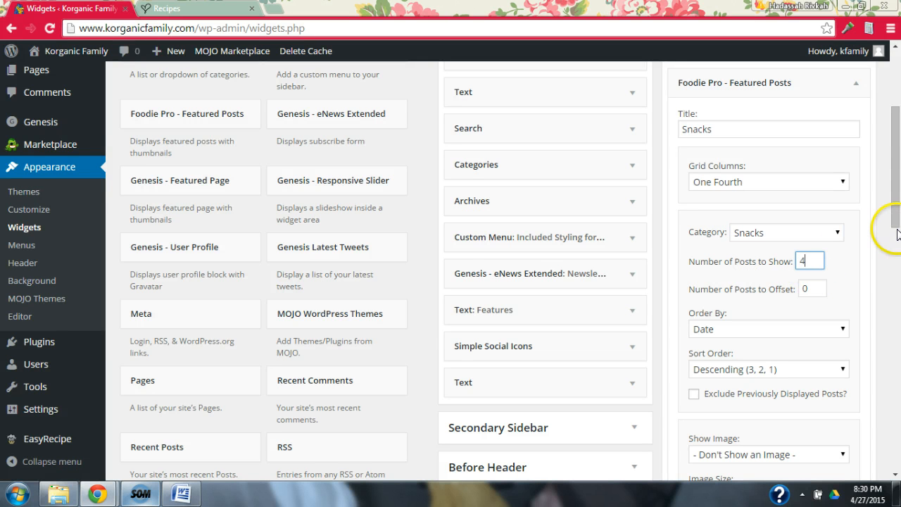
scroll("down", 3)
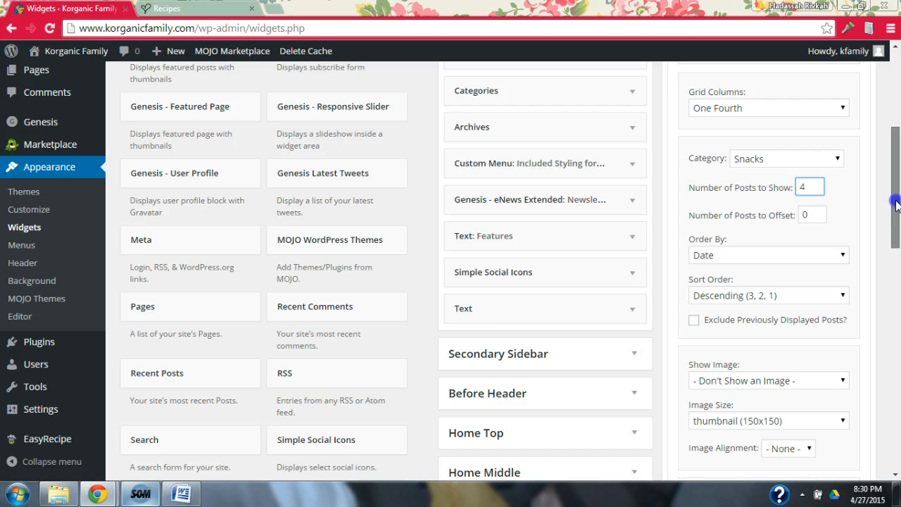
scroll("down", 3)
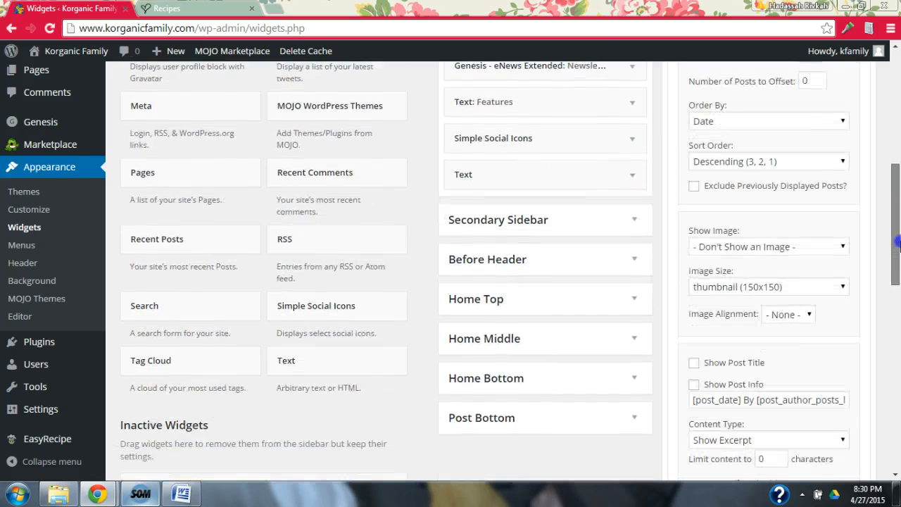
scroll("down", 3)
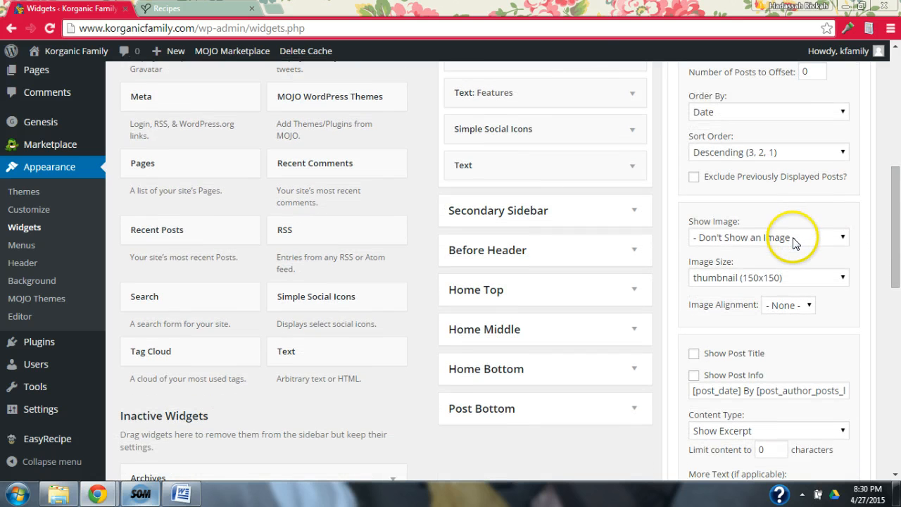
Step: Show square 320x320 thumbnails before titles, enable post titles and the category archive link
left_click(767, 237)
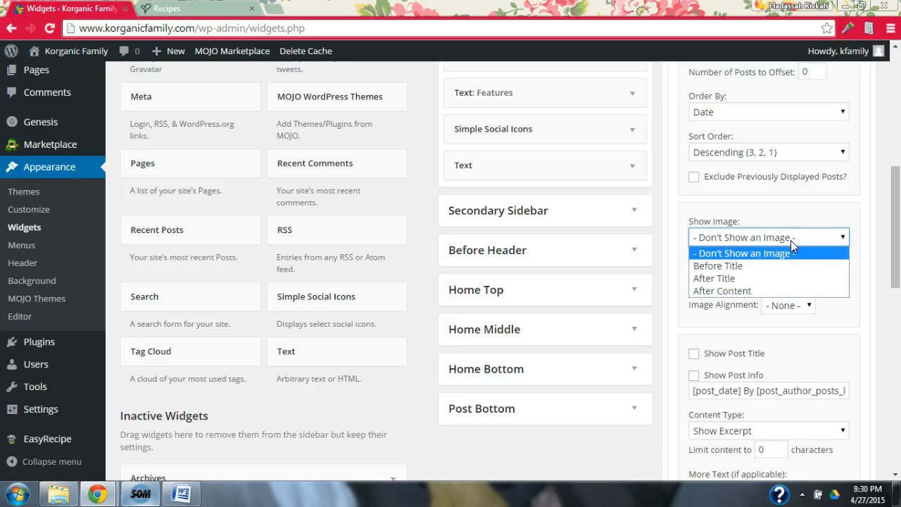
mouse_move(760, 265)
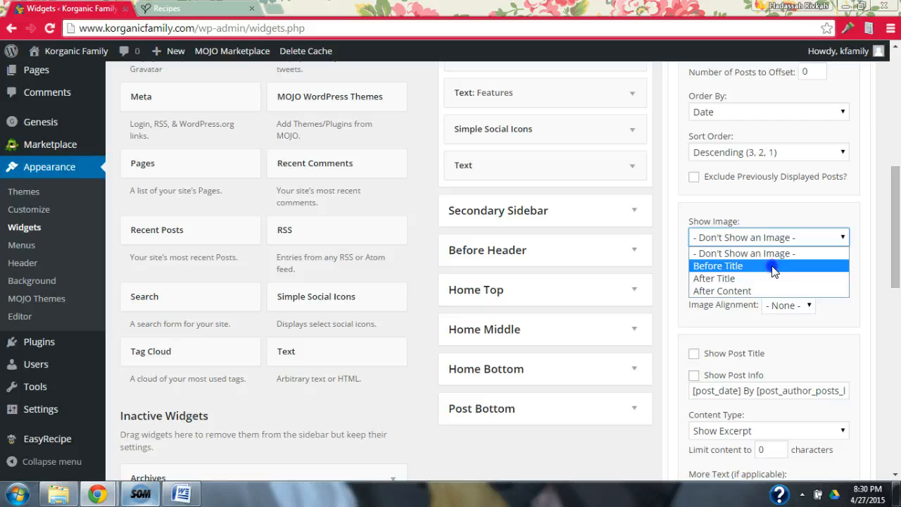
left_click(717, 265)
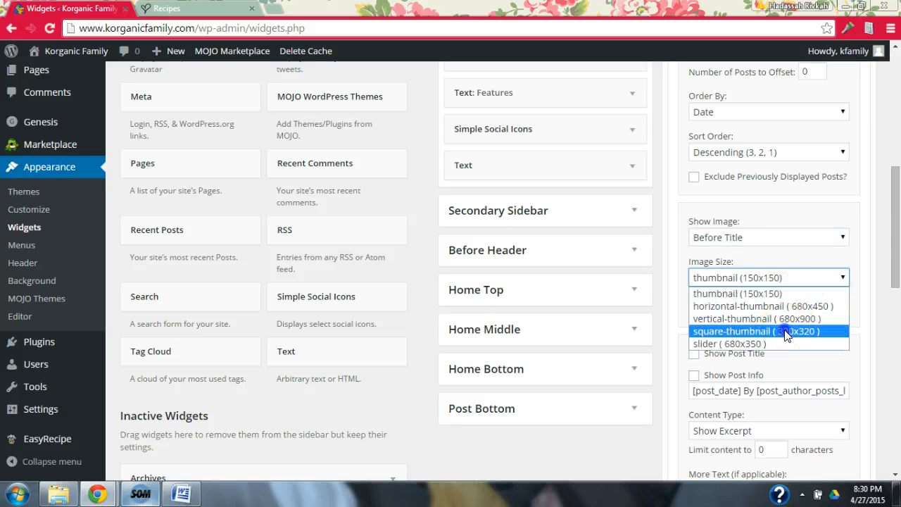
left_click(755, 331)
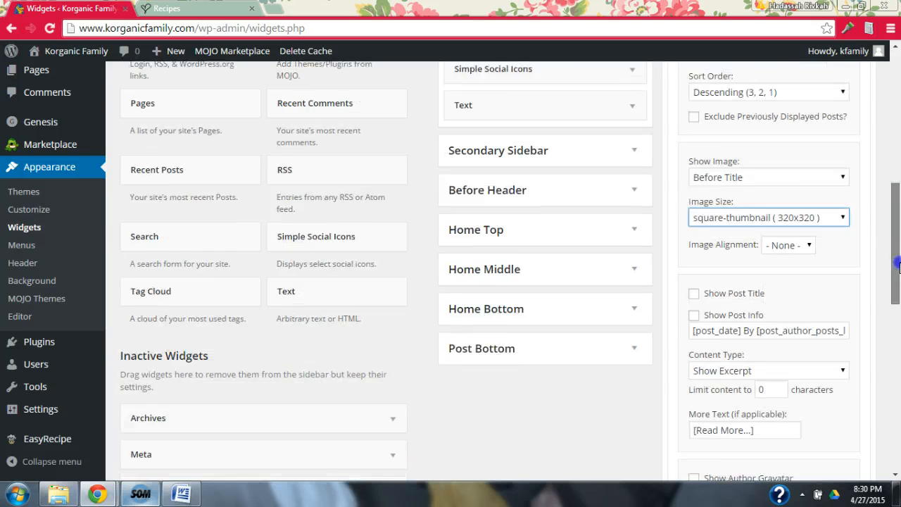
scroll("down", 3)
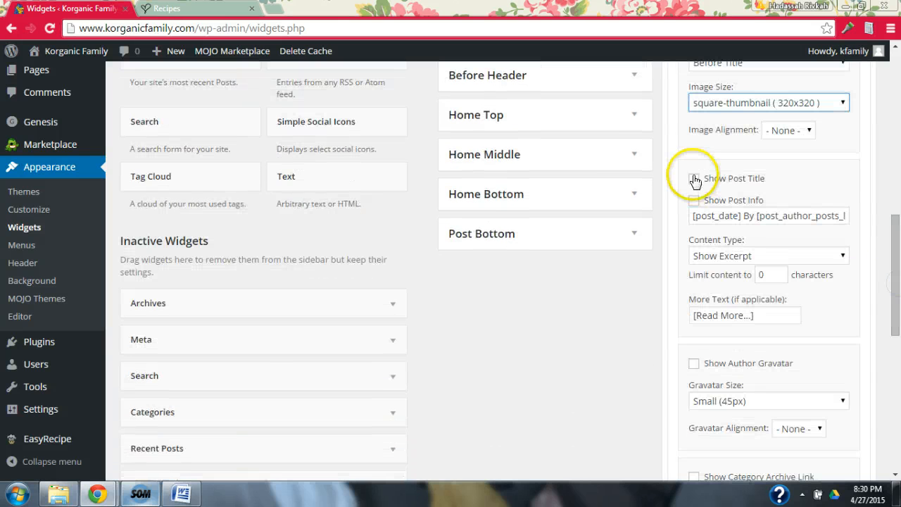
left_click(694, 178)
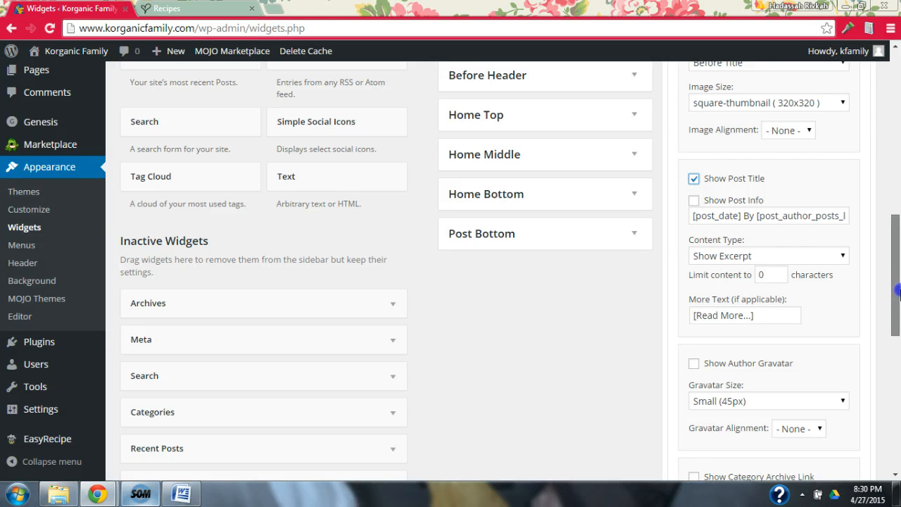
scroll("down", 3)
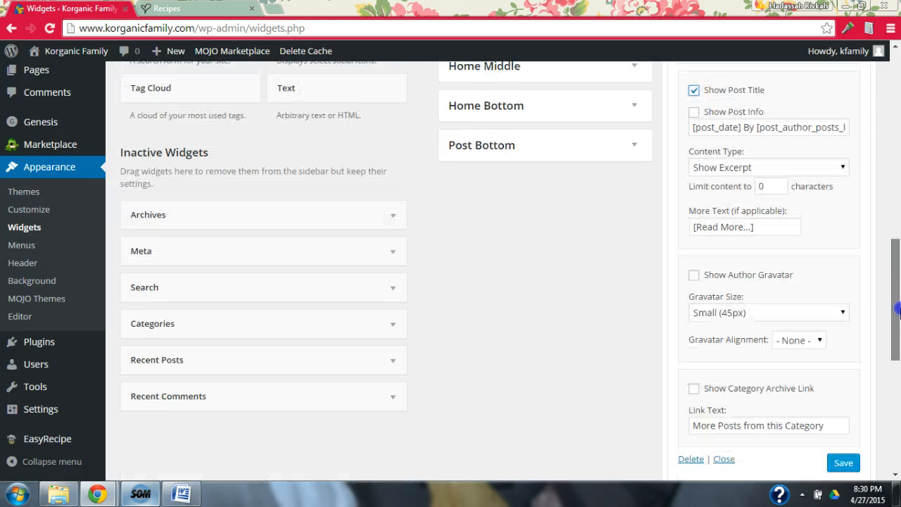
scroll("down", 3)
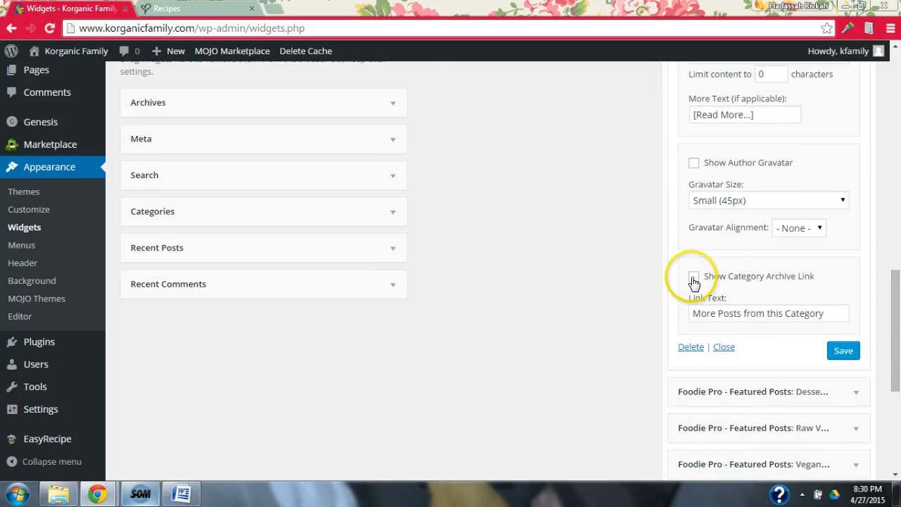
left_click(693, 277)
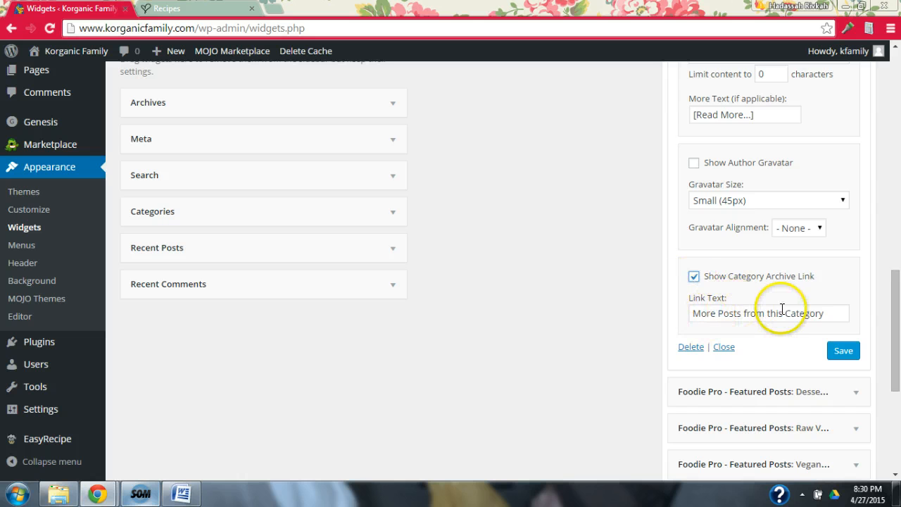
mouse_move(792, 352)
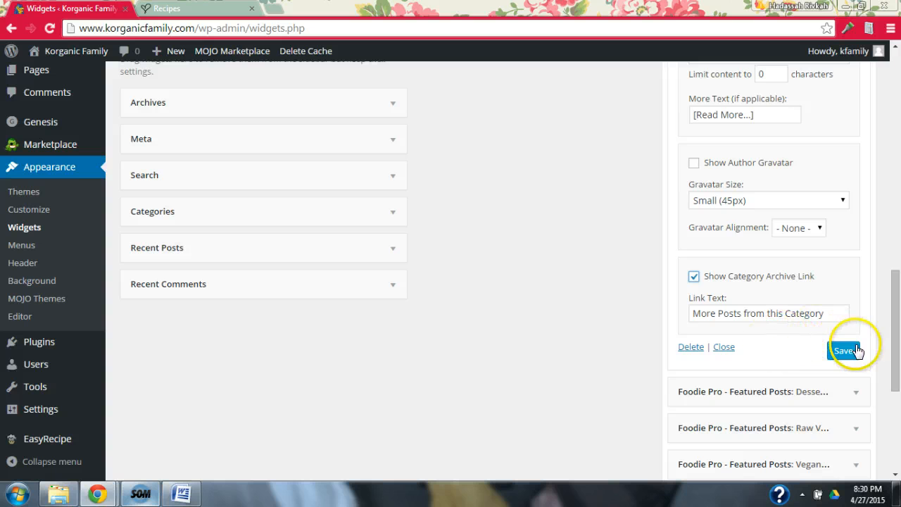
mouse_move(782, 320)
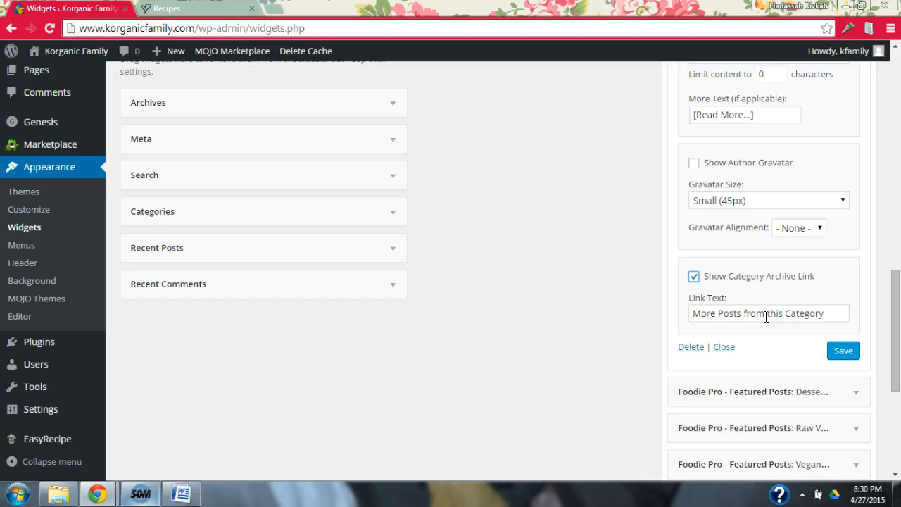
mouse_move(749, 347)
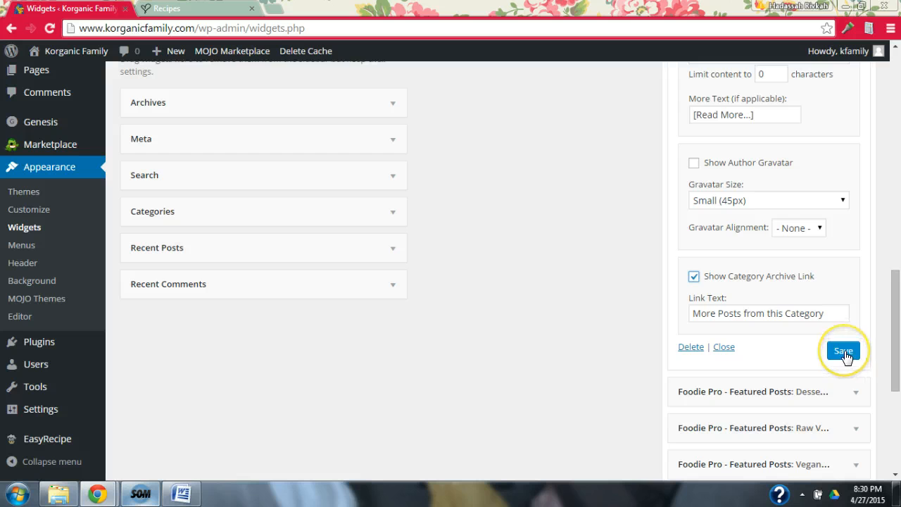
Step: Save the Snacks widget, then reload the Recipes page and scroll to its Snacks section
left_click(843, 351)
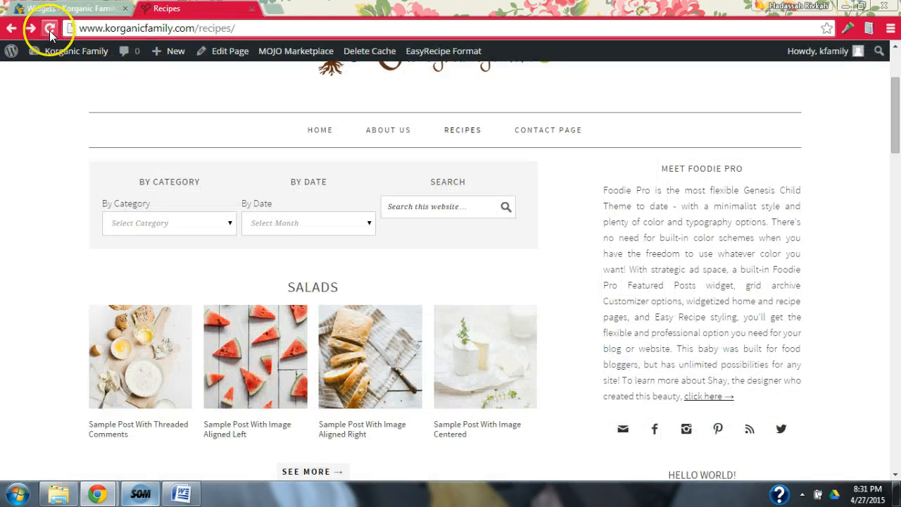
left_click(50, 28)
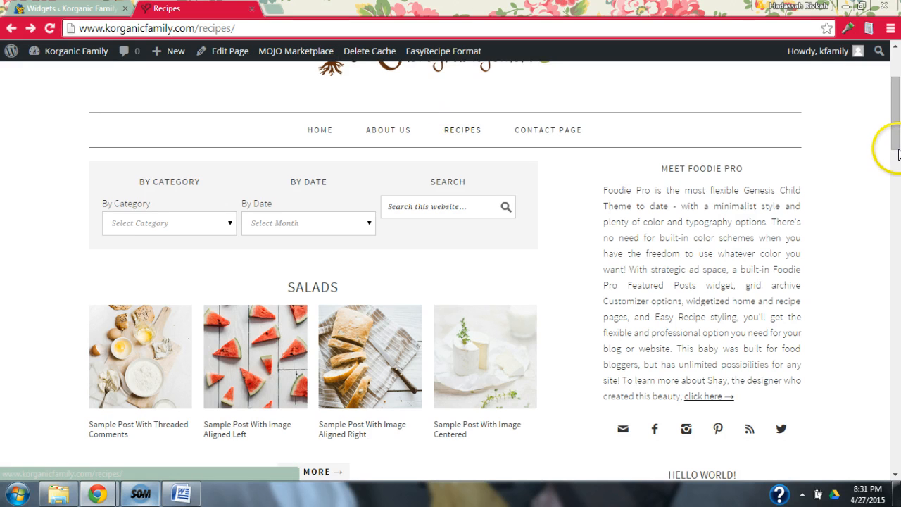
scroll("down", 3)
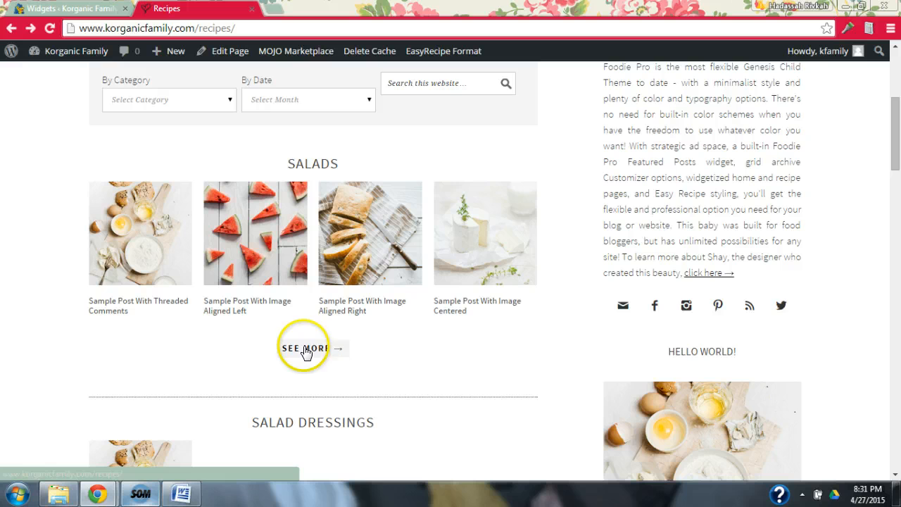
mouse_move(802, 238)
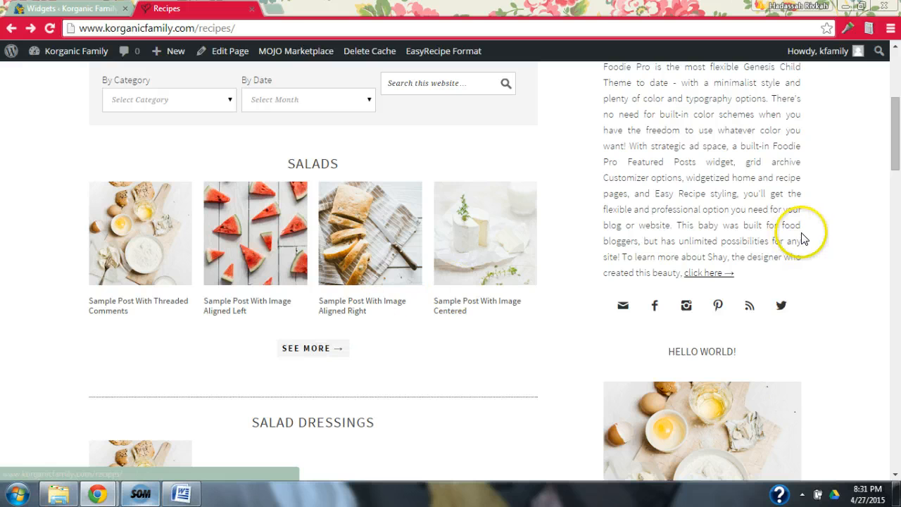
scroll("down", 3)
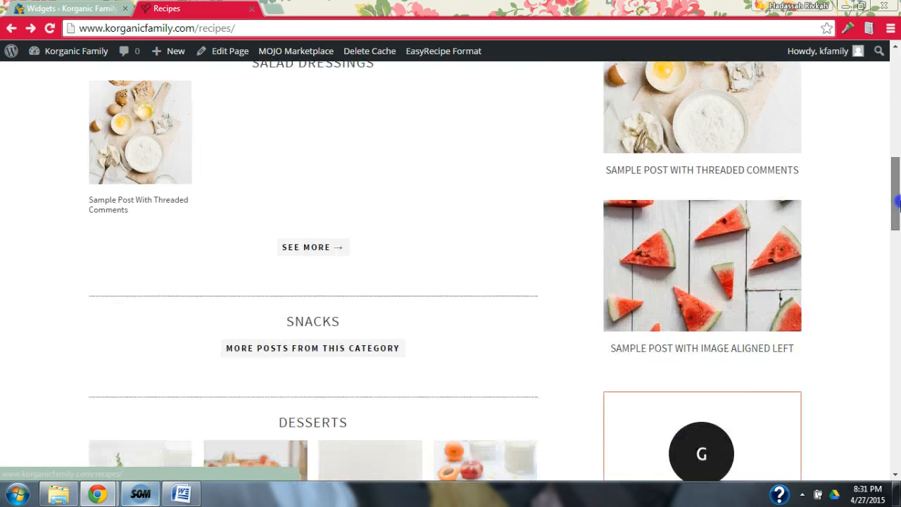
scroll("down", 3)
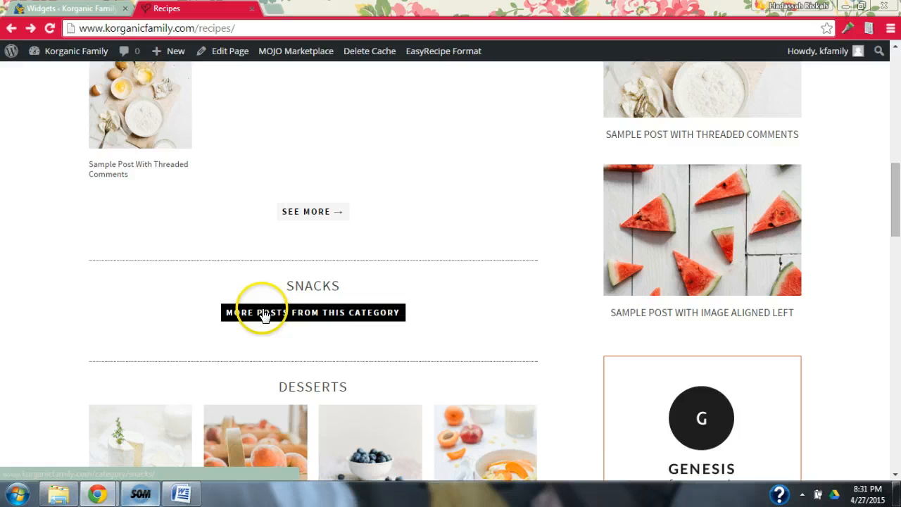
mouse_move(305, 211)
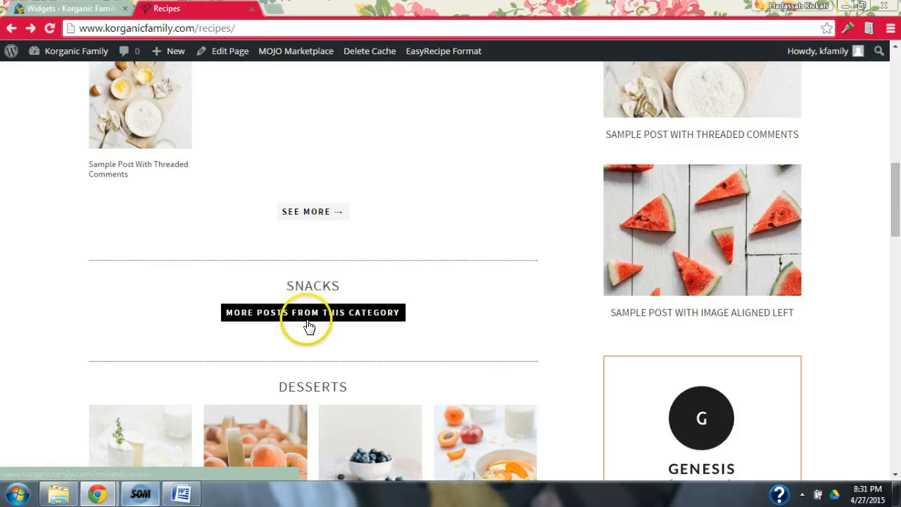
mouse_move(286, 327)
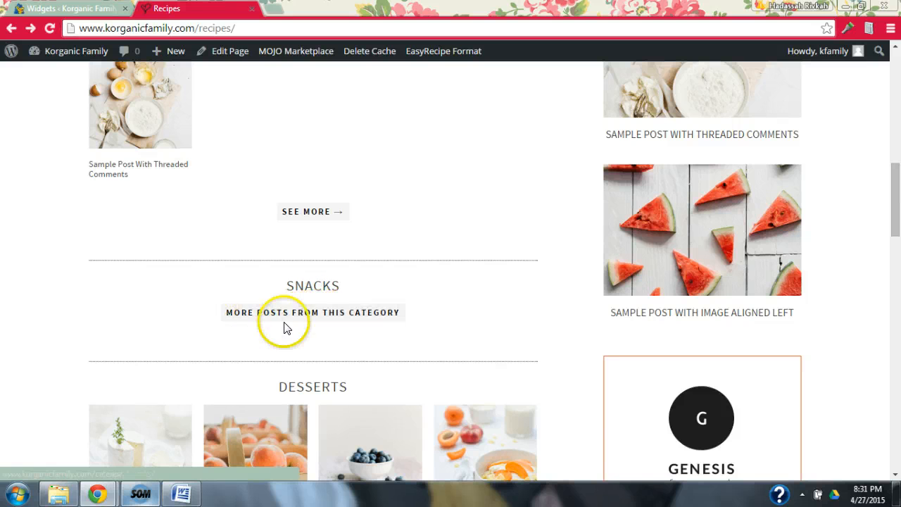
mouse_move(312, 312)
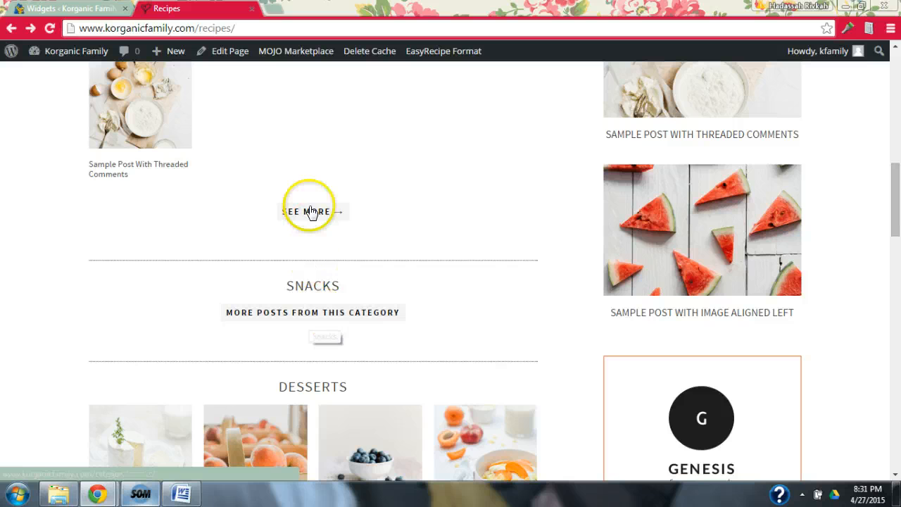
mouse_move(294, 330)
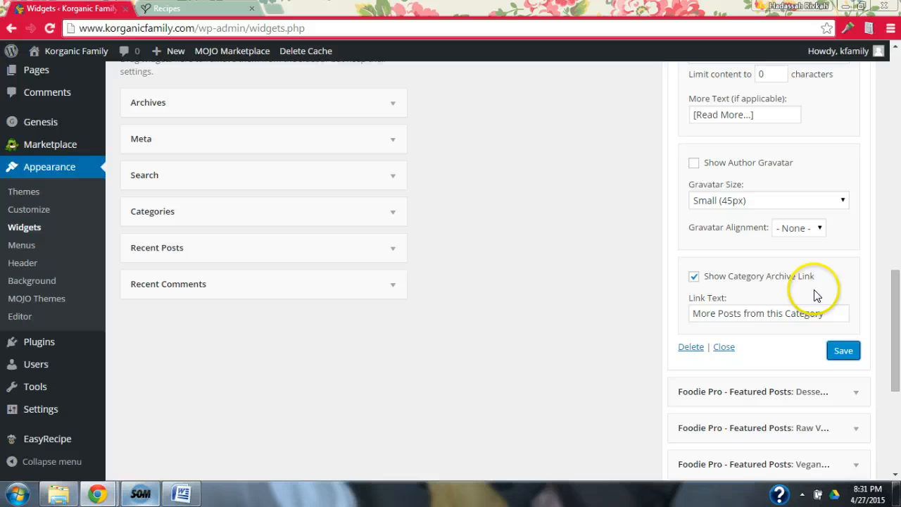
Step: Replace the Snacks archive link text with 'See More 8rarr;' and save the widget
triple_click(767, 313)
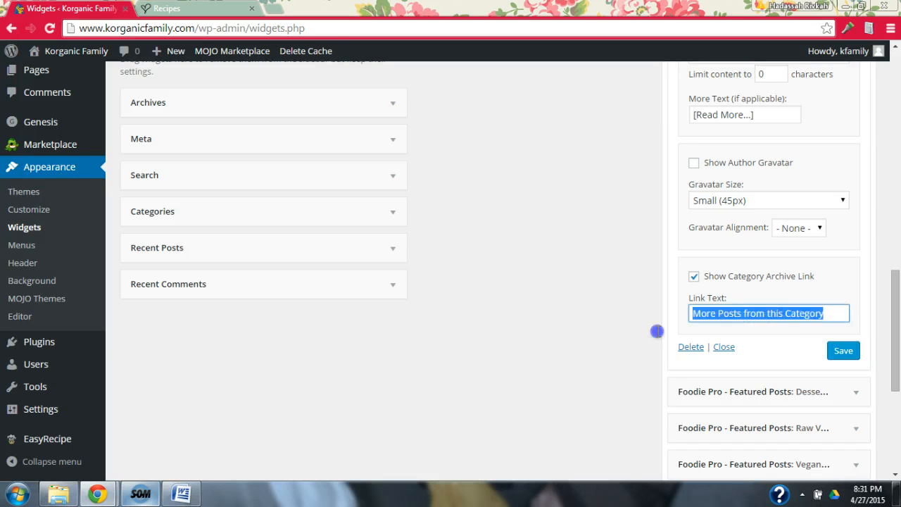
mouse_move(648, 341)
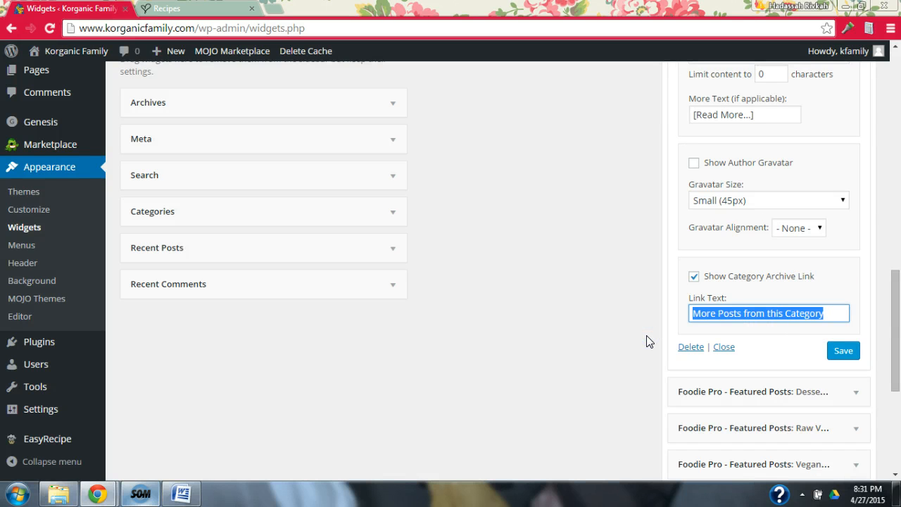
type("See Mor")
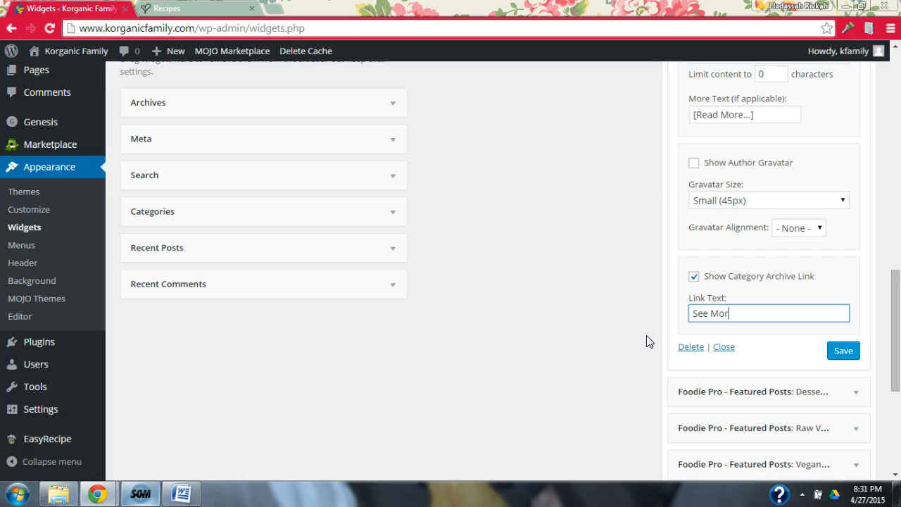
type("e &r")
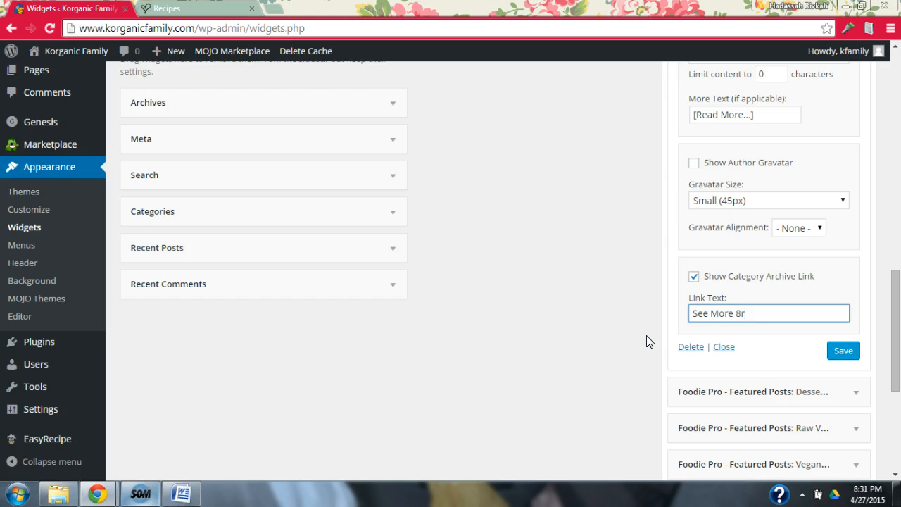
type("arr")
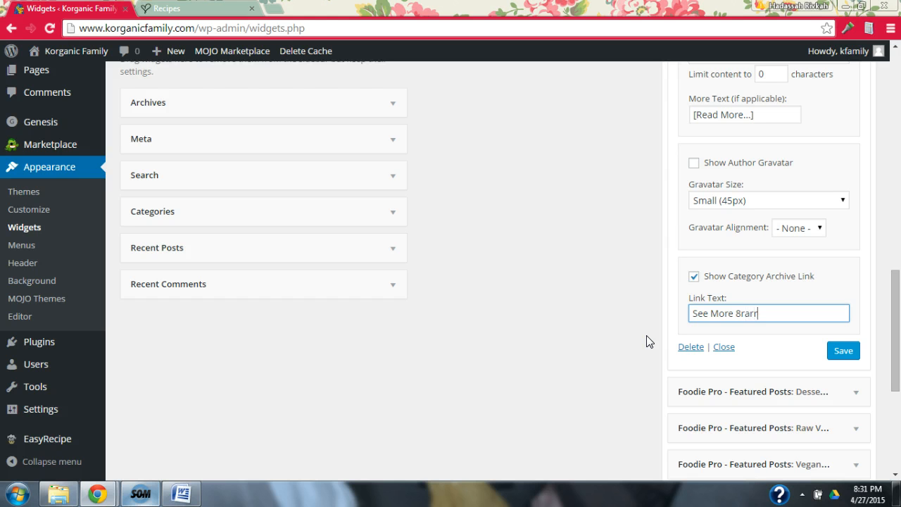
type(";")
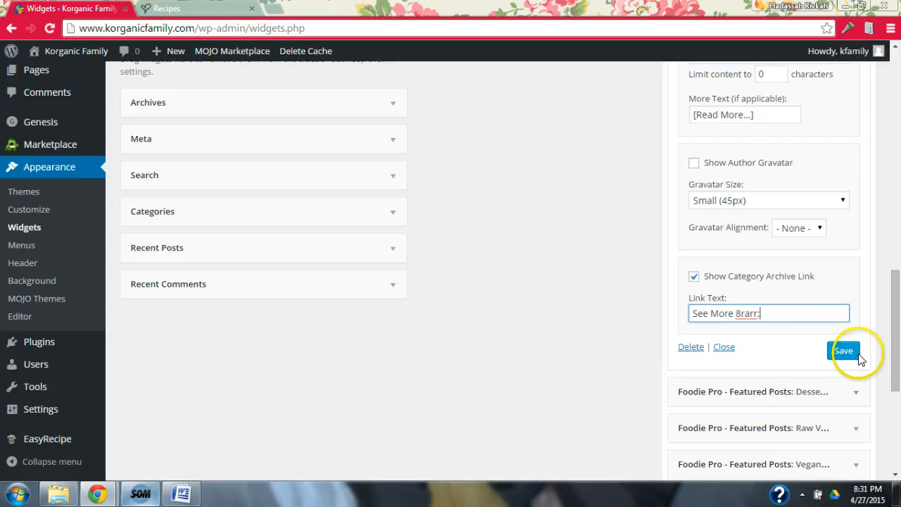
left_click(843, 351)
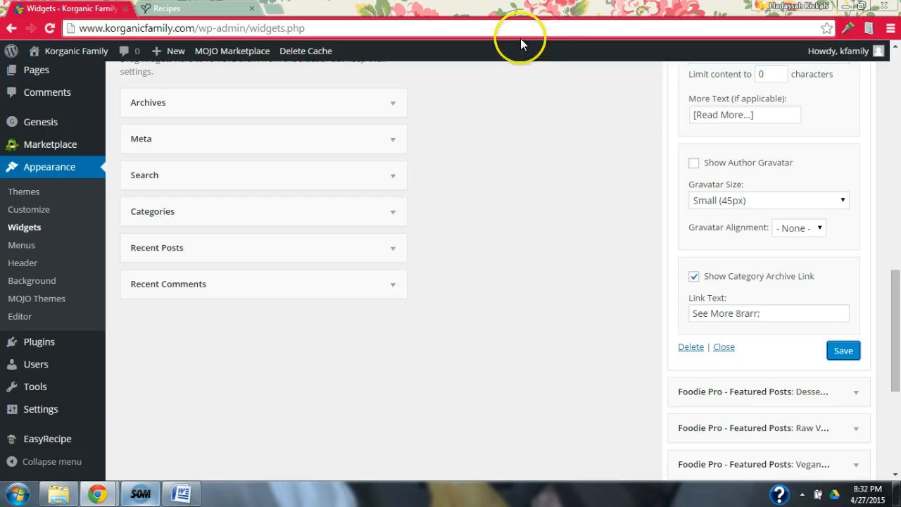
left_click(168, 7)
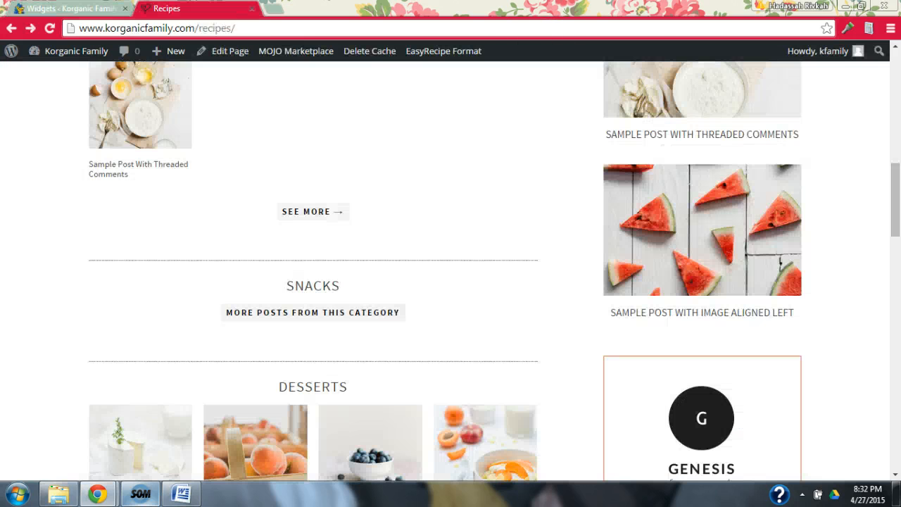
left_click(50, 29)
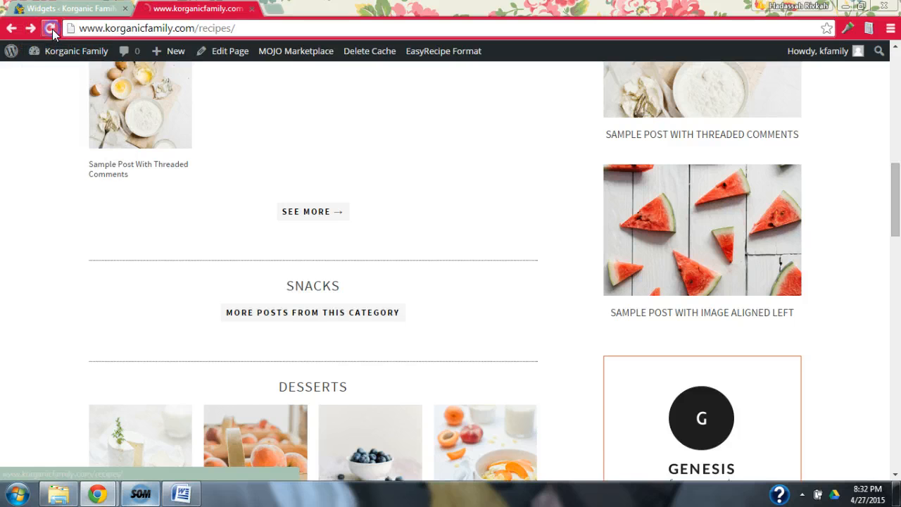
left_click(50, 28)
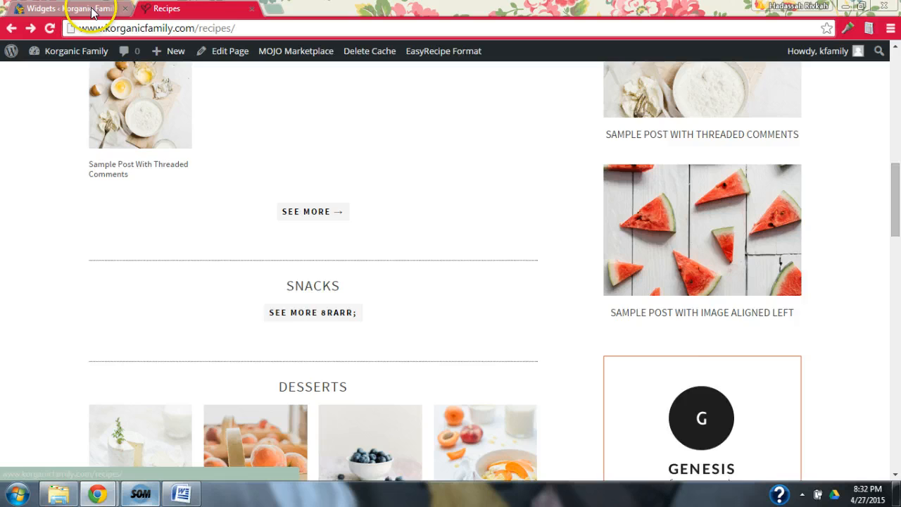
left_click(70, 8)
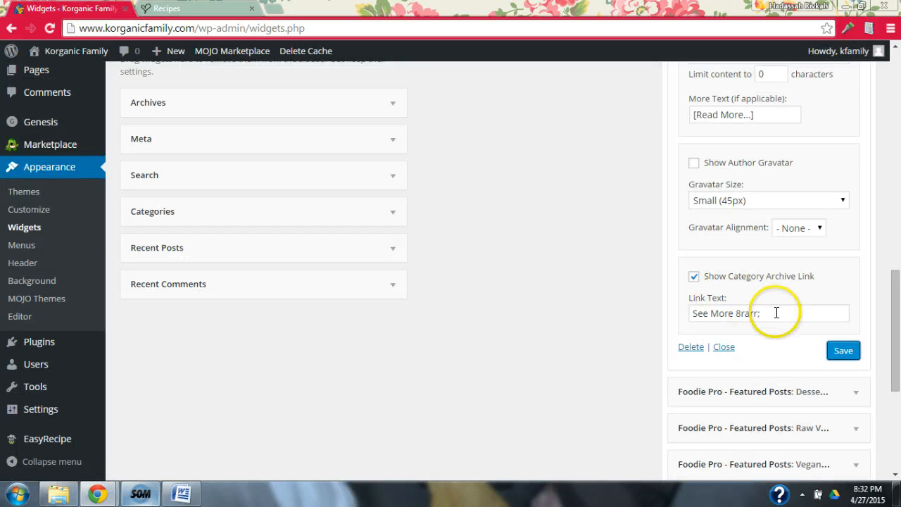
Step: Correct the Snacks link text to 'See More &rarr;' and save the widget
left_click(767, 312)
type("&")
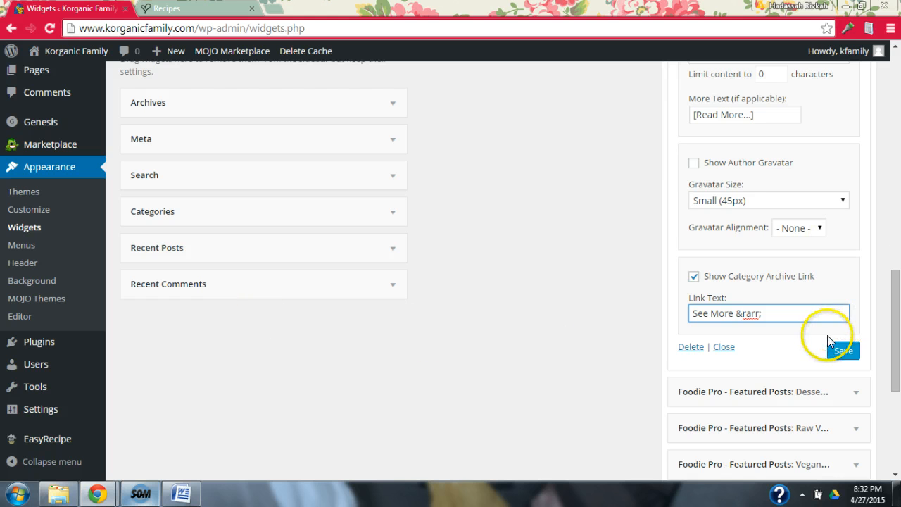
left_click(842, 350)
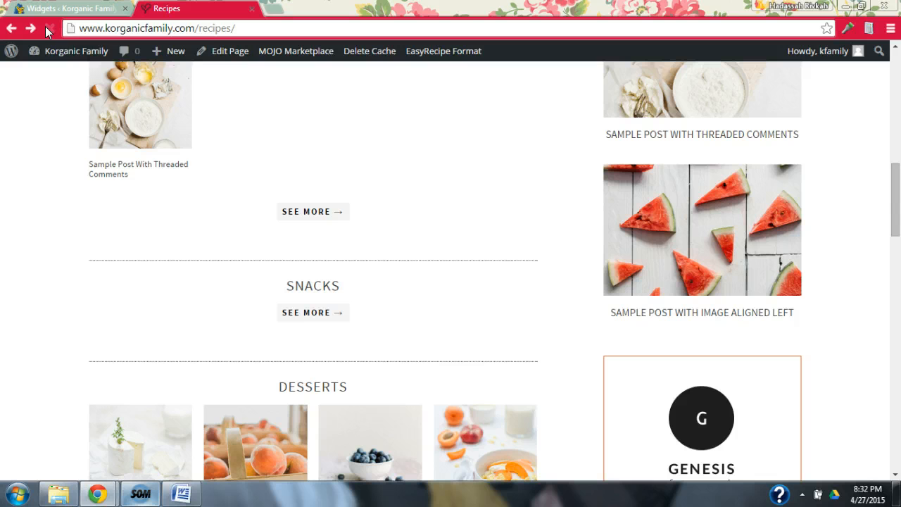
Step: Reload the Recipes page and scroll through it to check the Snacks arrow link
left_click(50, 29)
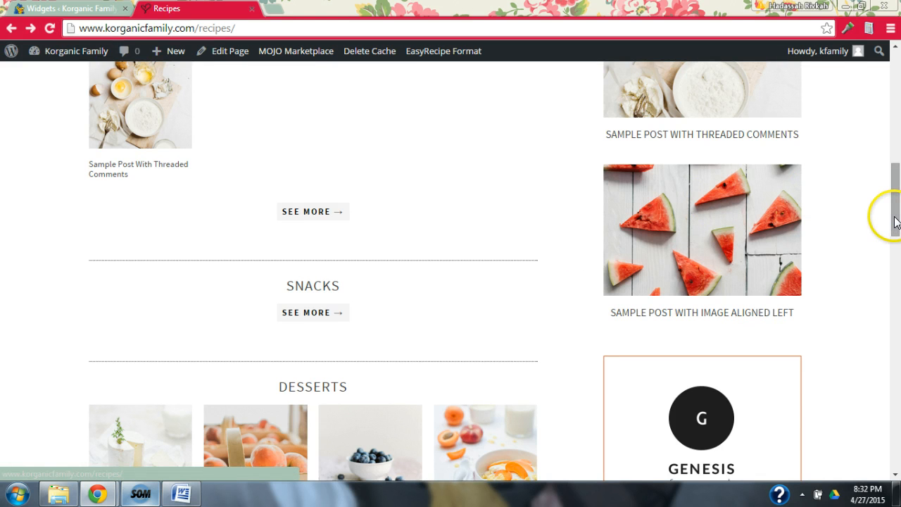
scroll("up", 3)
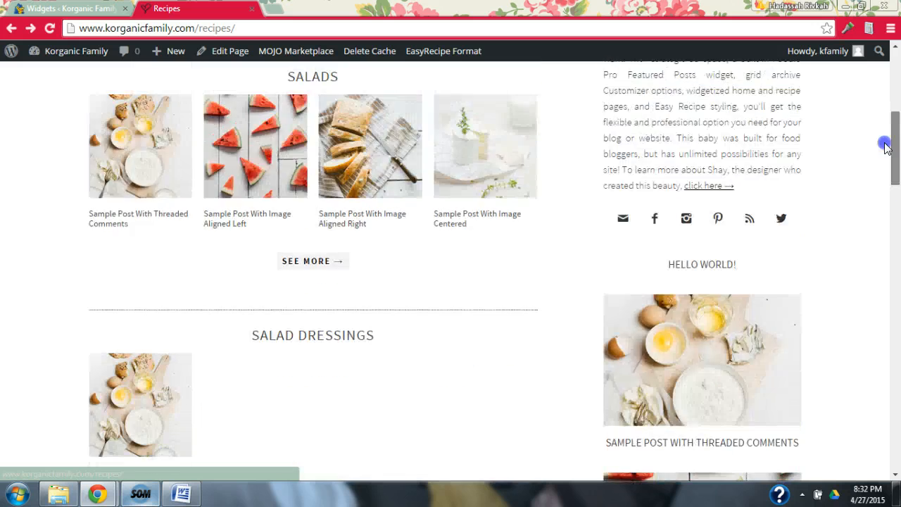
scroll("down", 3)
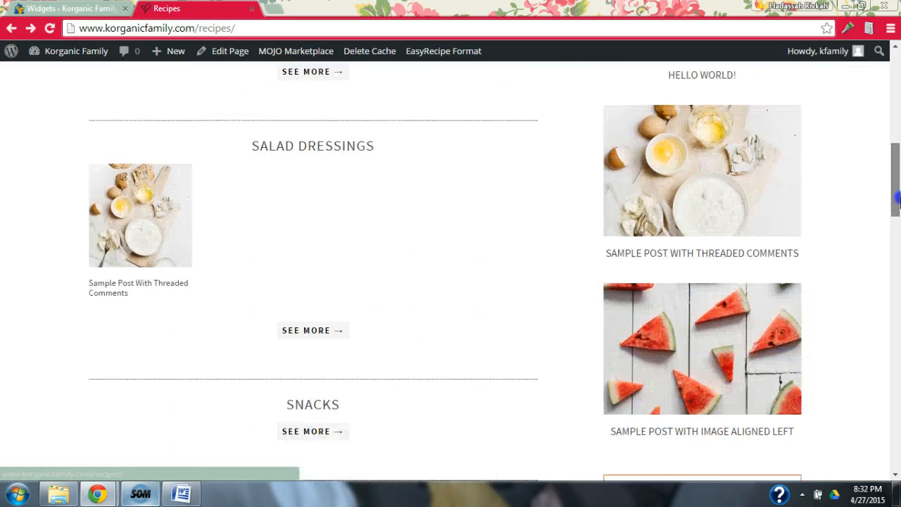
scroll("down", 3)
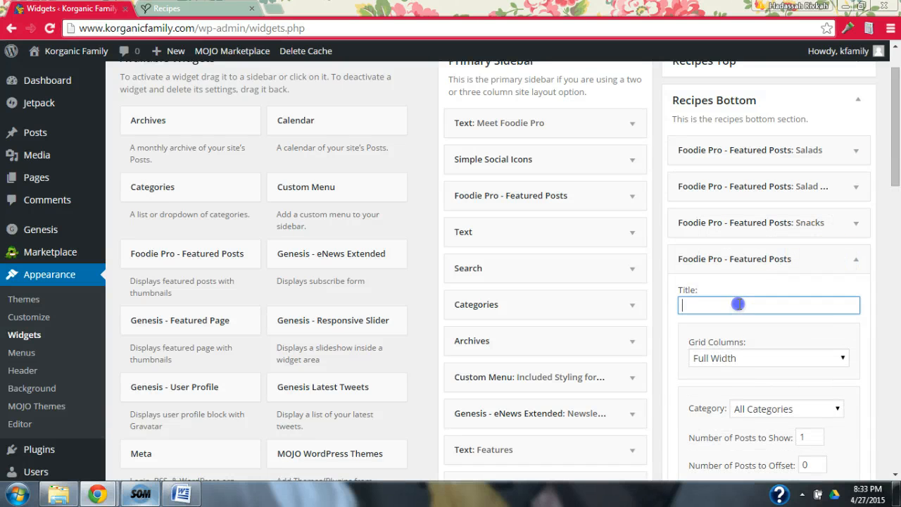
Step: Title the widget Raw Vegan Snacks, with One Fourth columns and the Raw Vegan Snacks category
type("Raw Vegan S")
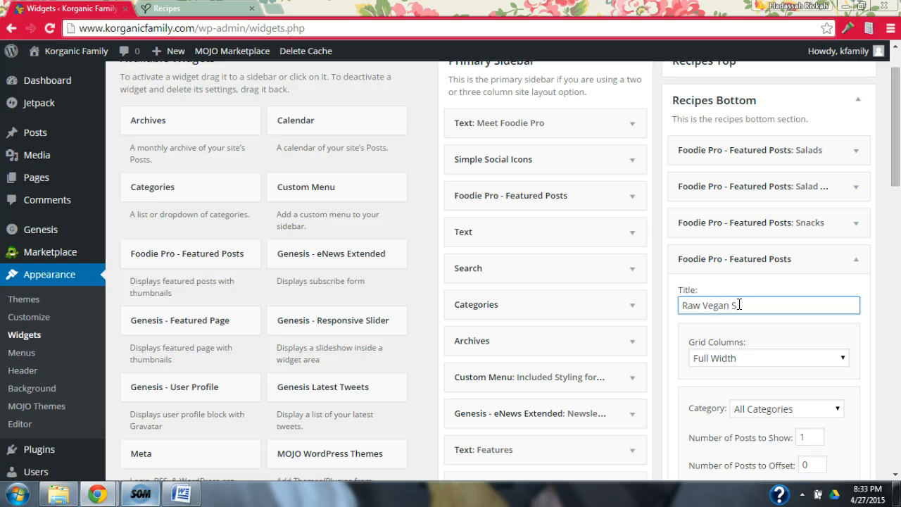
type("nacks")
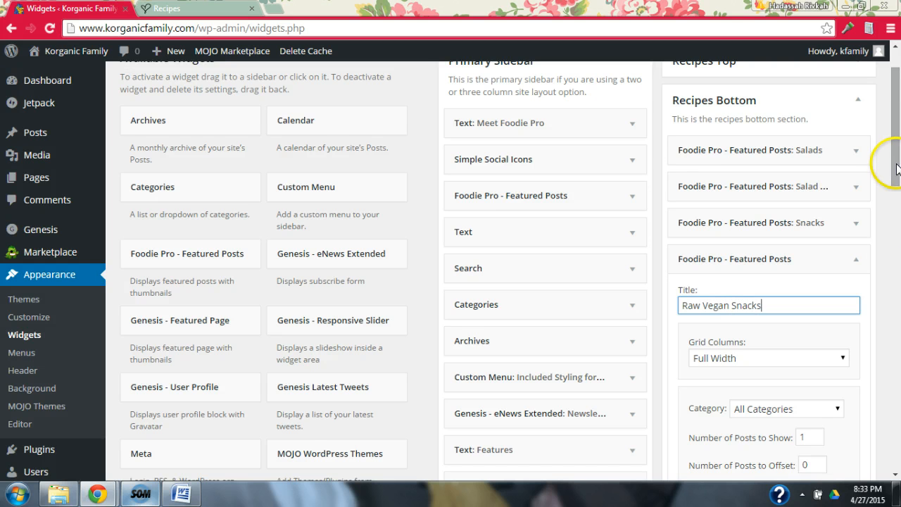
scroll("down", 3)
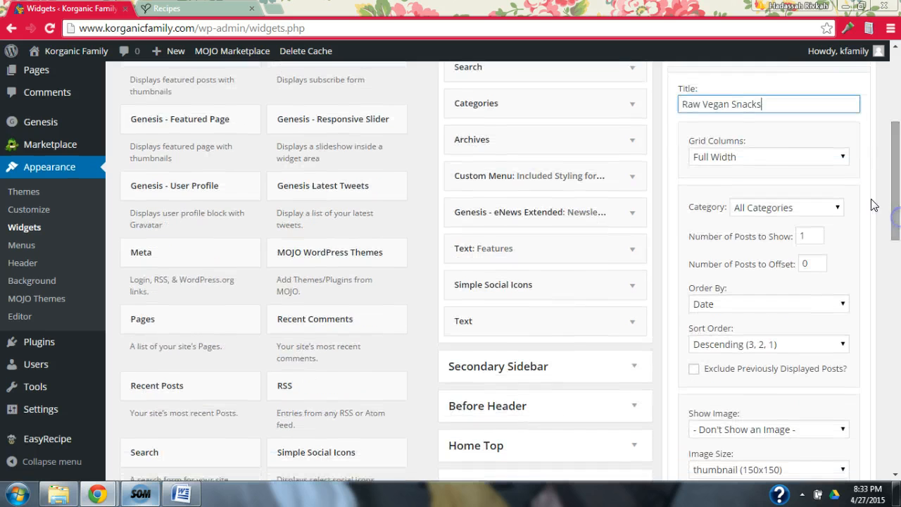
left_click(767, 156)
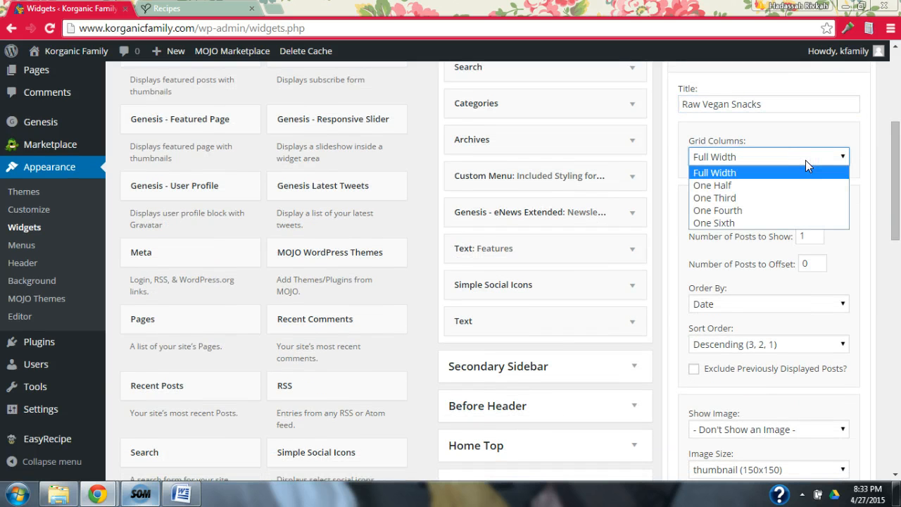
left_click(714, 172)
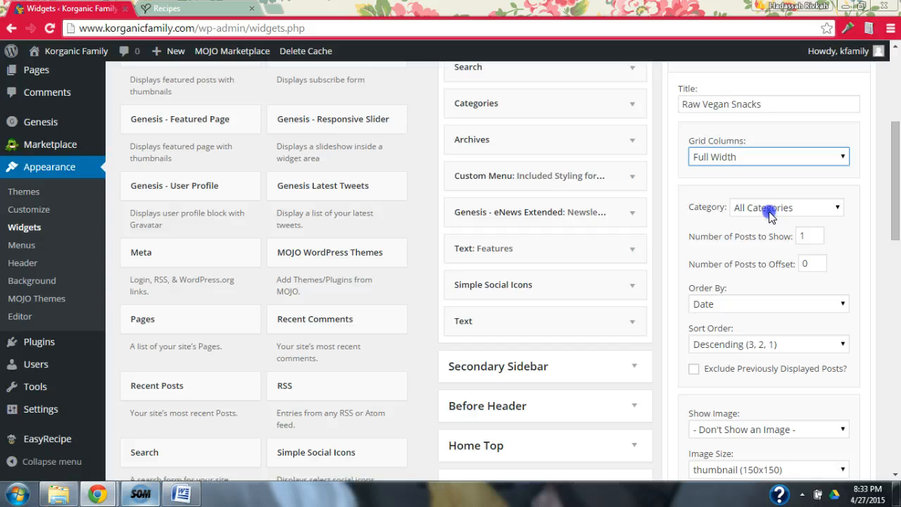
left_click(767, 156)
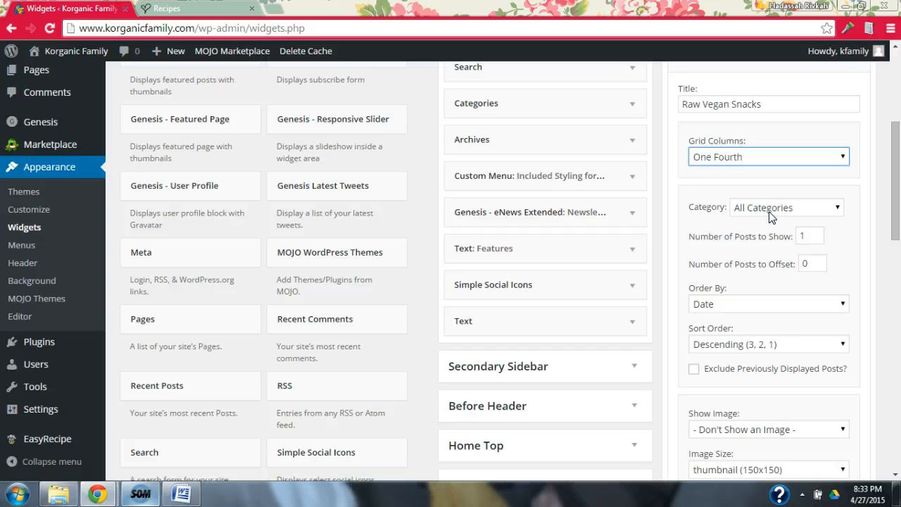
left_click(785, 207)
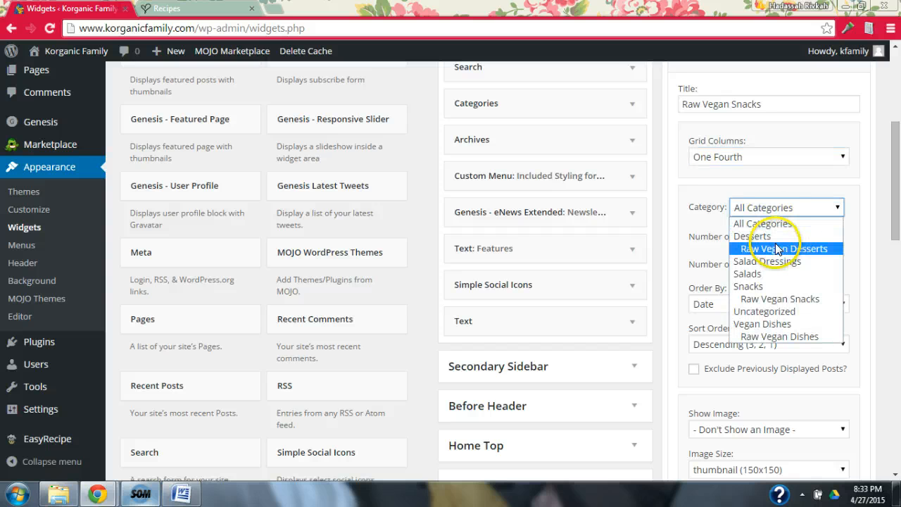
left_click(779, 249)
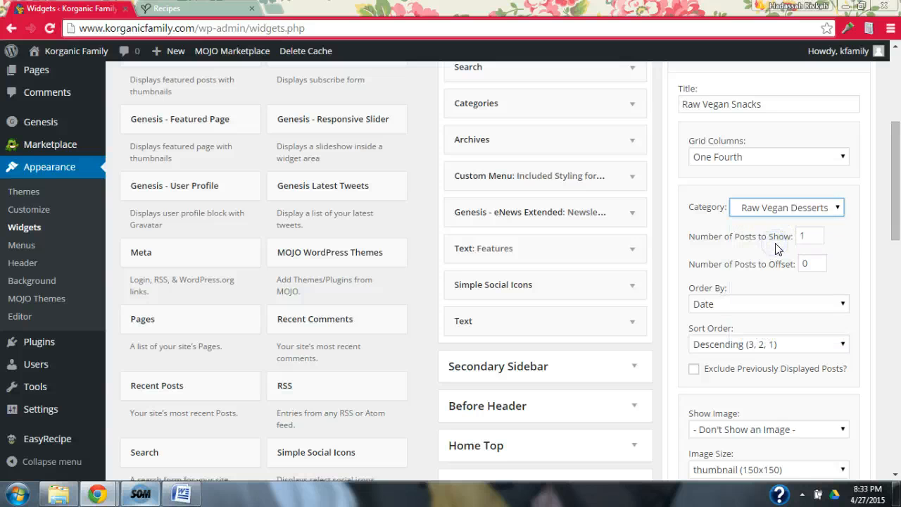
left_click(785, 207)
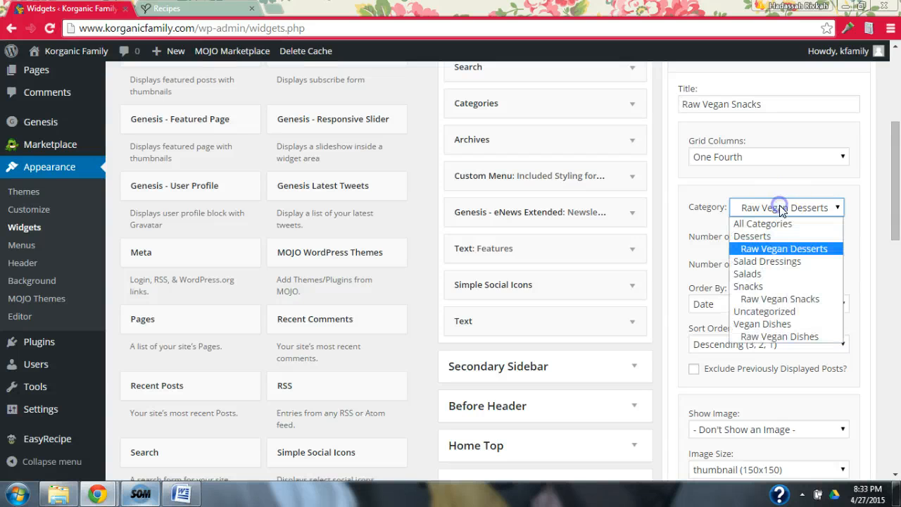
mouse_move(770, 286)
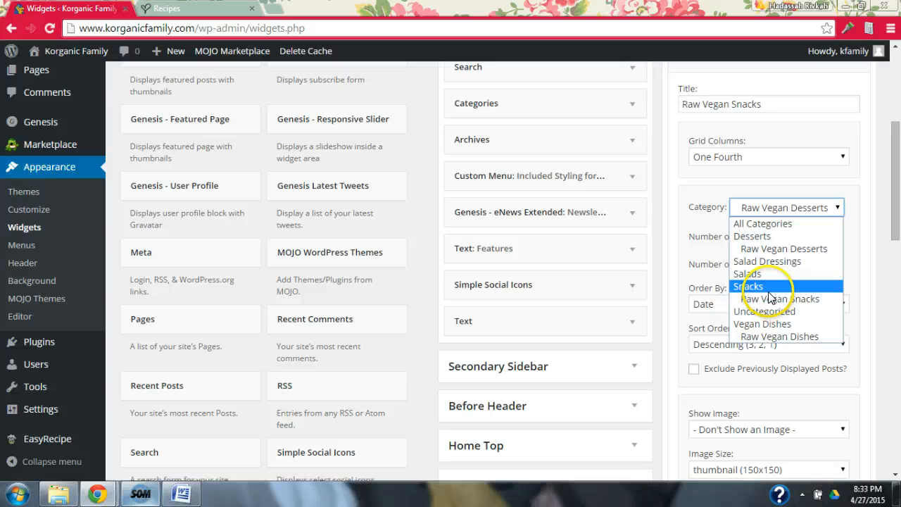
left_click(780, 298)
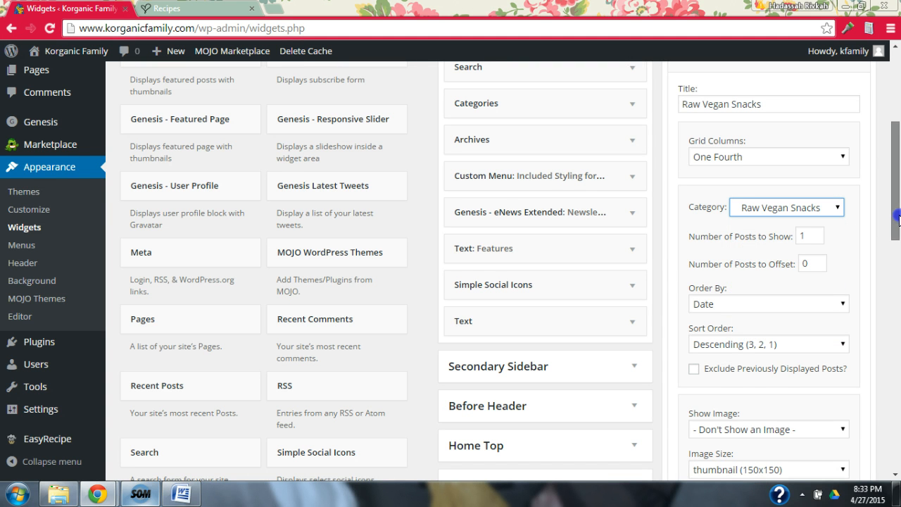
Step: Set the widget's number of posts to show to 4
scroll("down", 3)
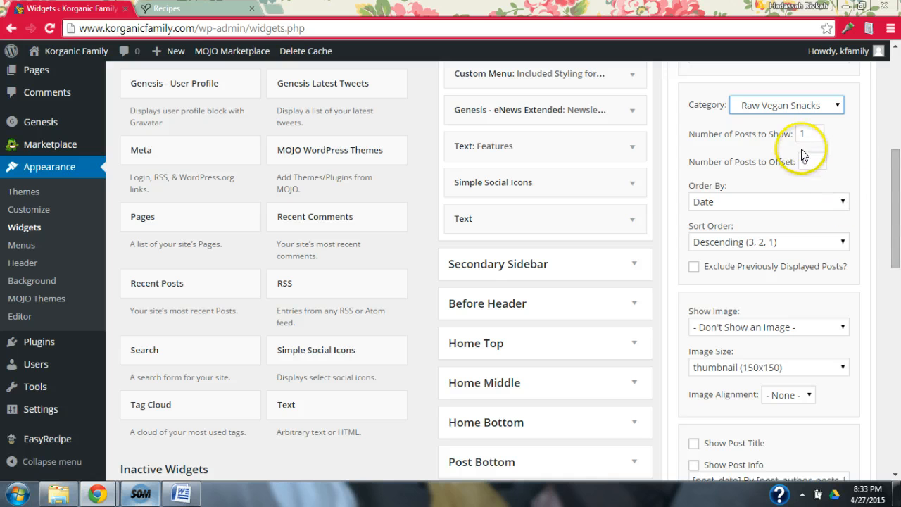
left_click(809, 133)
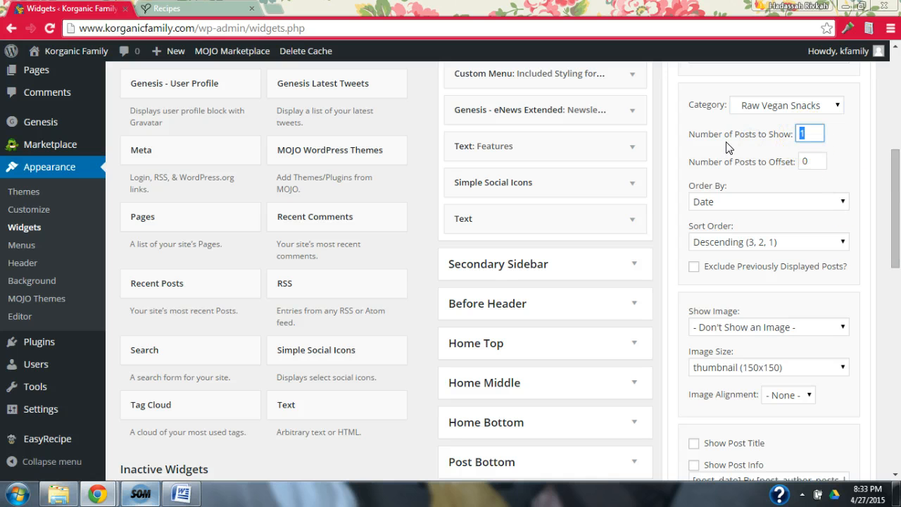
type("4")
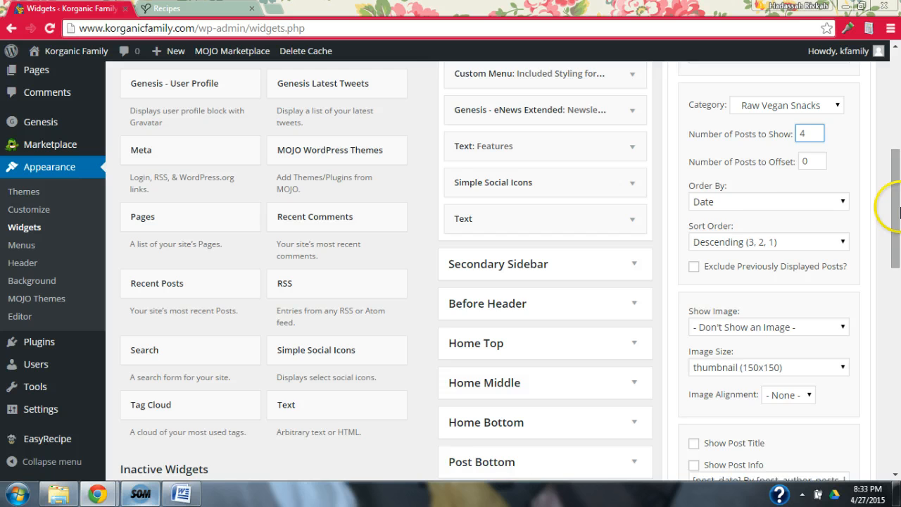
scroll("down", 3)
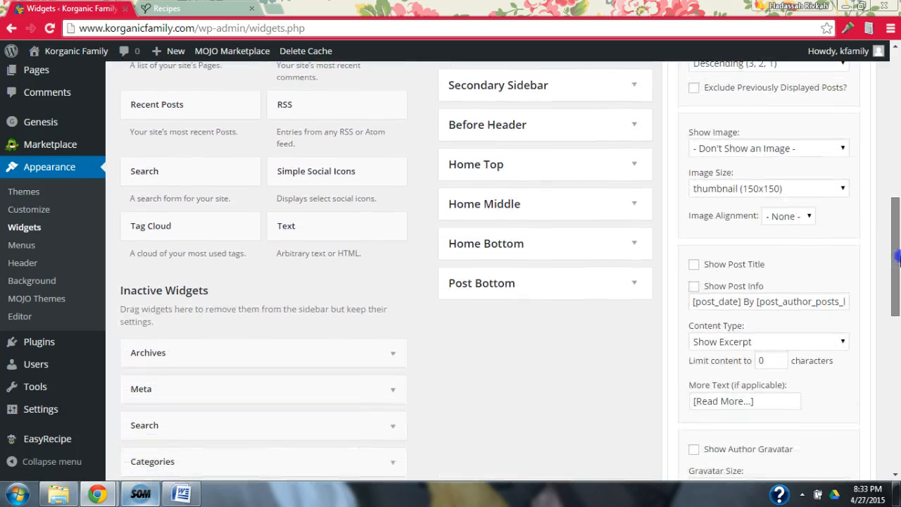
scroll("down", 3)
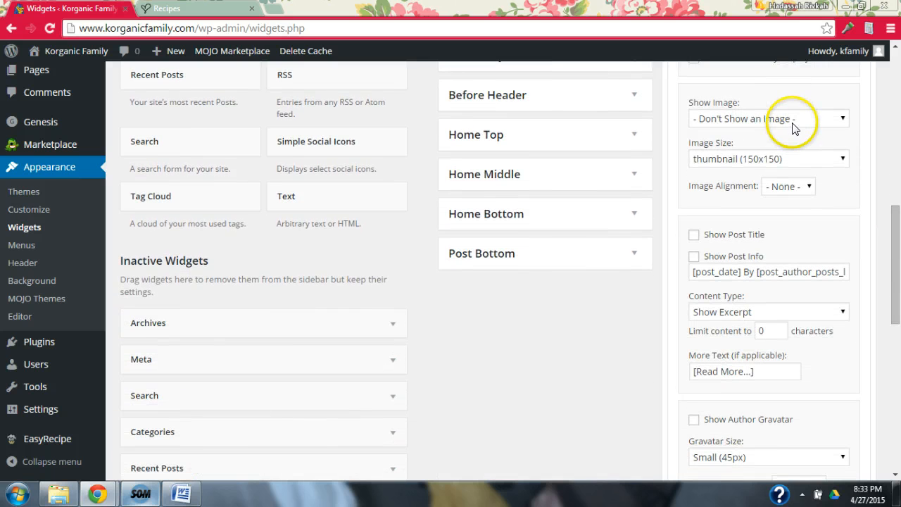
Step: Place square 320x320 thumbnails before titles and turn on post titles
left_click(767, 119)
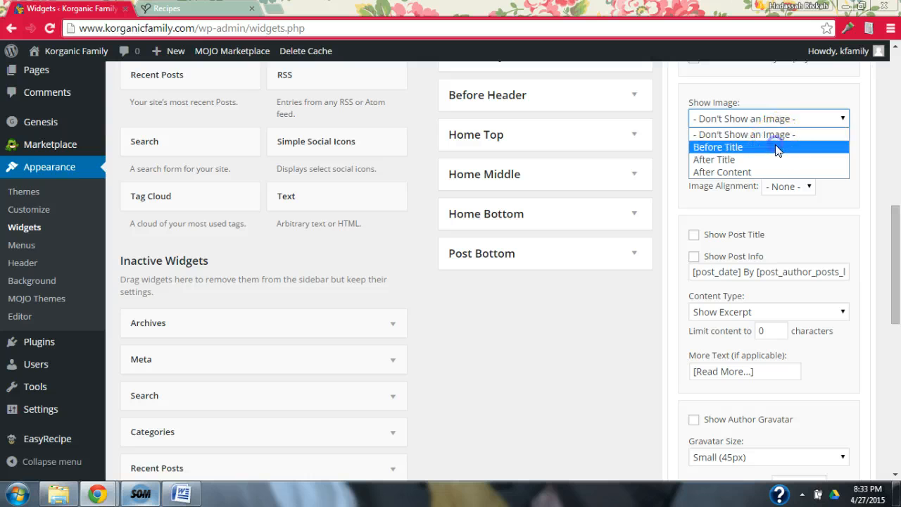
left_click(717, 147)
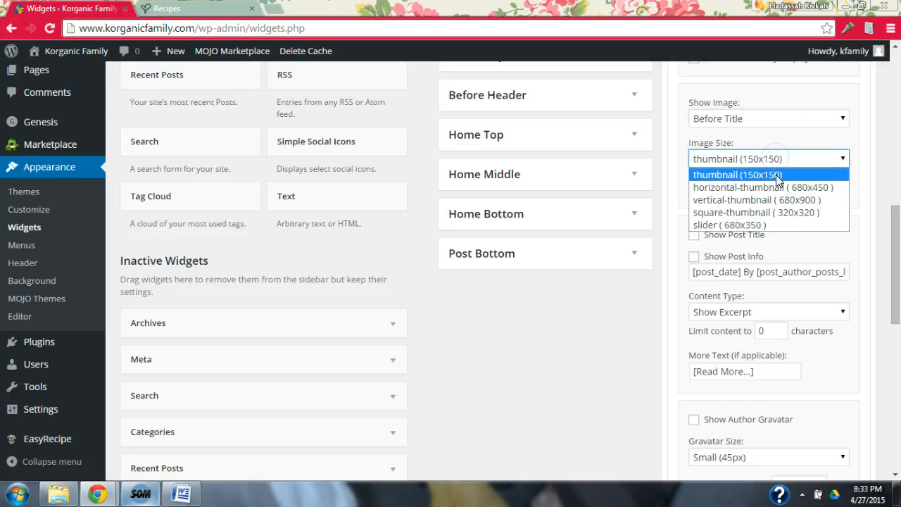
left_click(755, 212)
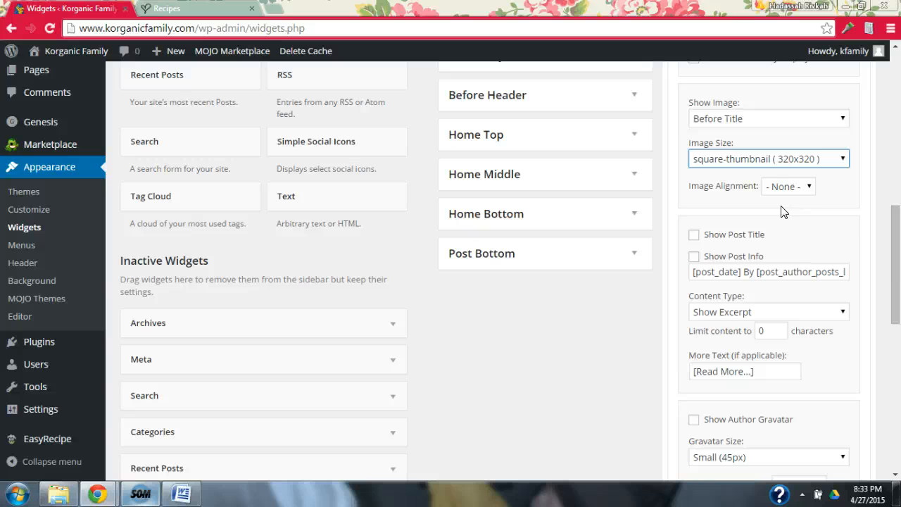
scroll("down", 3)
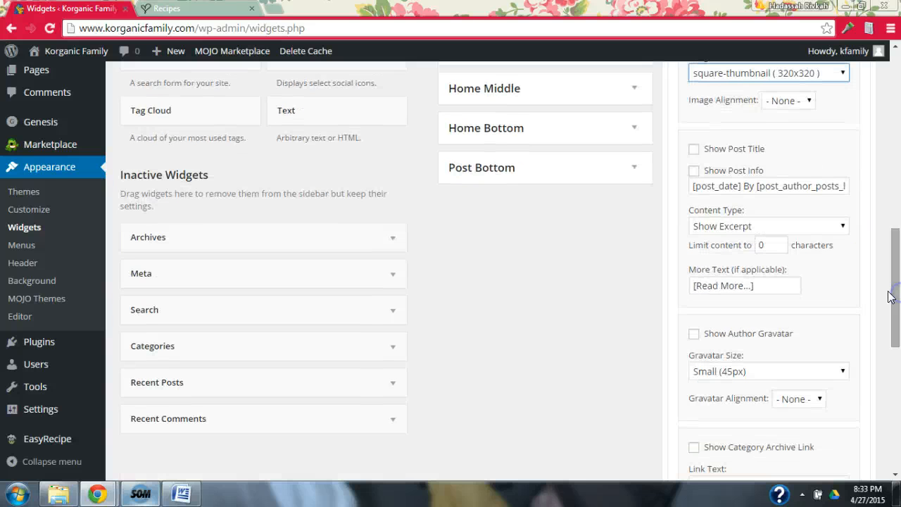
left_click(694, 148)
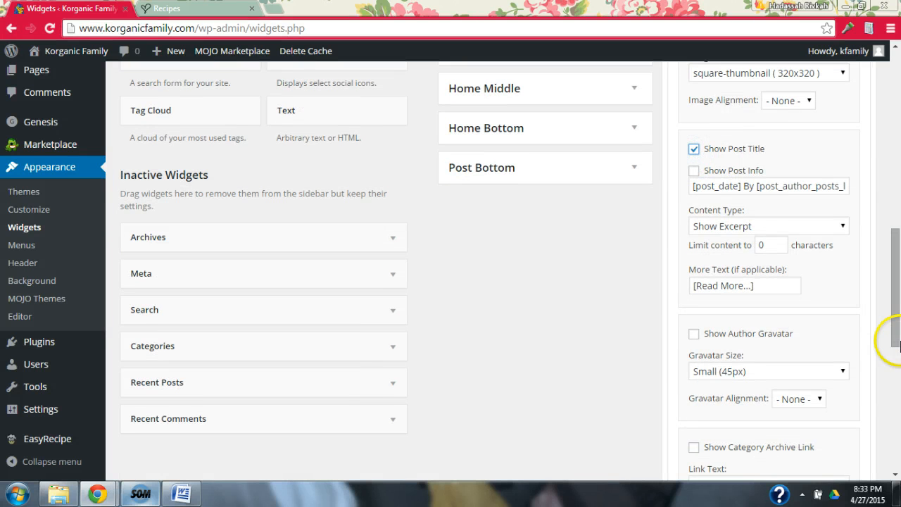
scroll("down", 3)
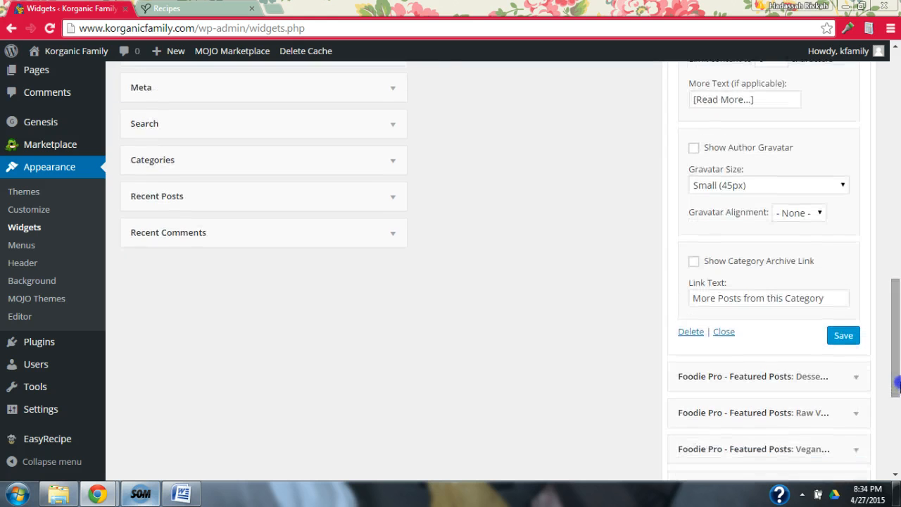
Step: Set the Raw Vegan Snacks link text to 'See More &rarr', then save and collapse the widget
left_click(767, 297)
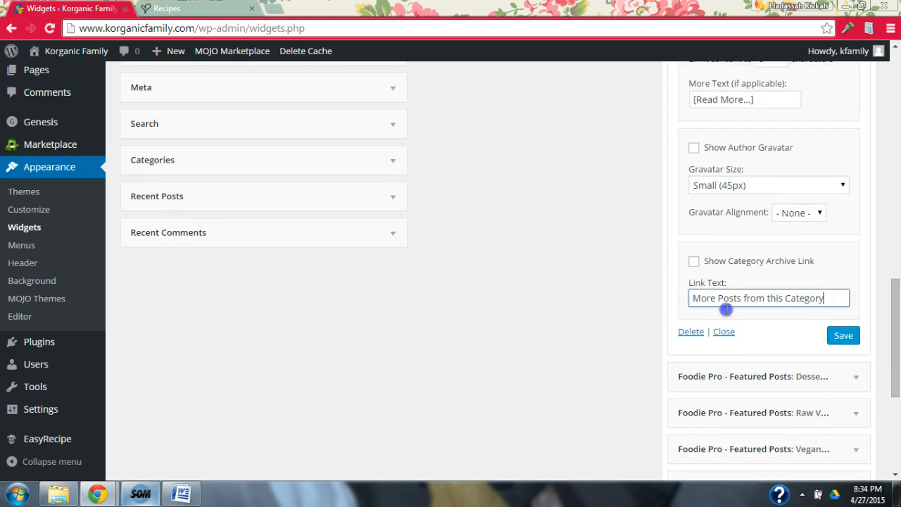
type("s")
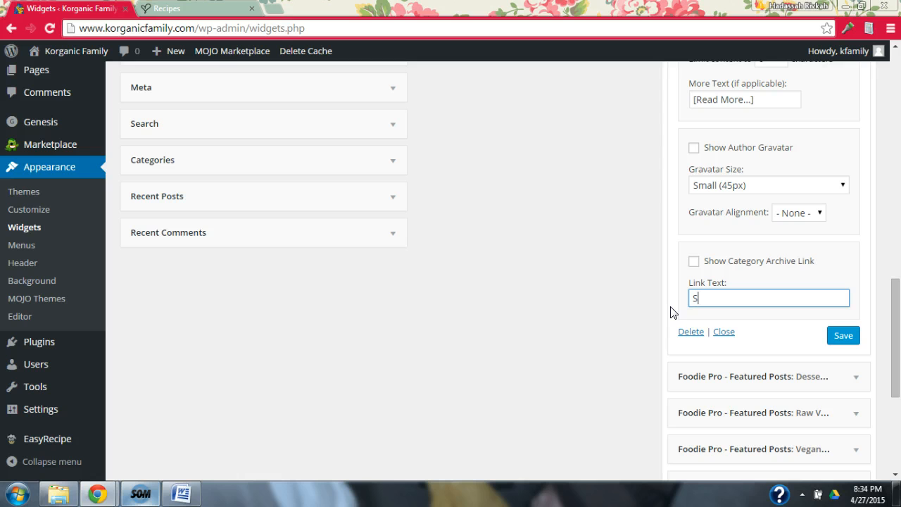
type("ee More")
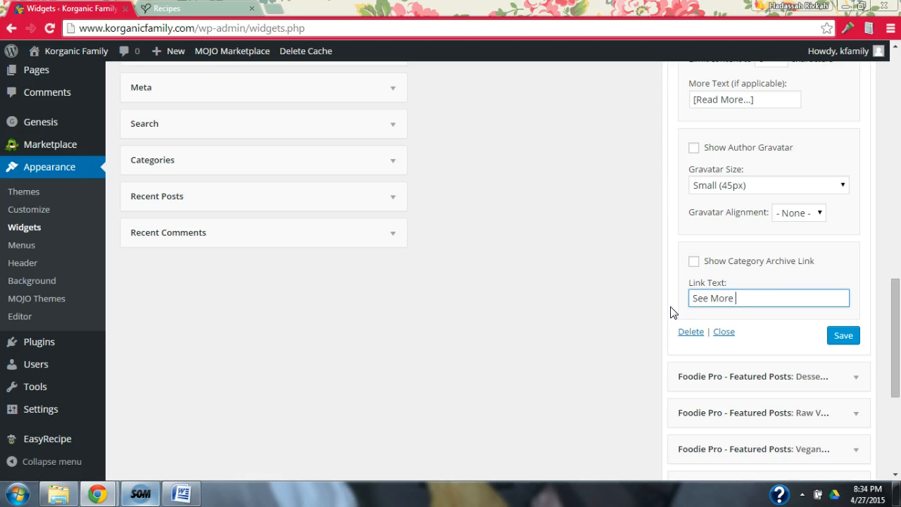
type("&rarr")
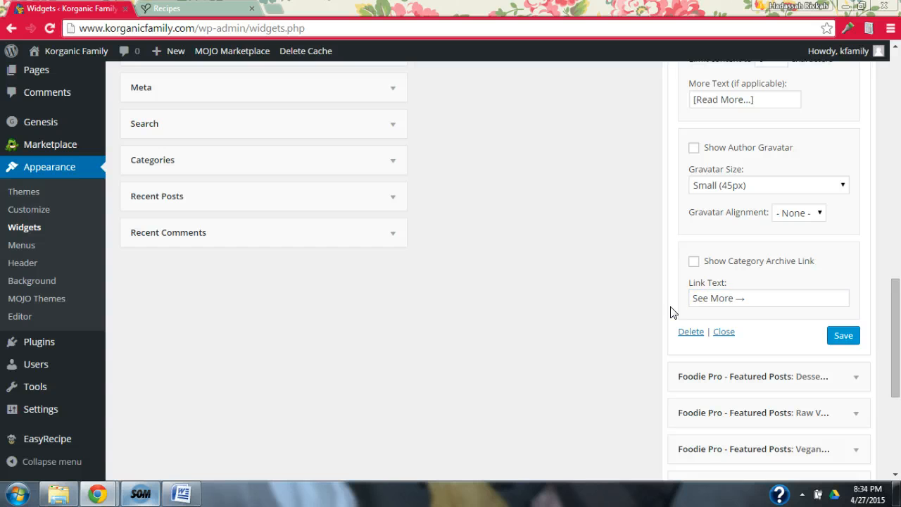
left_click(843, 335)
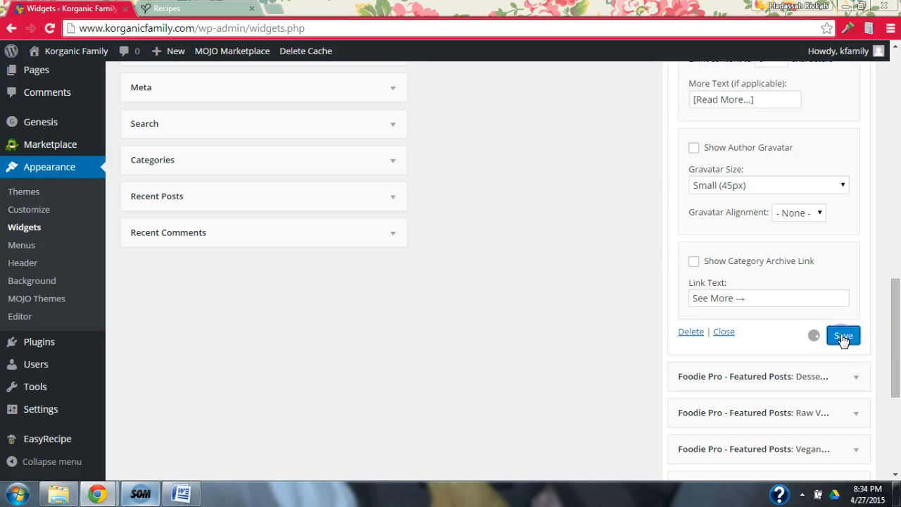
left_click(843, 336)
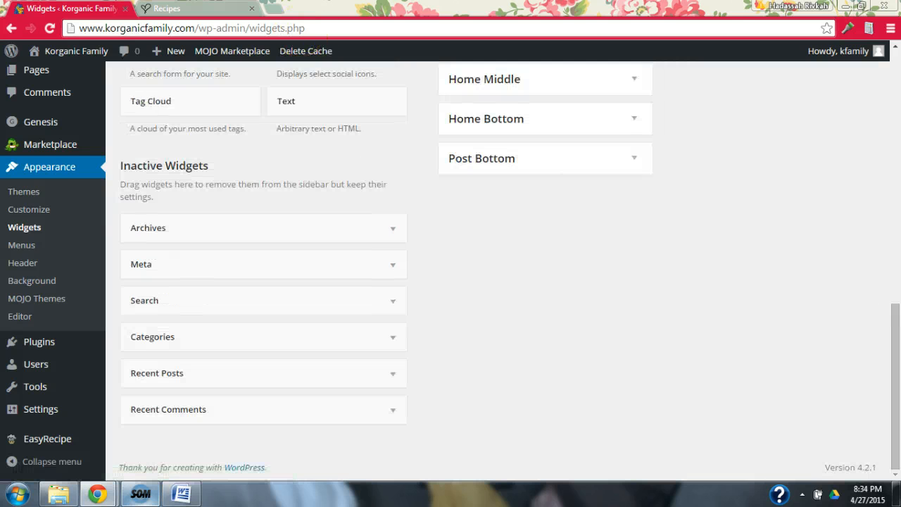
Step: Reload the Recipes page twice to see the Raw Vegan Snacks section, then return to Widgets
left_click(165, 8)
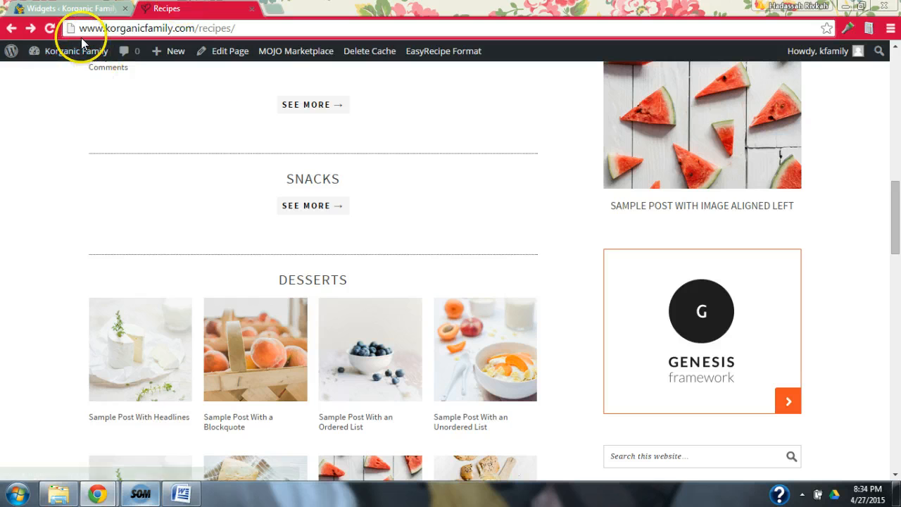
left_click(49, 28)
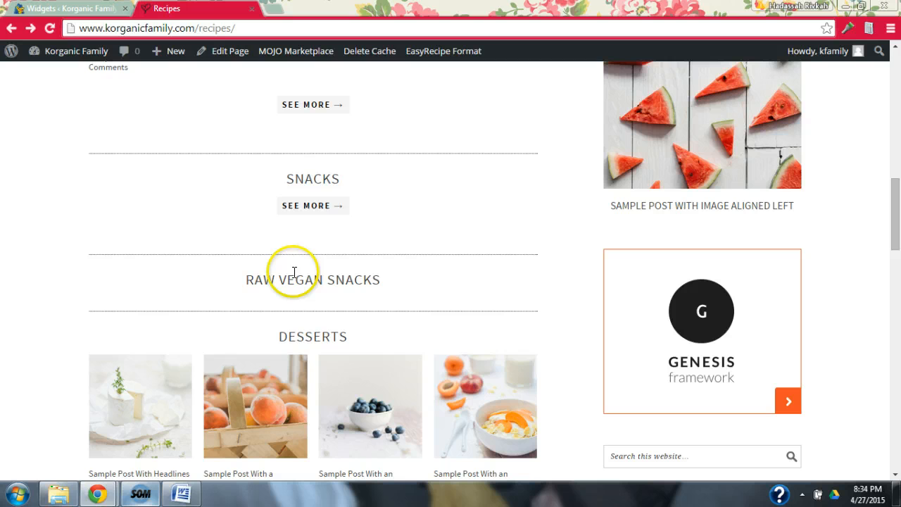
mouse_move(353, 283)
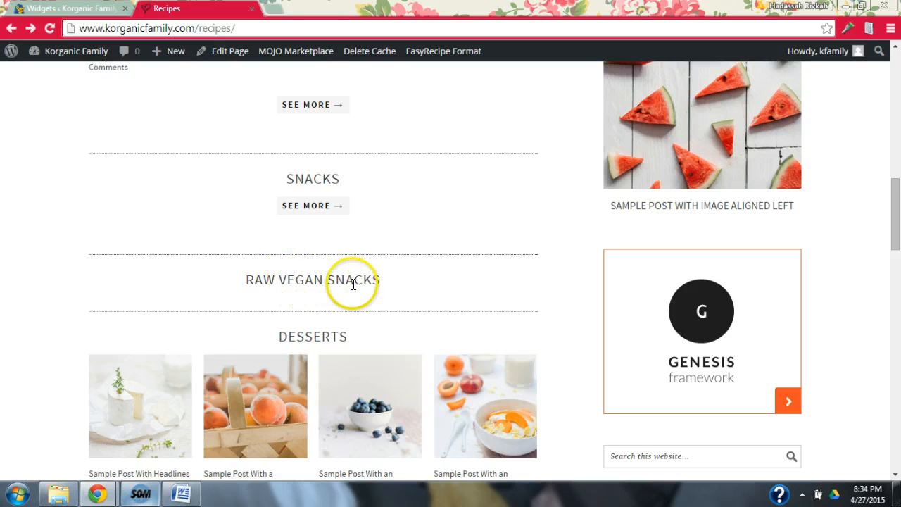
left_click(50, 28)
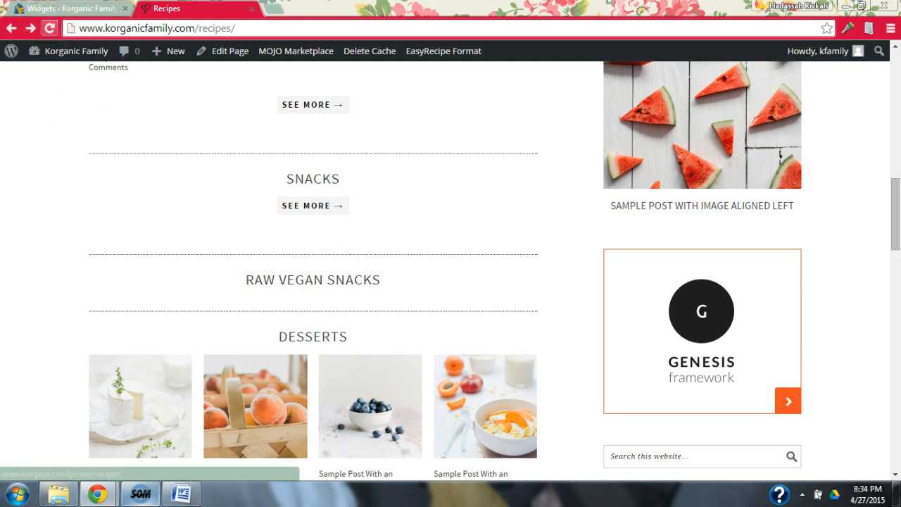
left_click(67, 8)
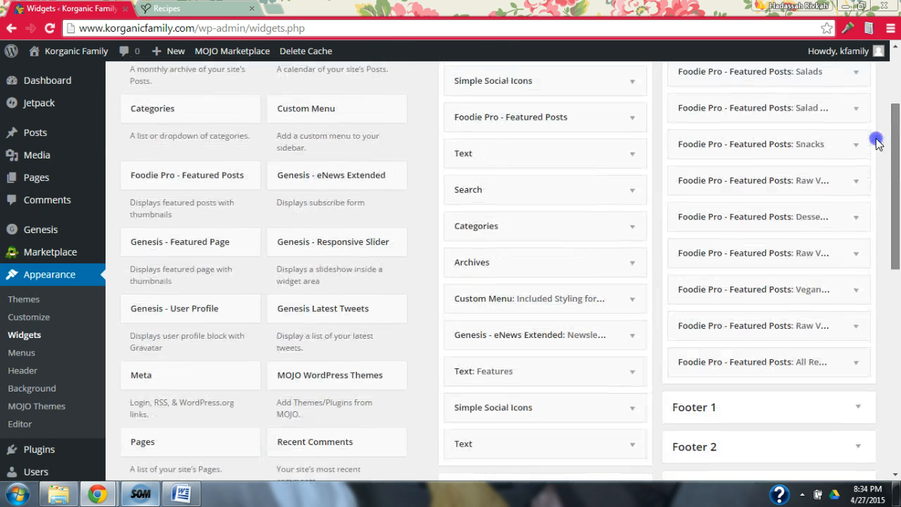
Step: Enable Show Category Archive Link on the Raw Vegan Snacks widget and save it
scroll("down", 3)
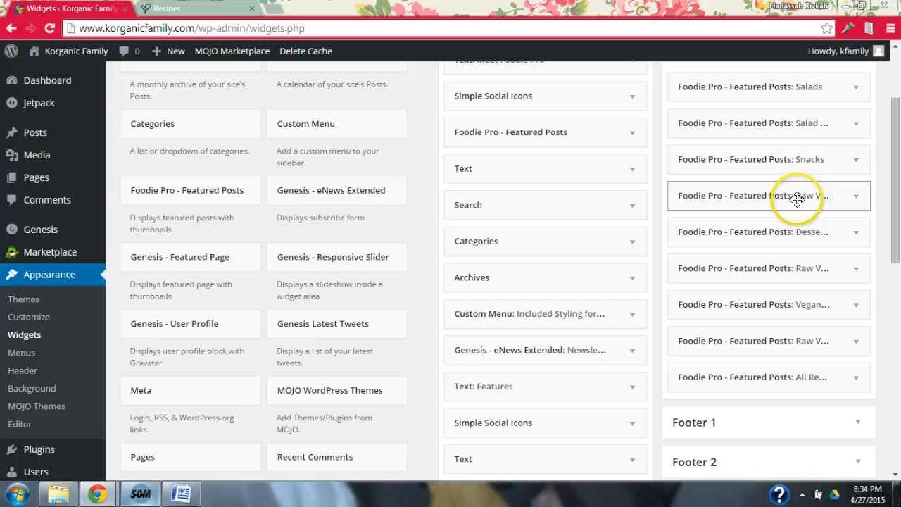
left_click(854, 196)
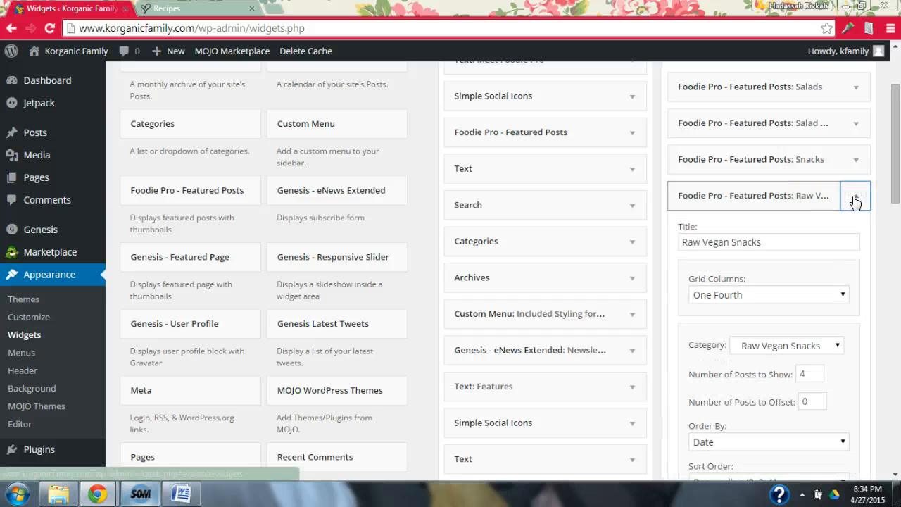
scroll("down", 3)
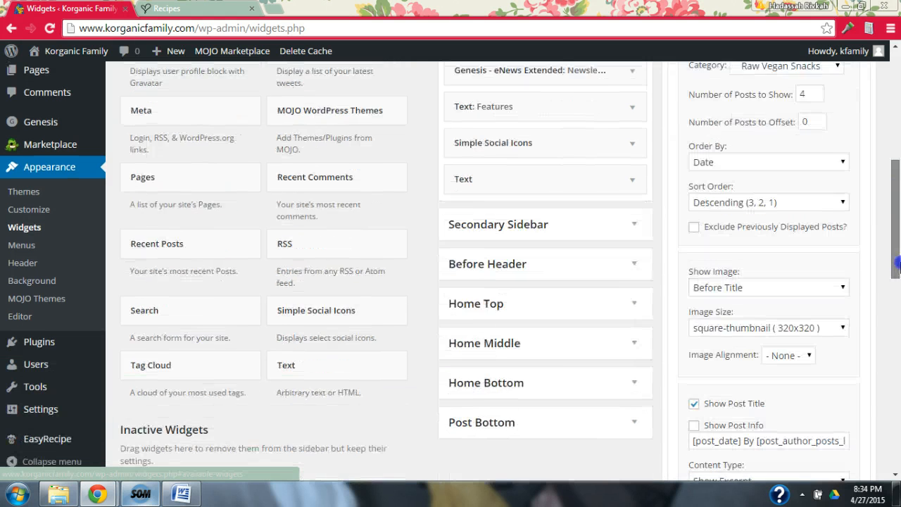
scroll("down", 3)
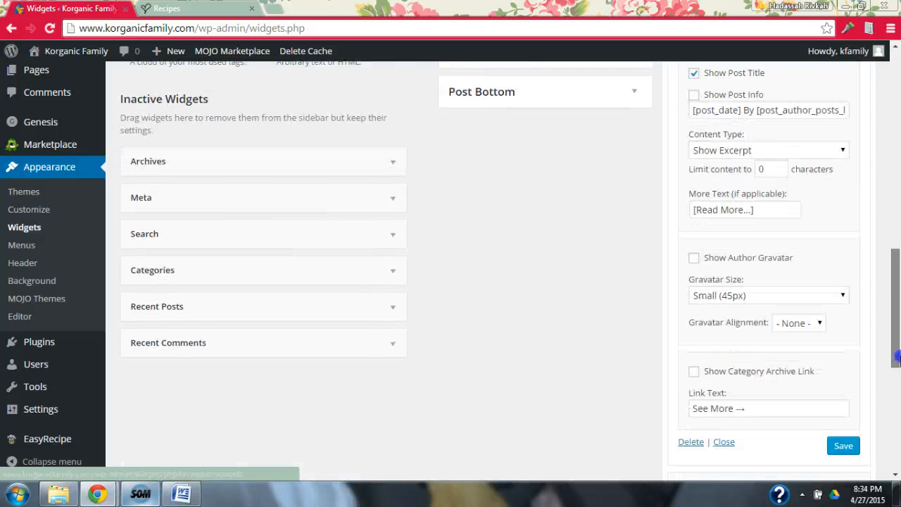
scroll("down", 3)
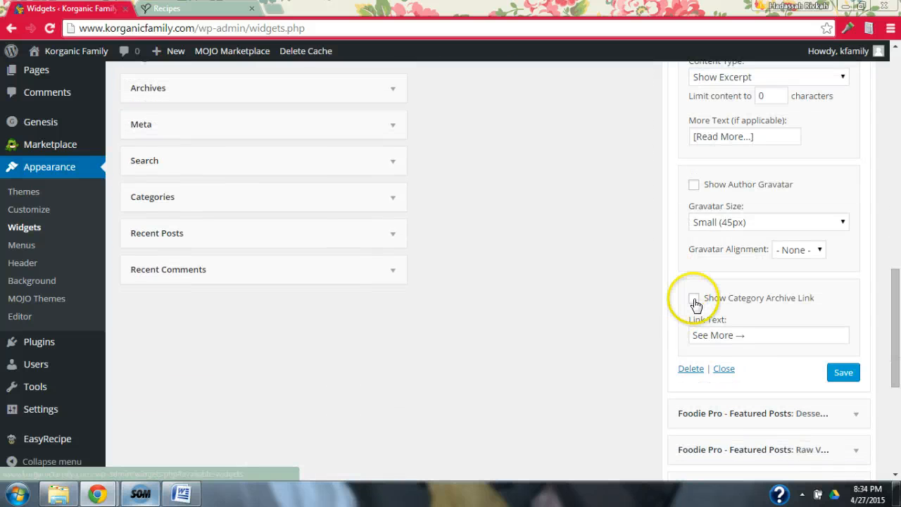
left_click(694, 298)
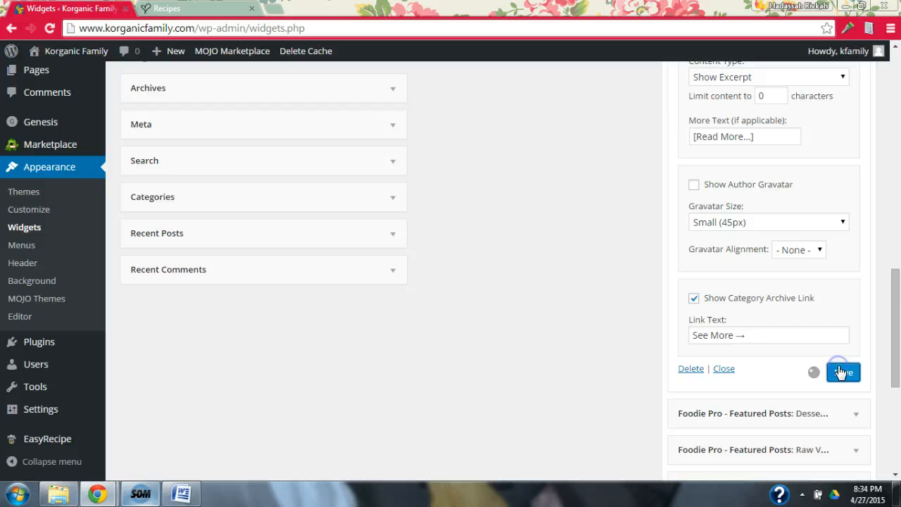
left_click(842, 371)
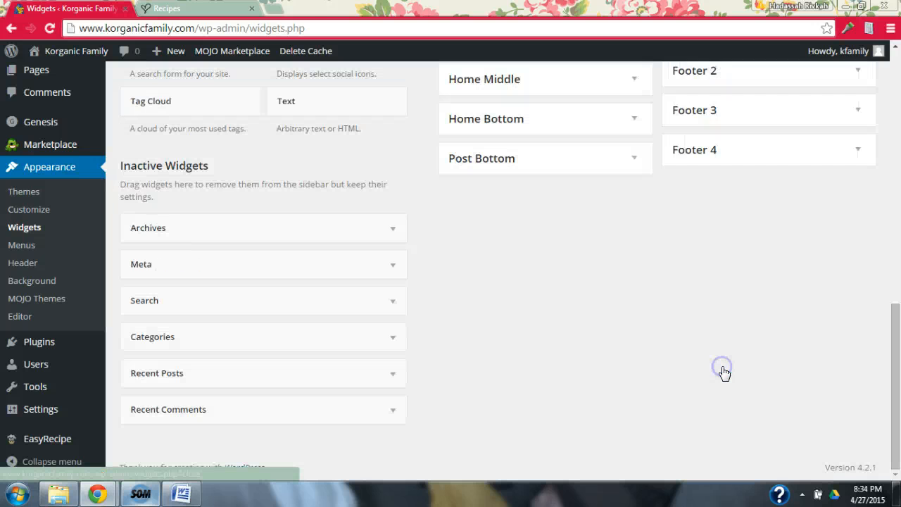
Step: Reload the Recipes page to confirm the See More → link, then return to Widgets
left_click(167, 9)
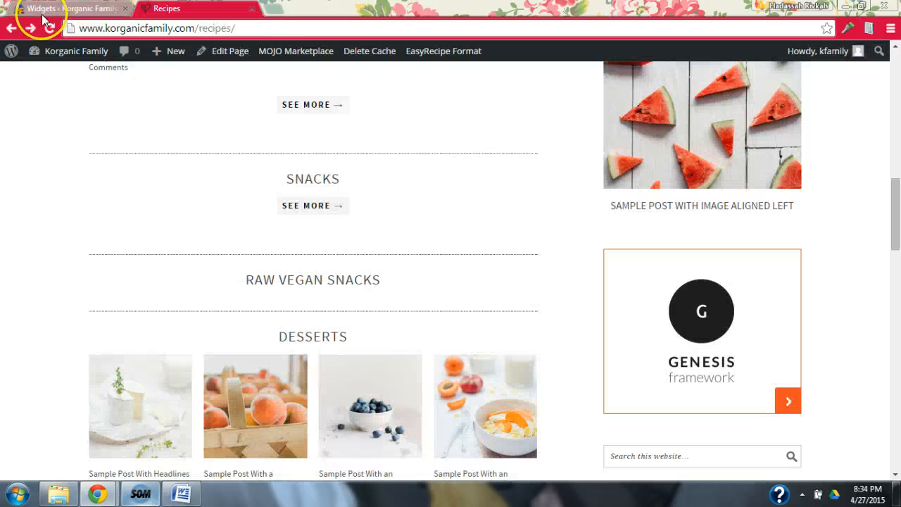
left_click(51, 28)
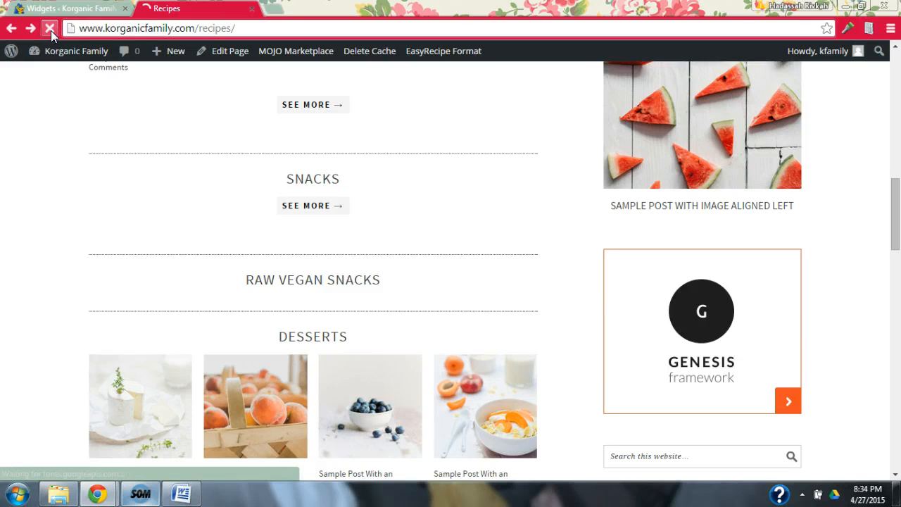
left_click(50, 27)
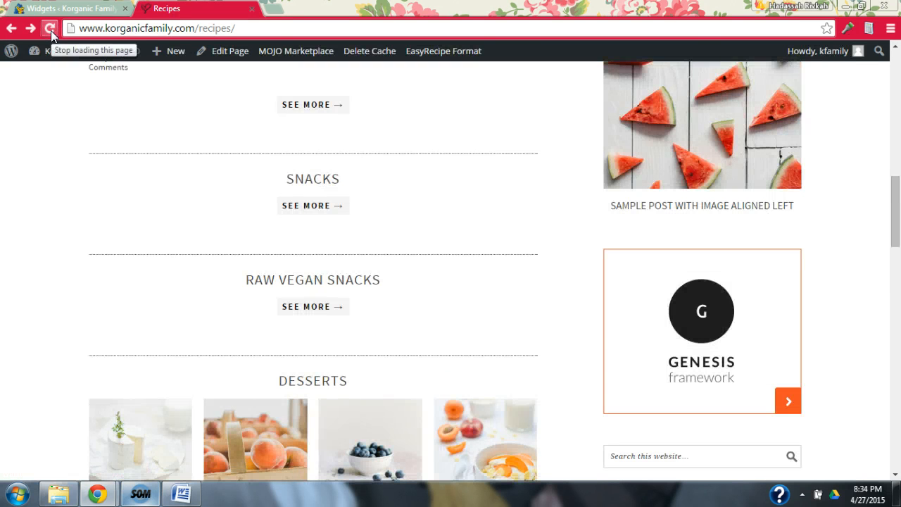
left_click(67, 9)
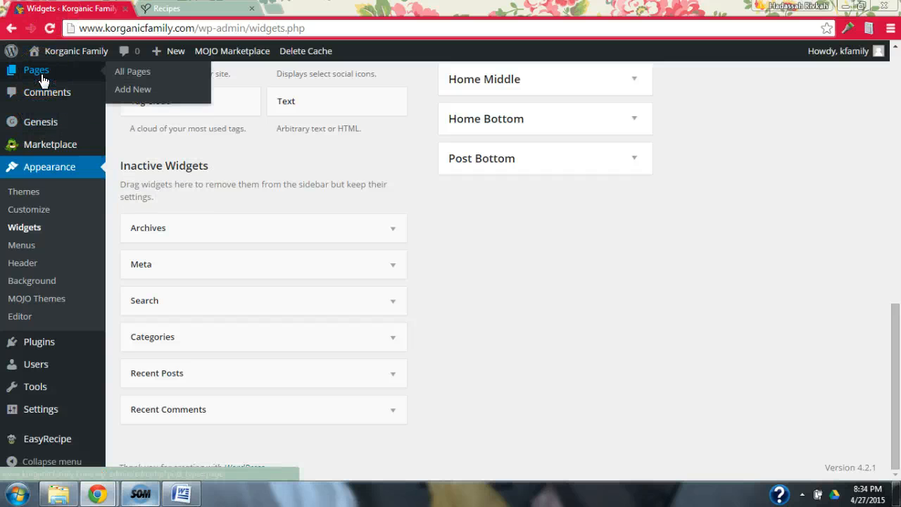
mouse_move(42, 133)
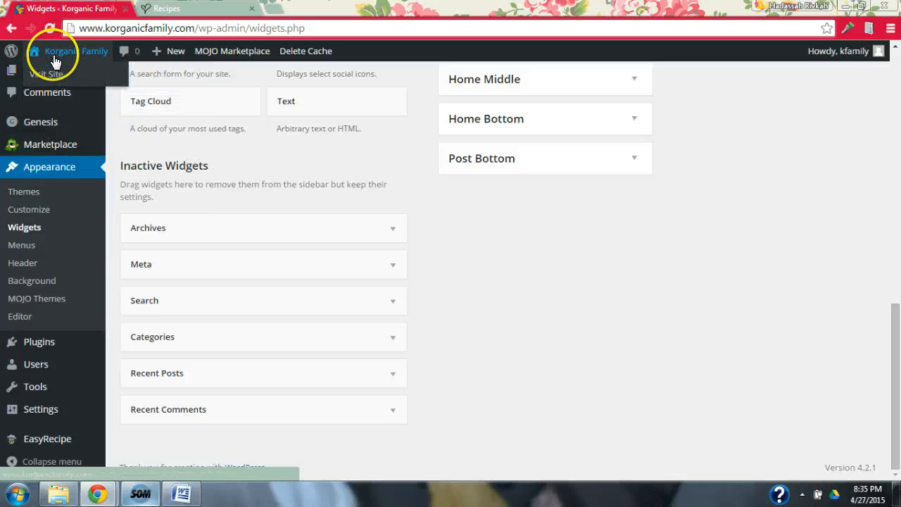
Step: Go through the Dashboard to Posts > Categories, then to the All Posts list
left_click(77, 51)
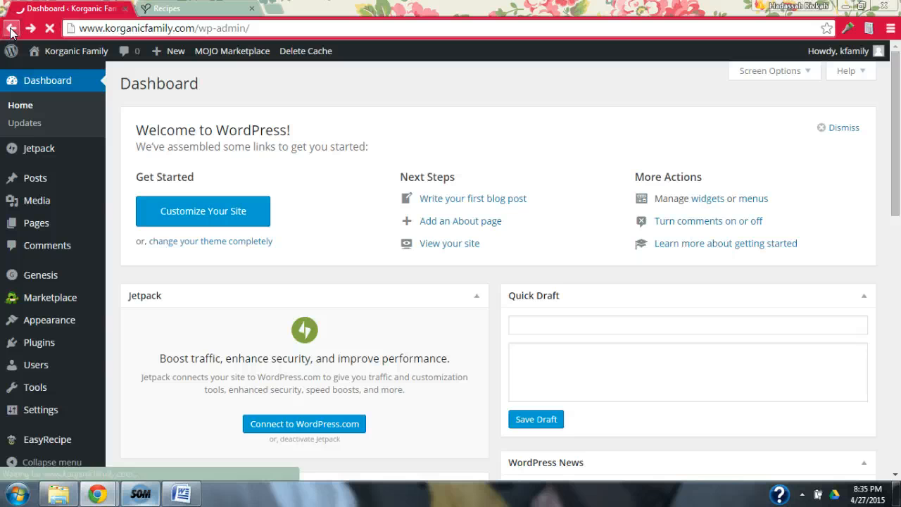
mouse_move(34, 177)
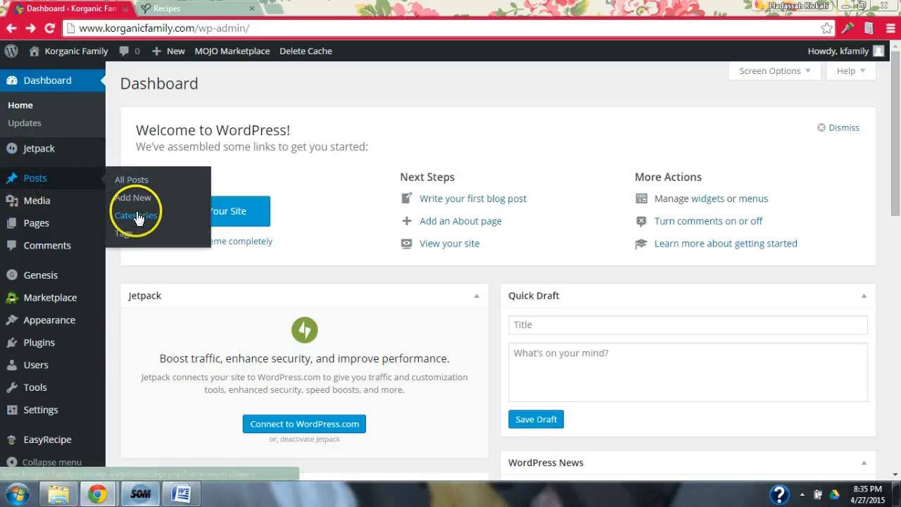
left_click(135, 215)
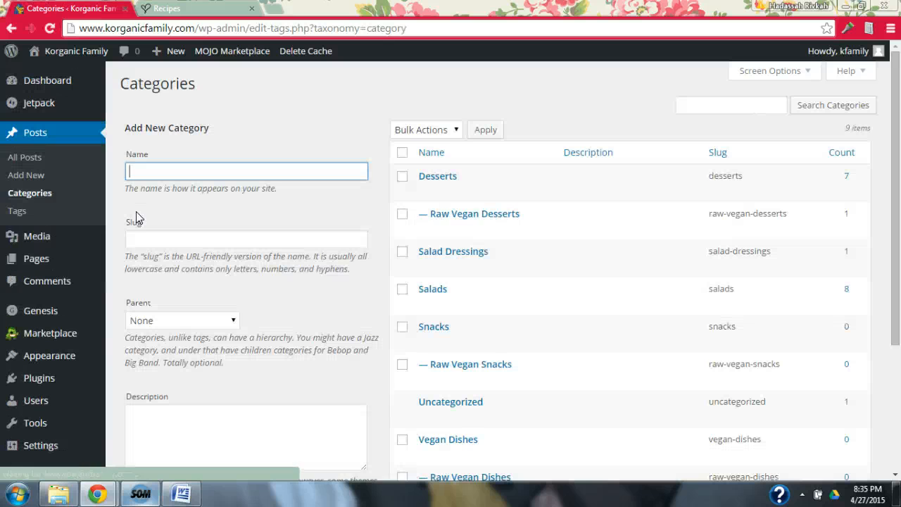
mouse_move(456, 213)
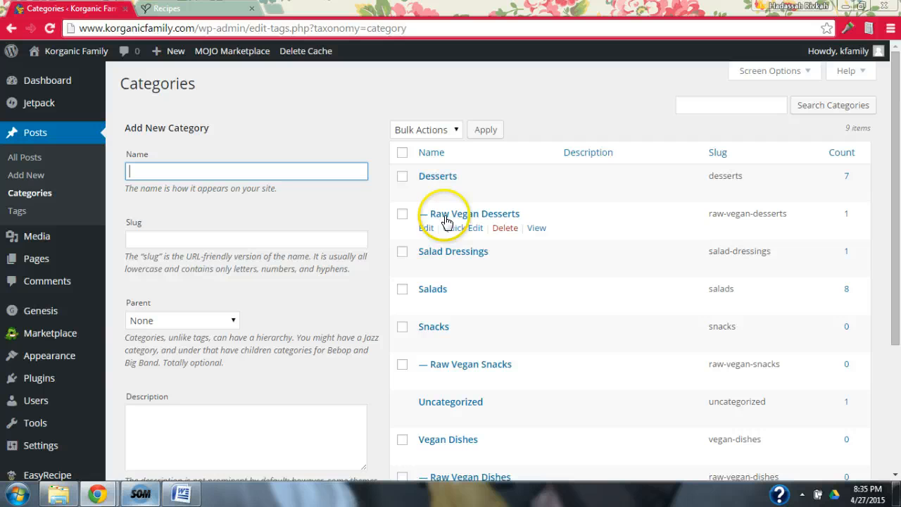
mouse_move(448, 364)
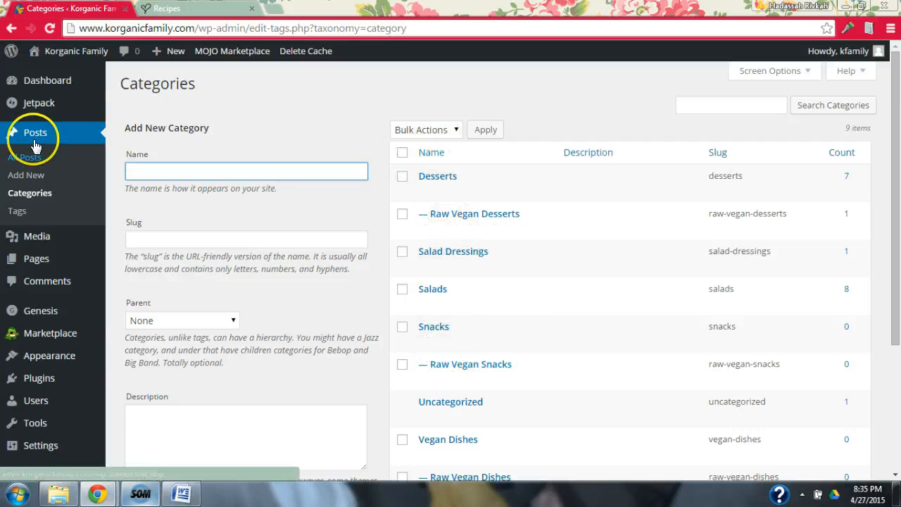
left_click(35, 133)
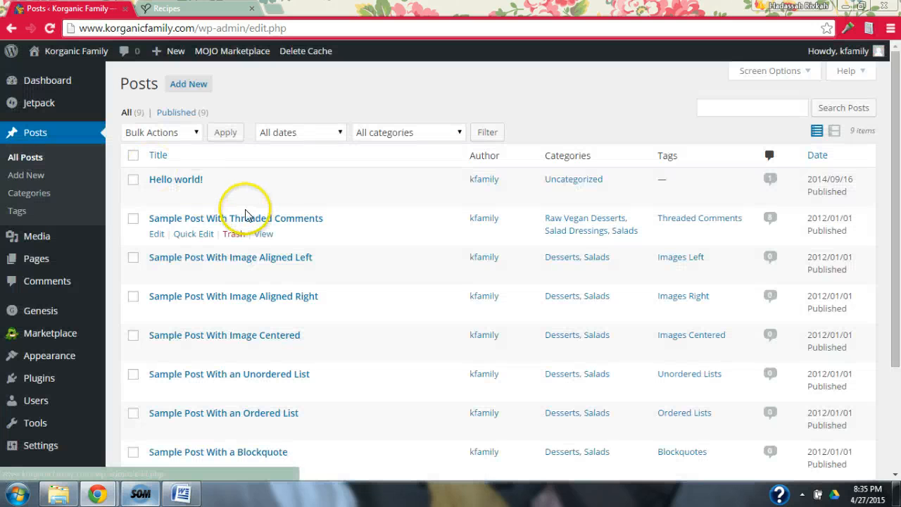
mouse_move(253, 222)
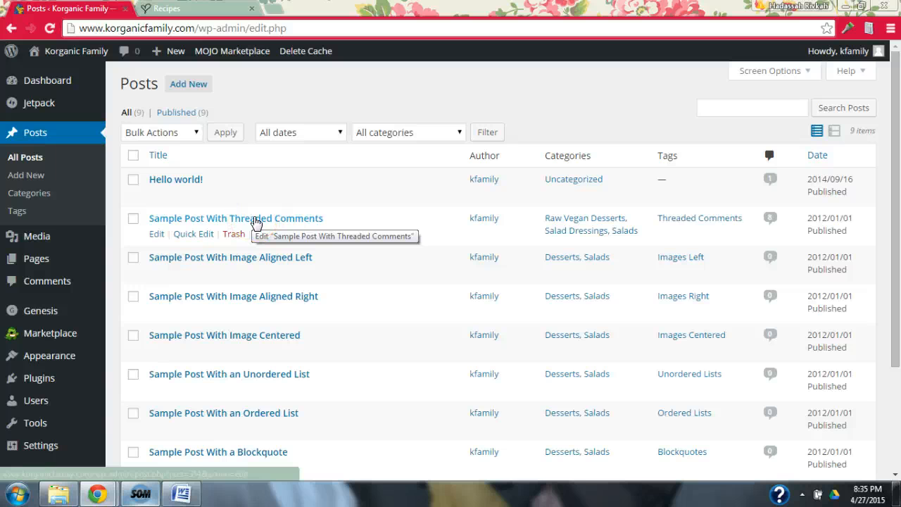
Step: Add Sample Post With Threaded Comments to Raw Vegan Snacks, update it, and return to Recipes
left_click(235, 217)
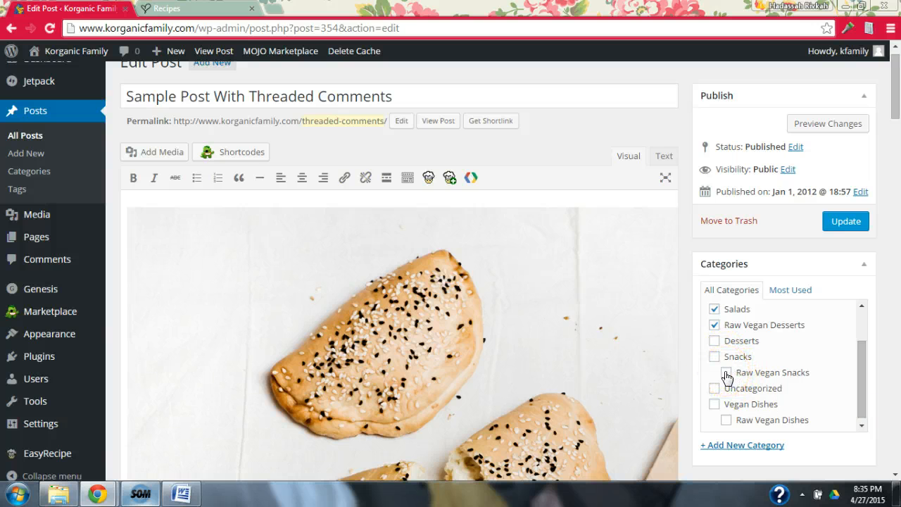
left_click(715, 372)
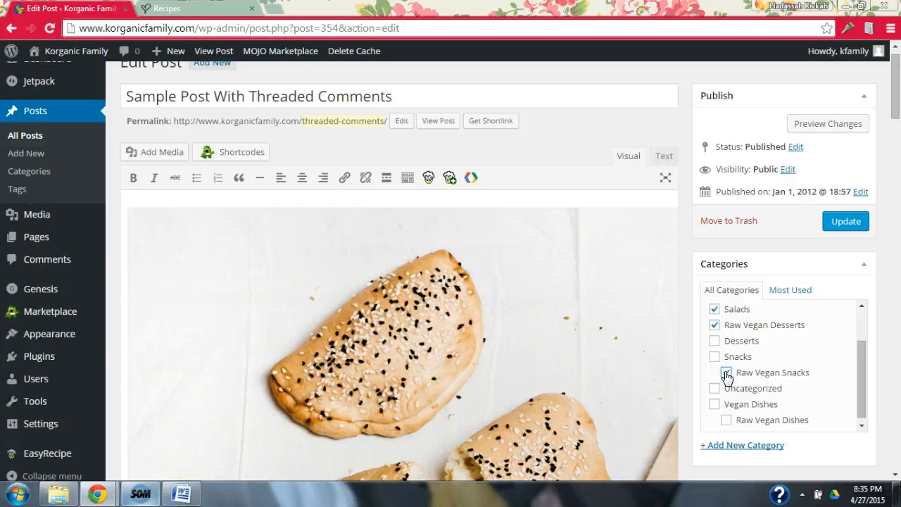
left_click(715, 372)
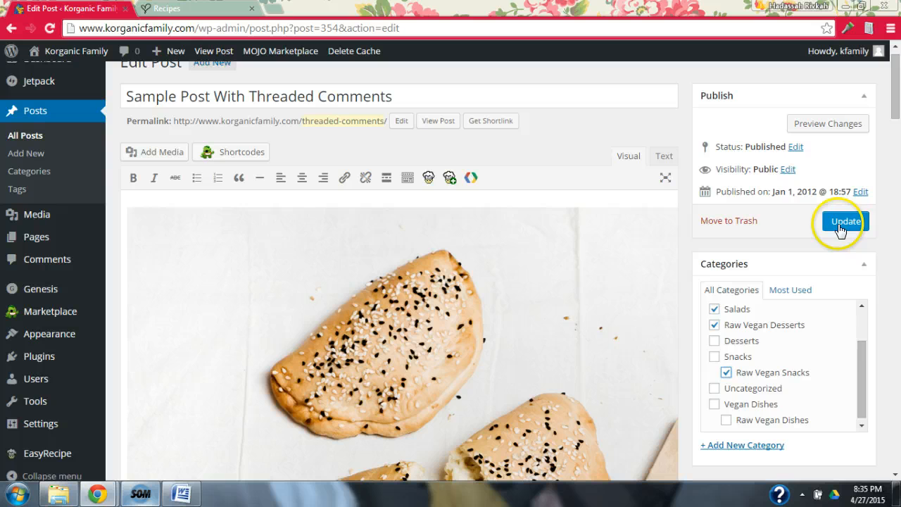
left_click(844, 220)
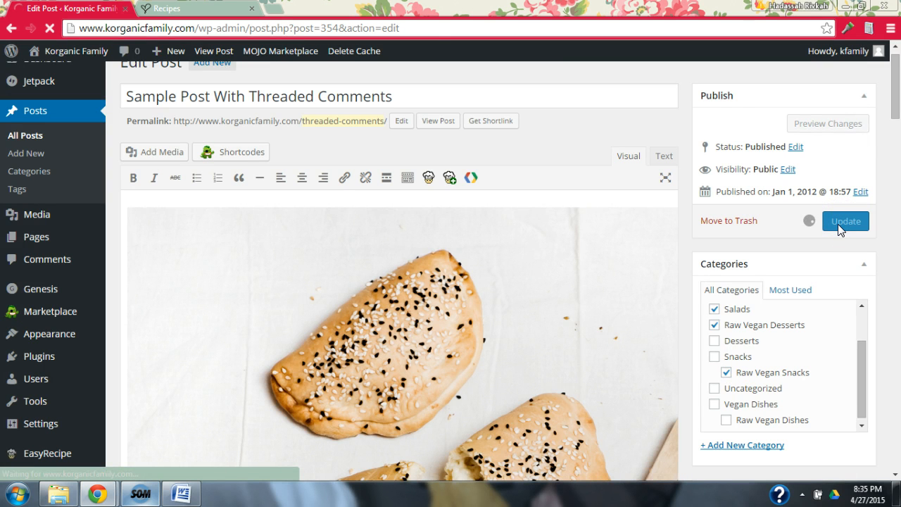
left_click(844, 220)
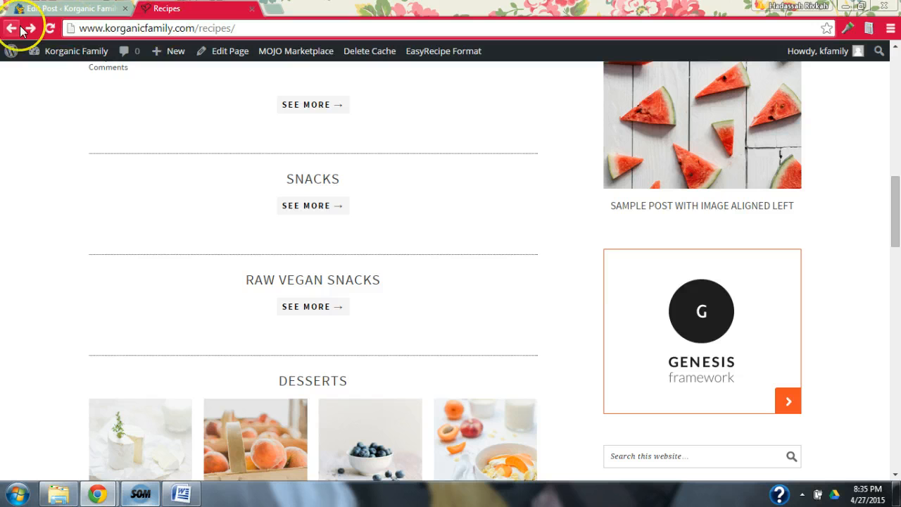
left_click(51, 29)
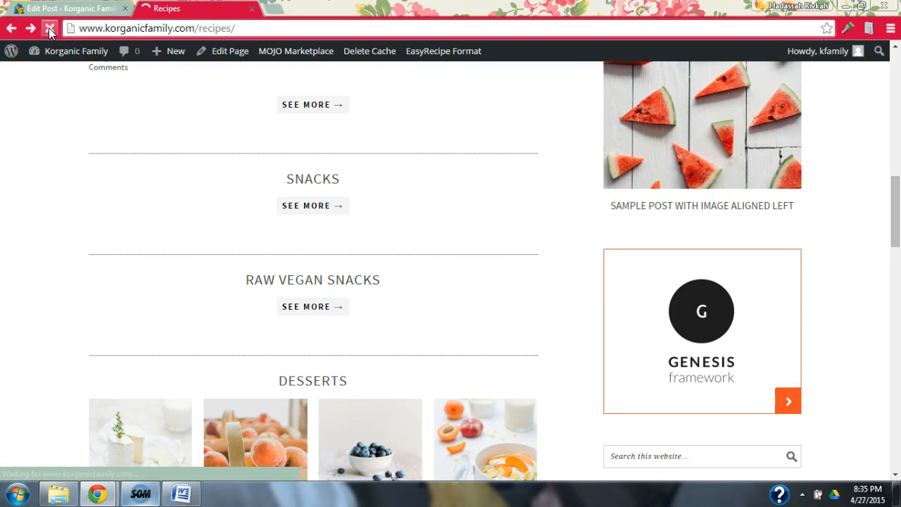
left_click(50, 28)
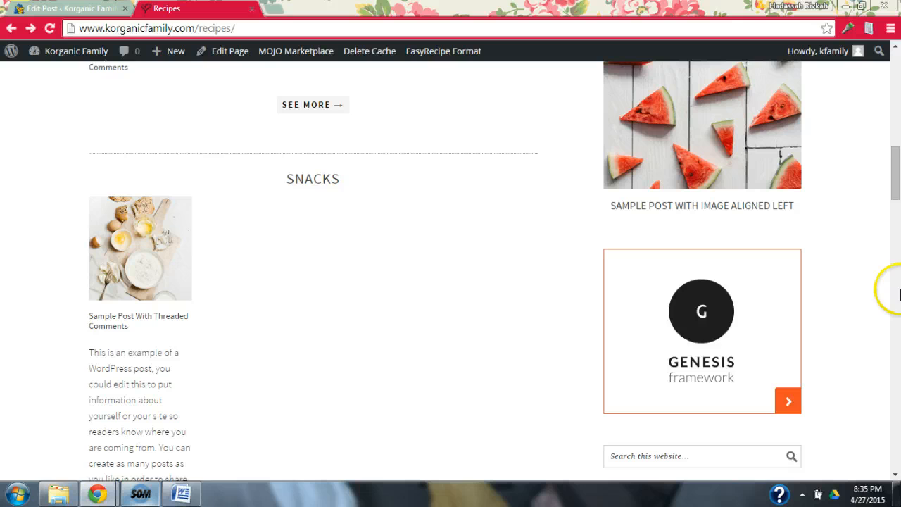
scroll("down", 3)
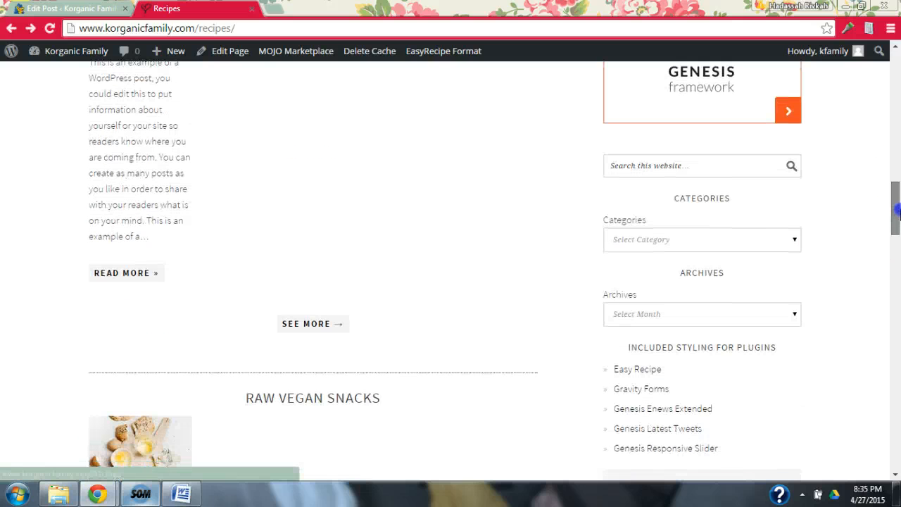
scroll("down", 3)
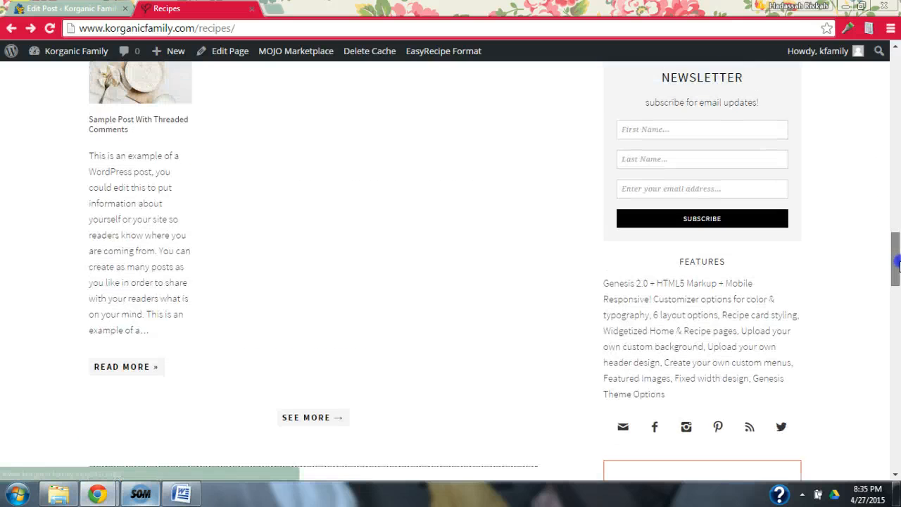
scroll("down", 3)
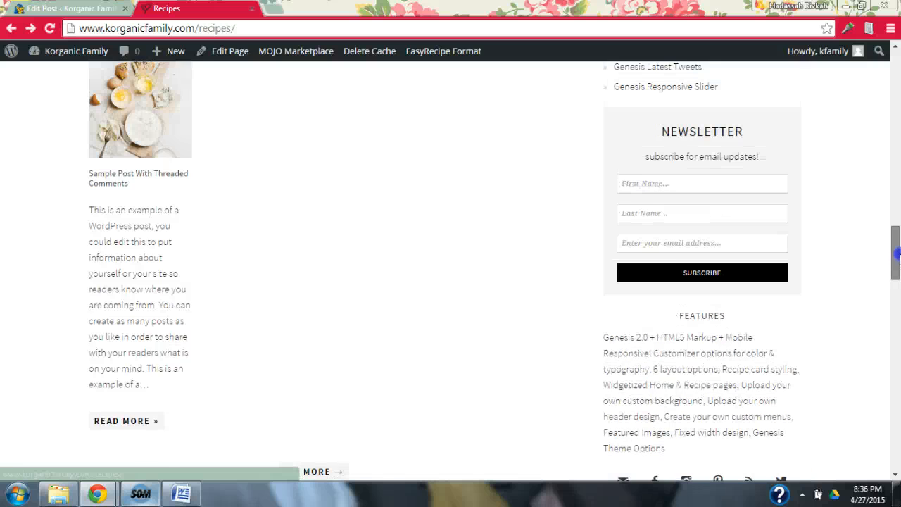
scroll("down", 3)
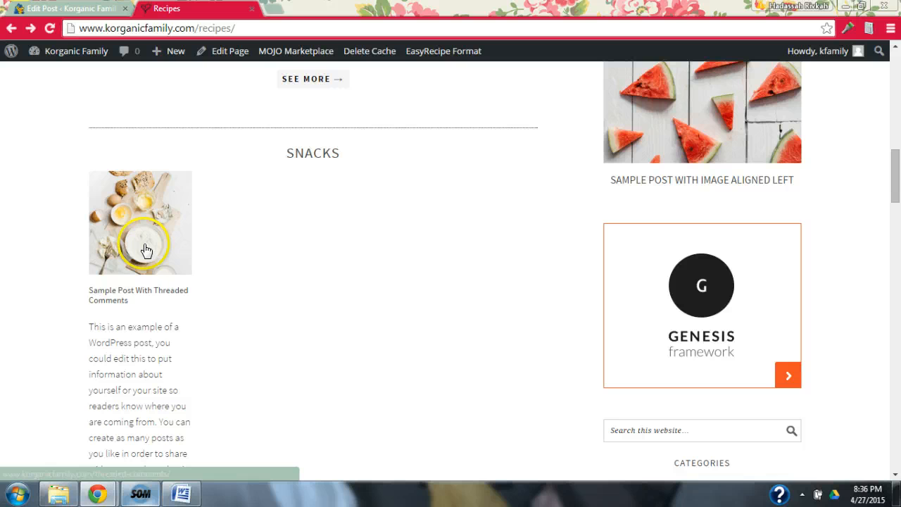
mouse_move(883, 171)
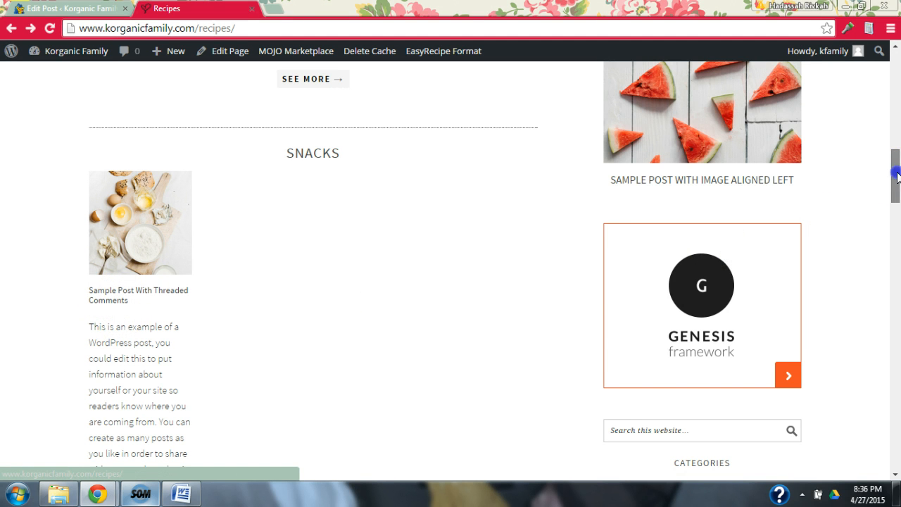
scroll("down", 3)
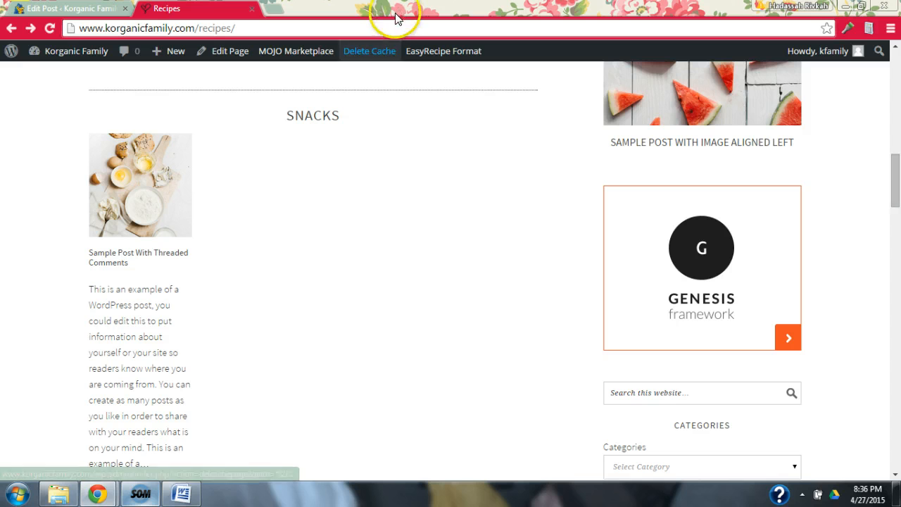
scroll("down", 3)
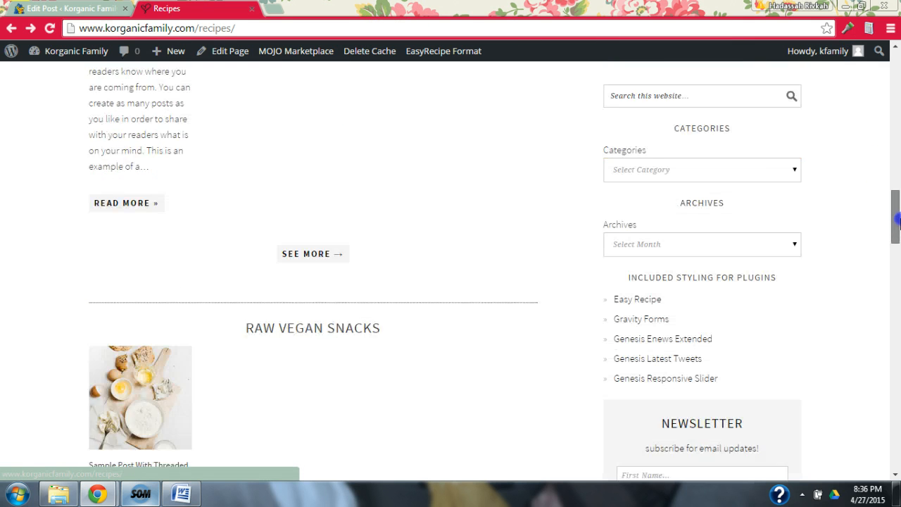
scroll("down", 3)
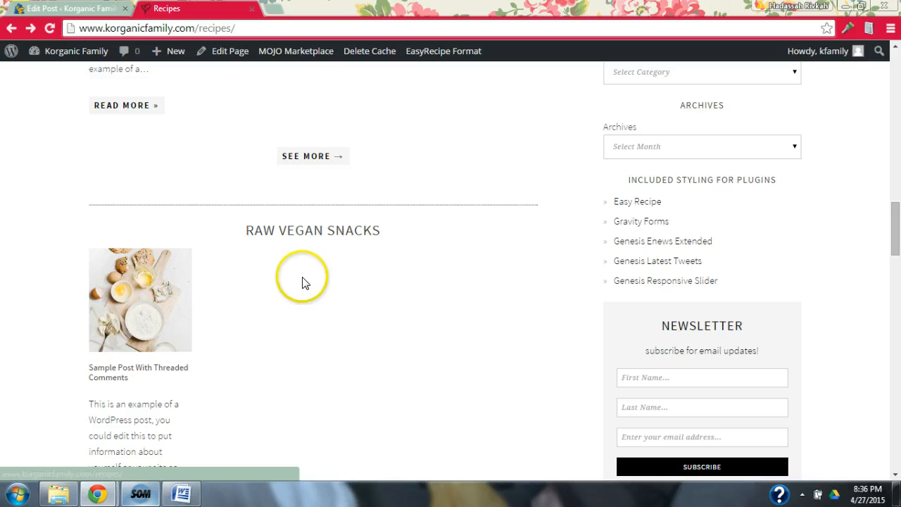
mouse_move(287, 131)
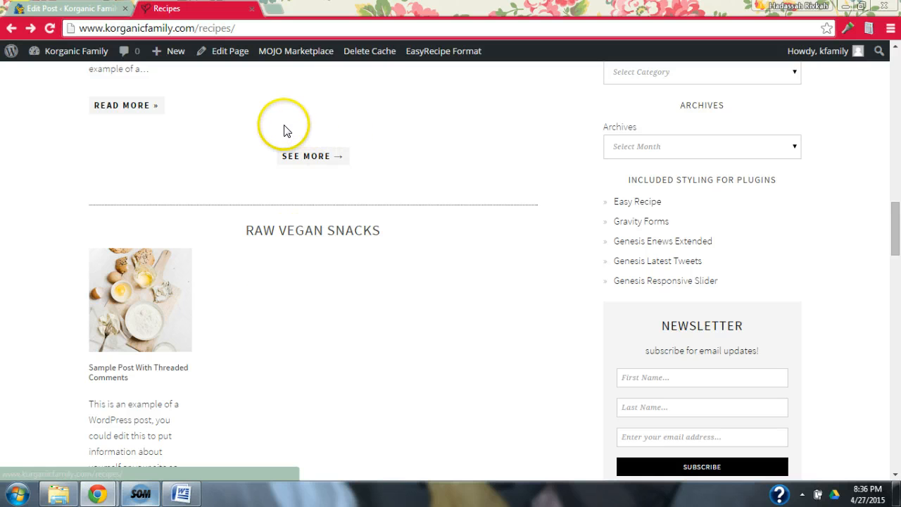
mouse_move(236, 134)
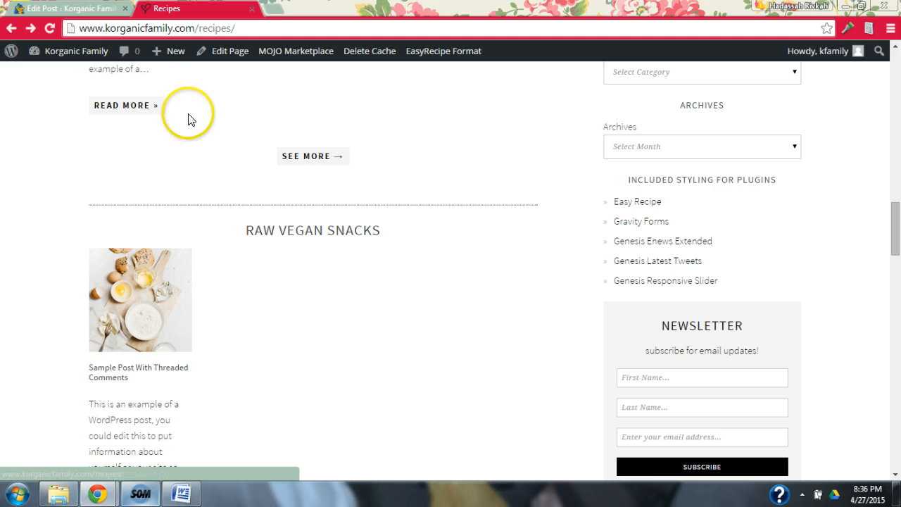
mouse_move(895, 225)
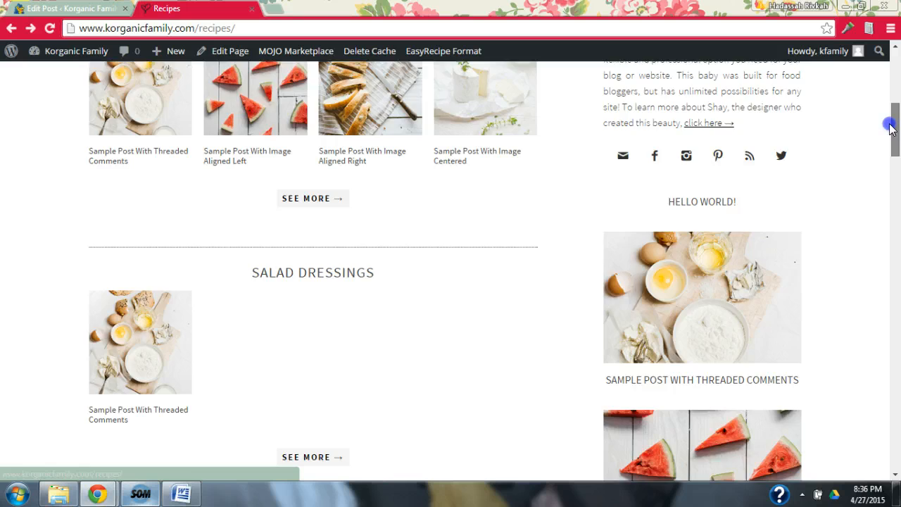
scroll("down", 3)
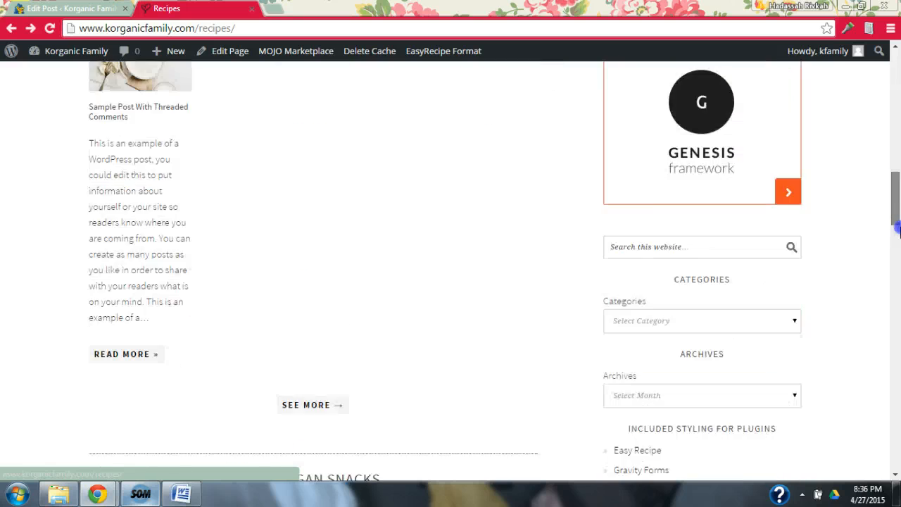
scroll("down", 3)
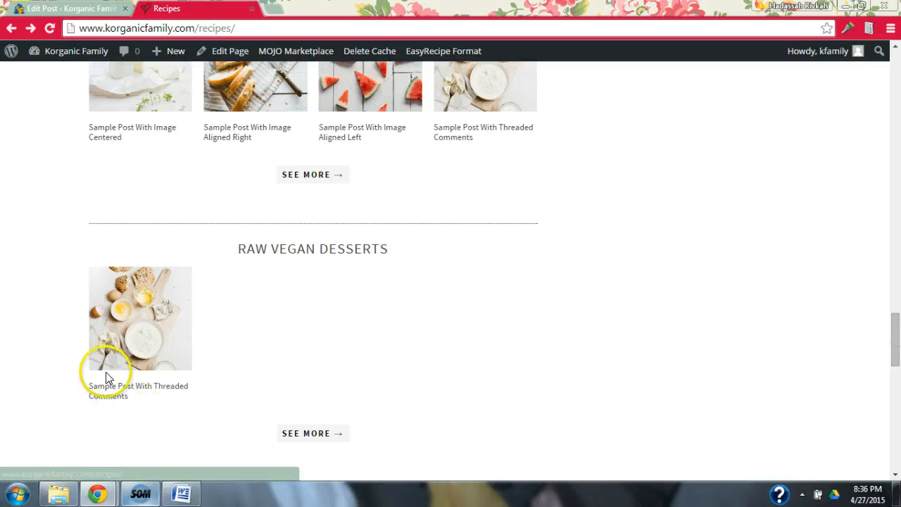
mouse_move(503, 145)
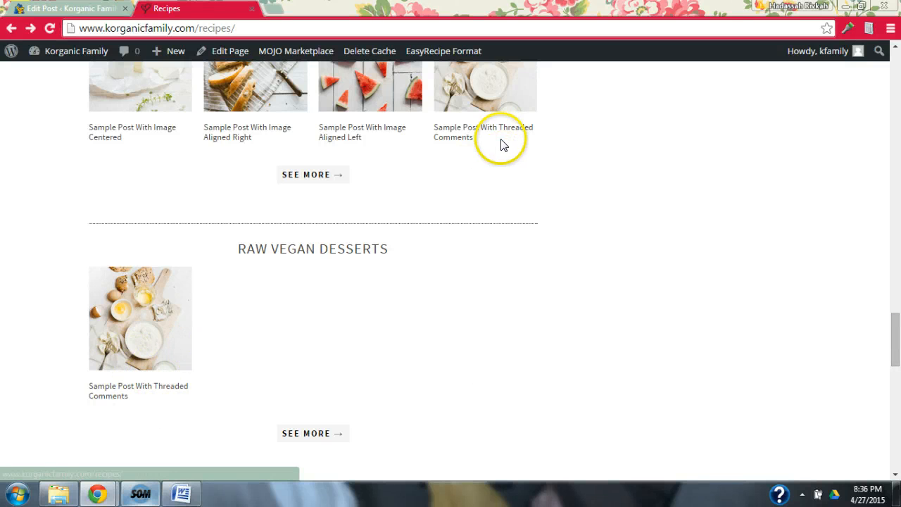
mouse_move(441, 172)
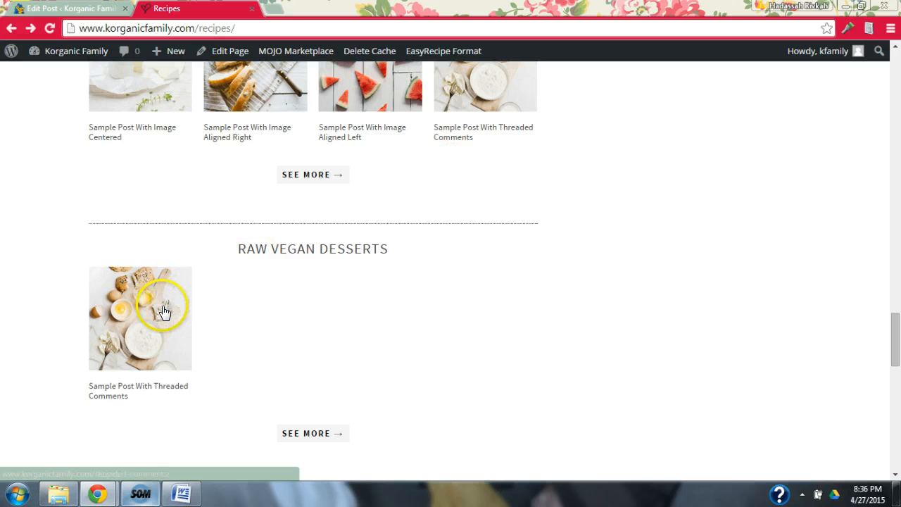
mouse_move(145, 330)
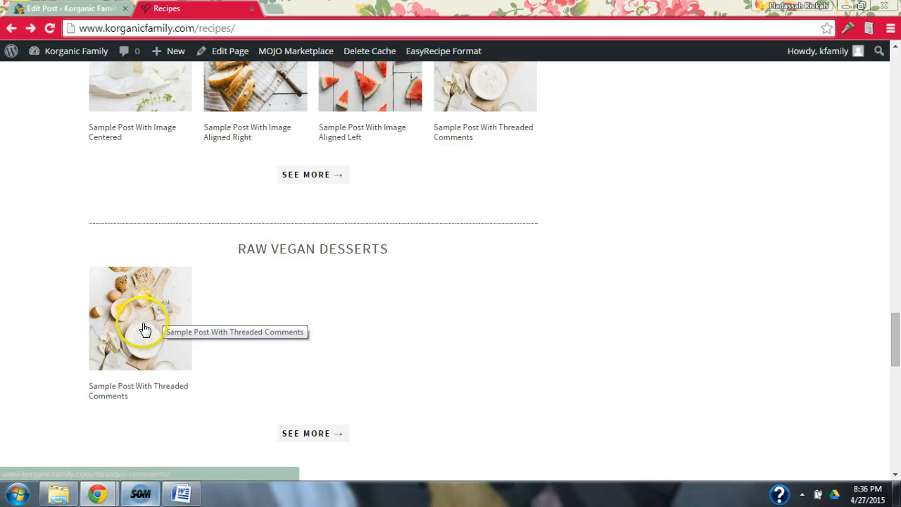
mouse_move(494, 112)
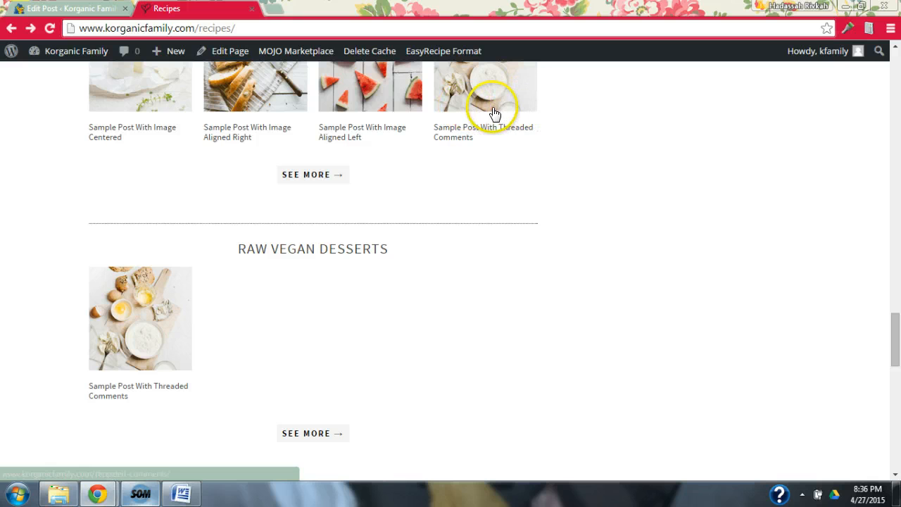
mouse_move(638, 156)
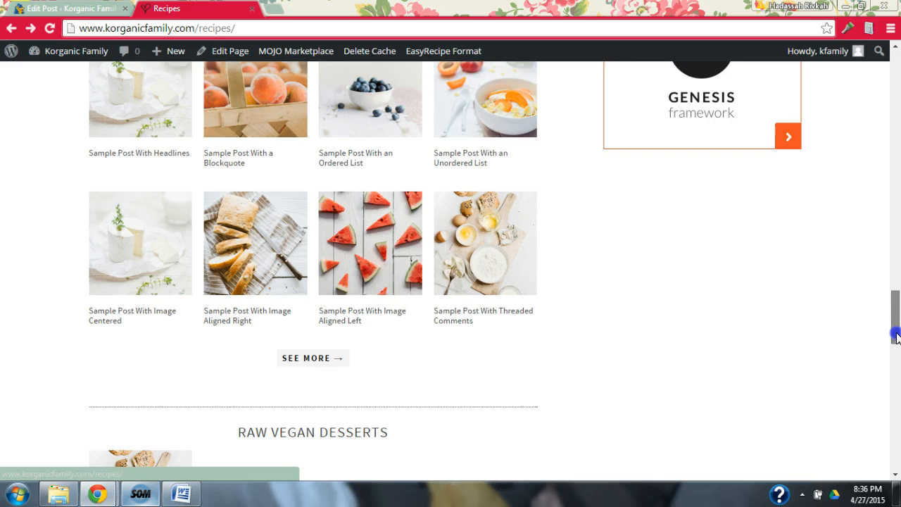
scroll("down", 3)
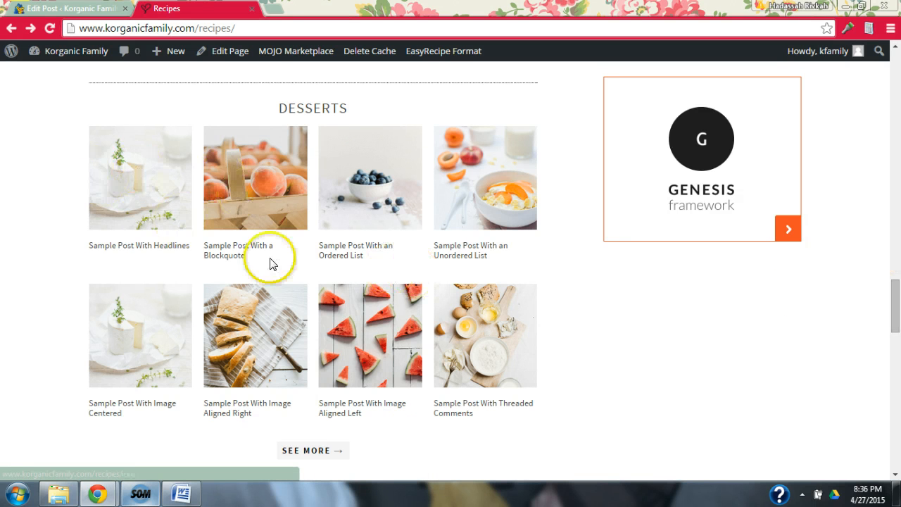
mouse_move(133, 202)
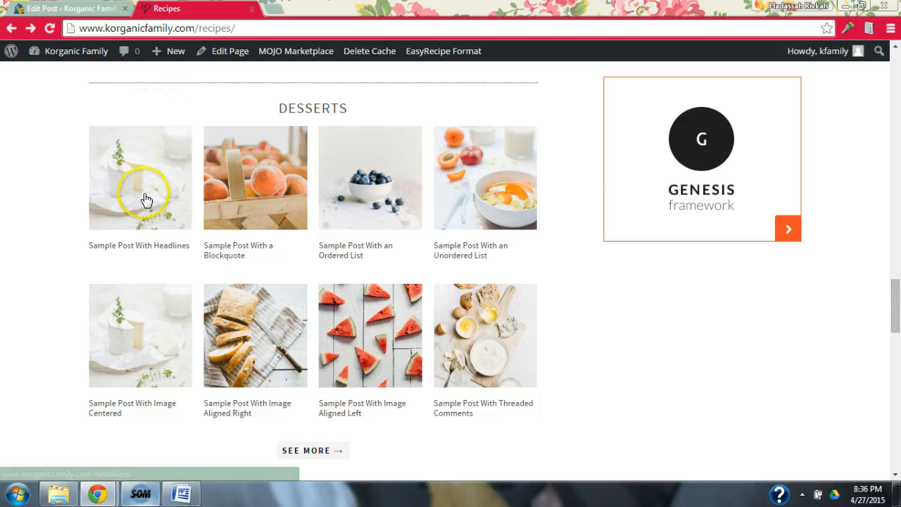
mouse_move(82, 328)
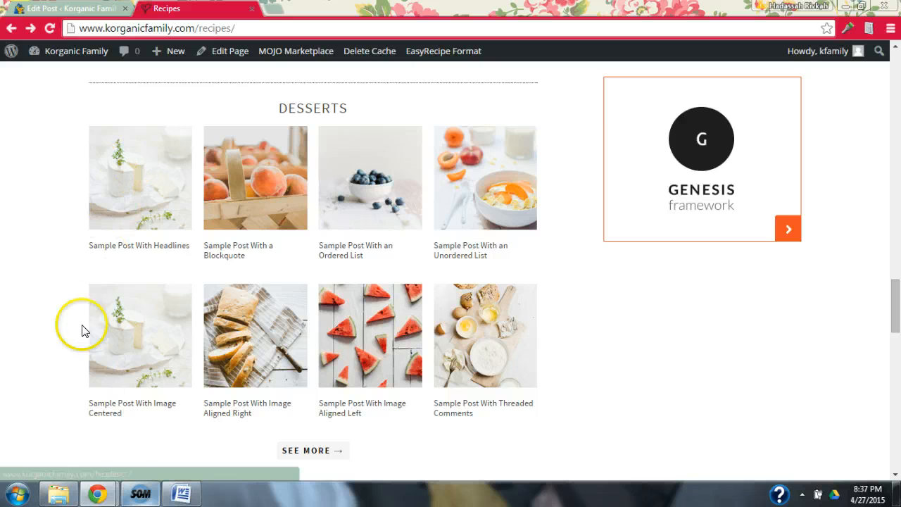
mouse_move(897, 291)
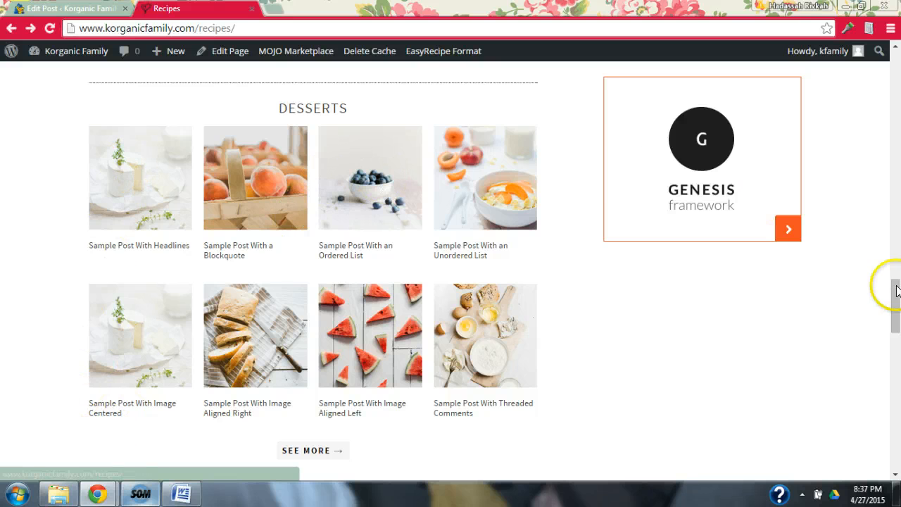
scroll("down", 3)
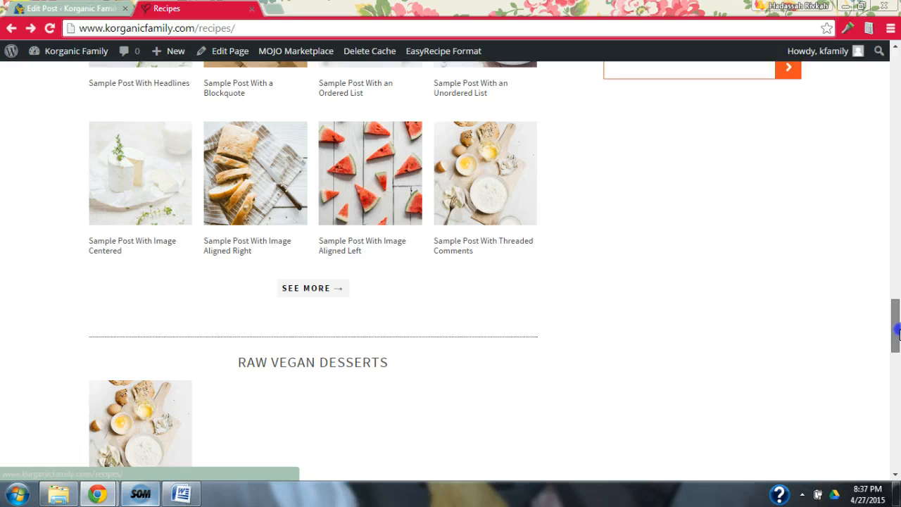
scroll("down", 3)
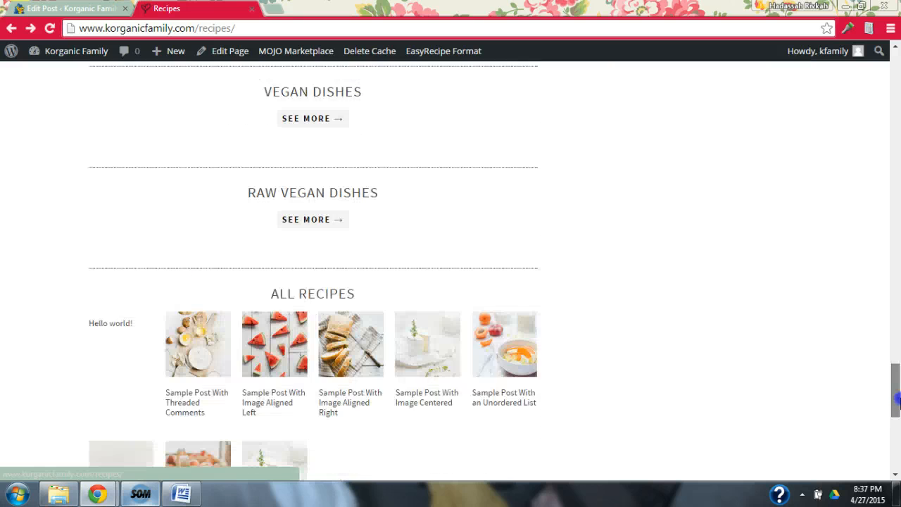
scroll("down", 3)
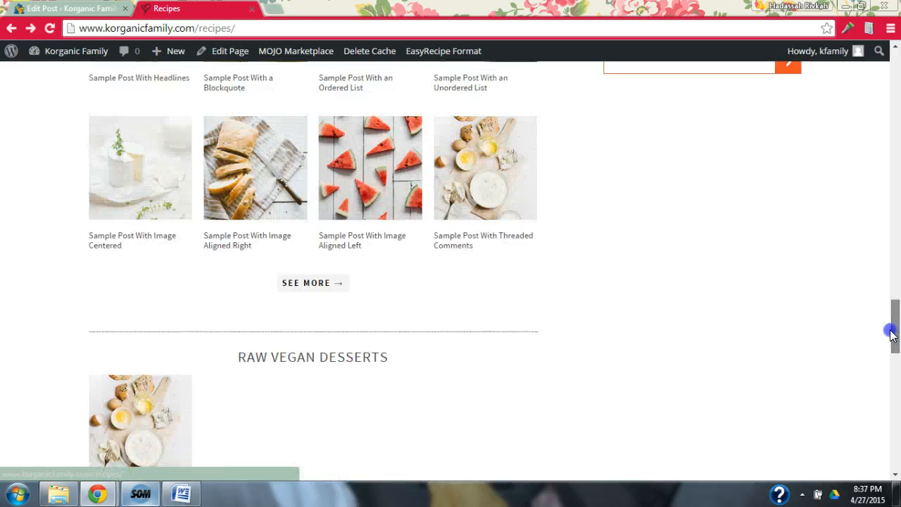
scroll("down", 3)
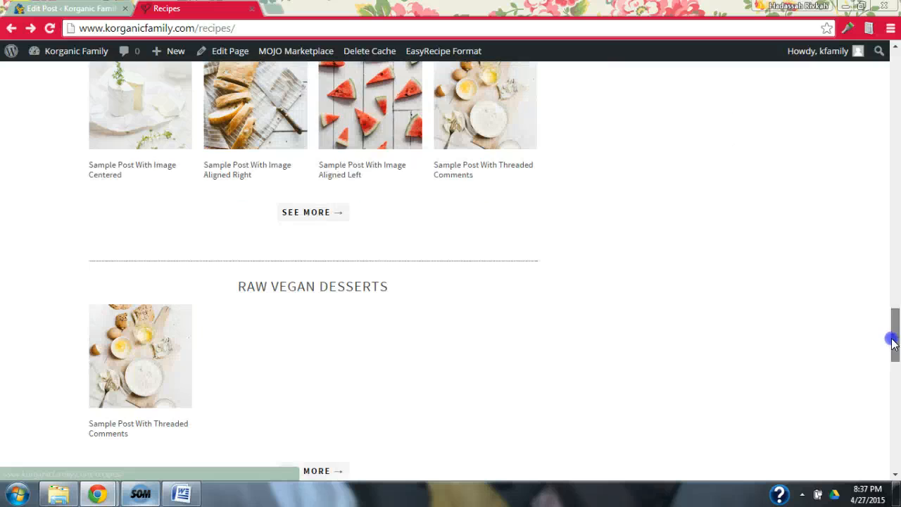
scroll("down", 3)
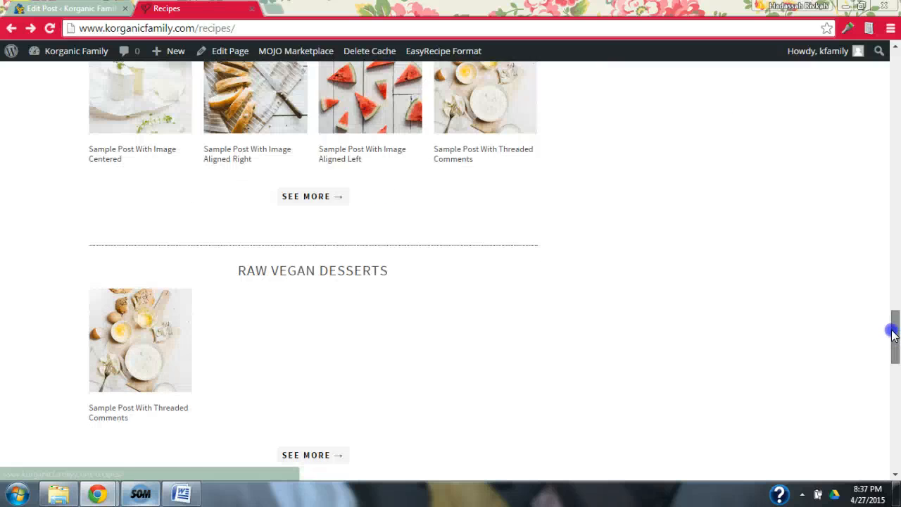
scroll("up", 3)
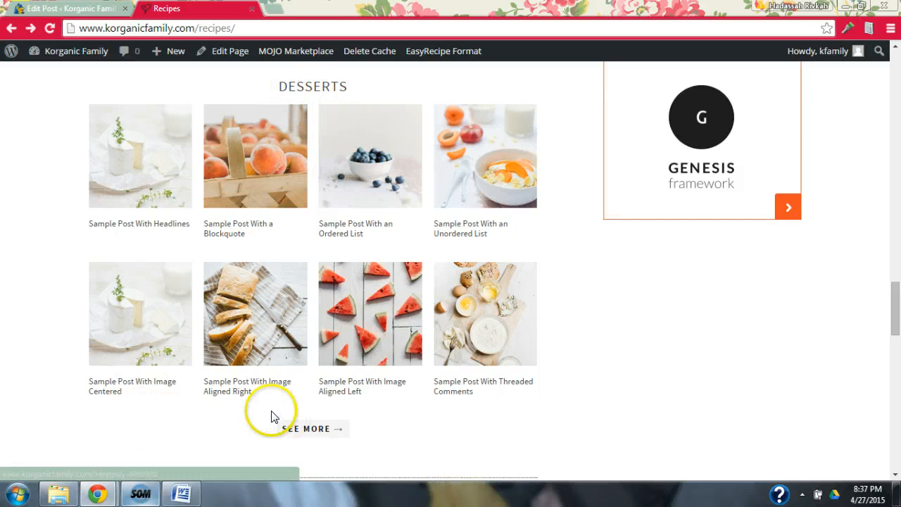
mouse_move(555, 437)
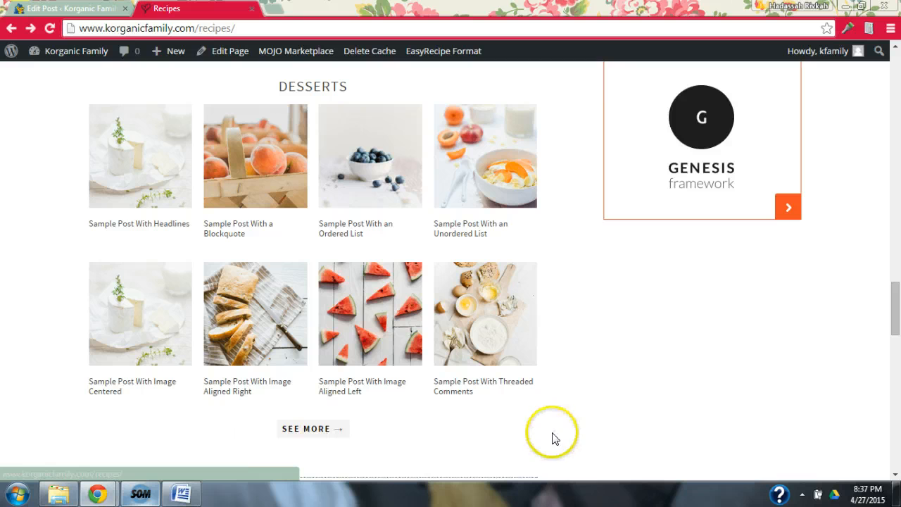
scroll("down", 3)
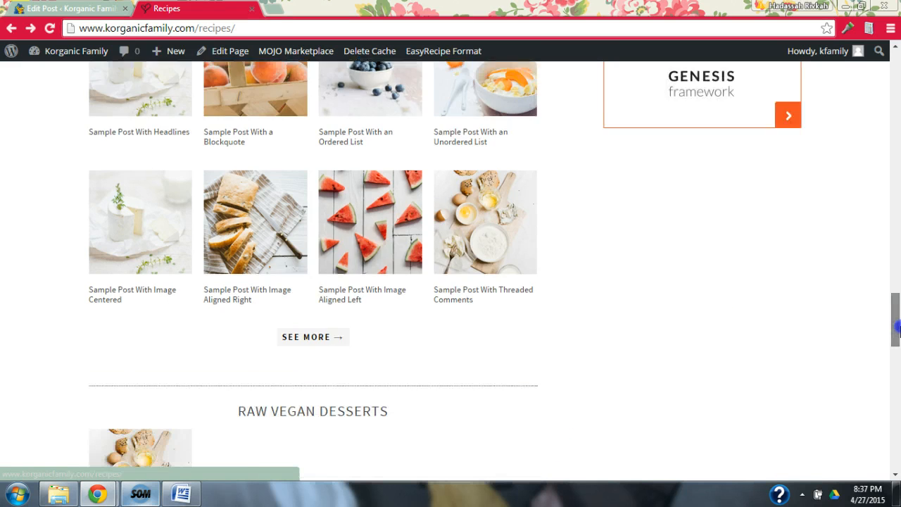
scroll("down", 3)
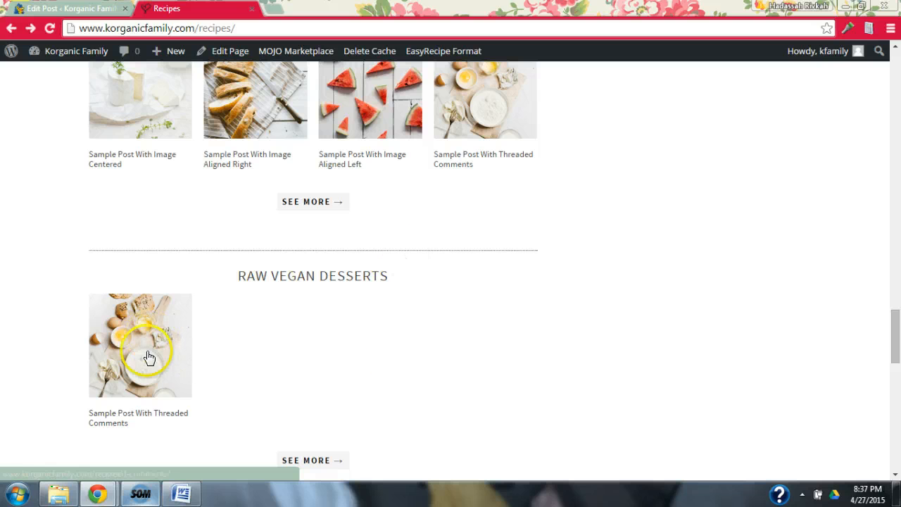
mouse_move(146, 28)
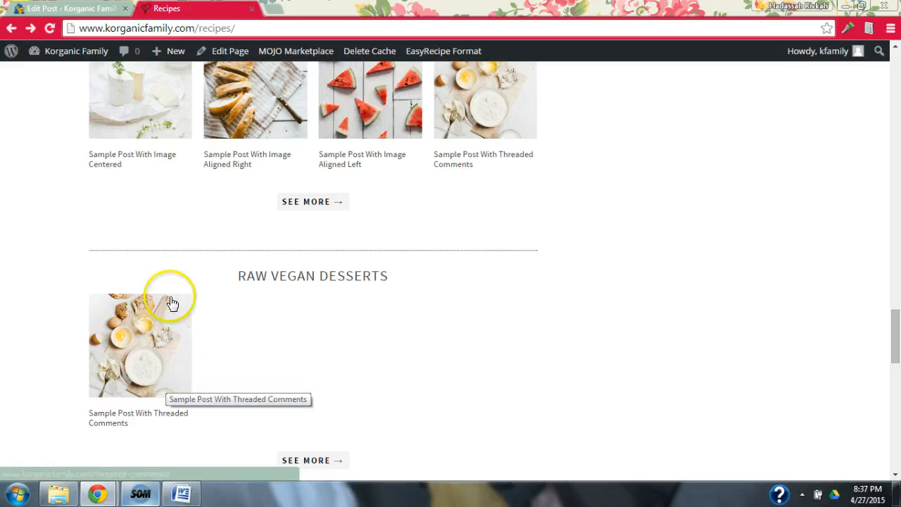
mouse_move(169, 362)
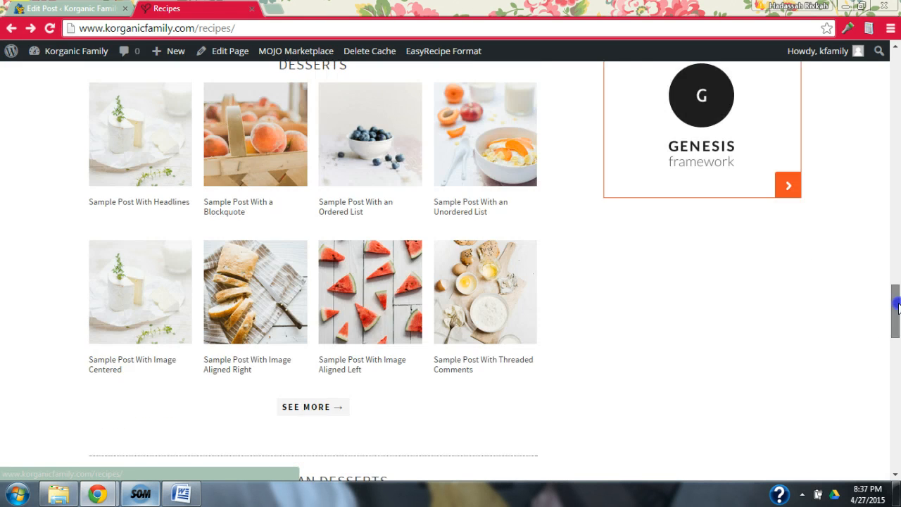
scroll("down", 3)
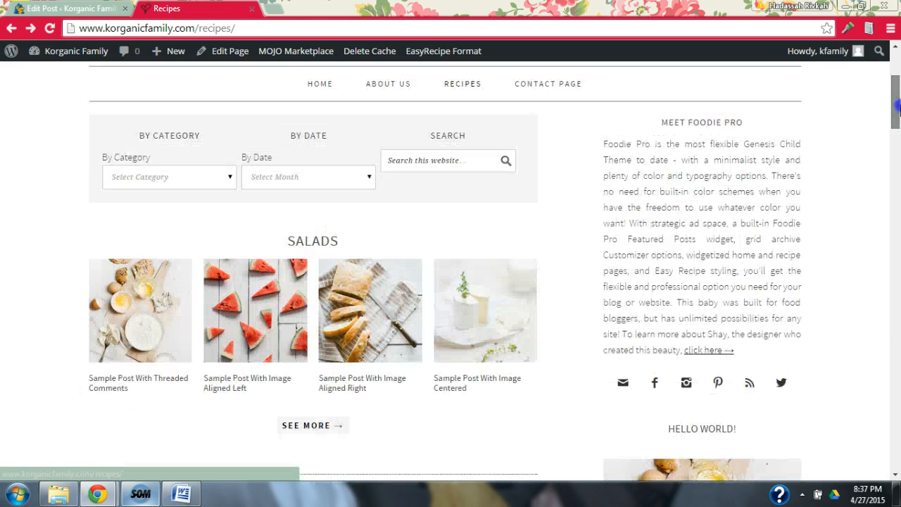
scroll("up", 3)
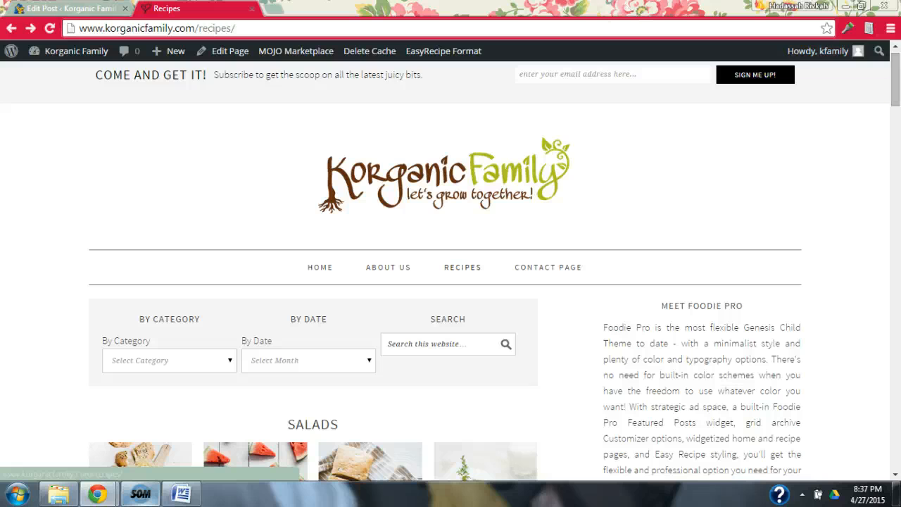
Step: Reopen the Widgets page and scroll through the Snacks and Recipes Bottom widget options
left_click(67, 8)
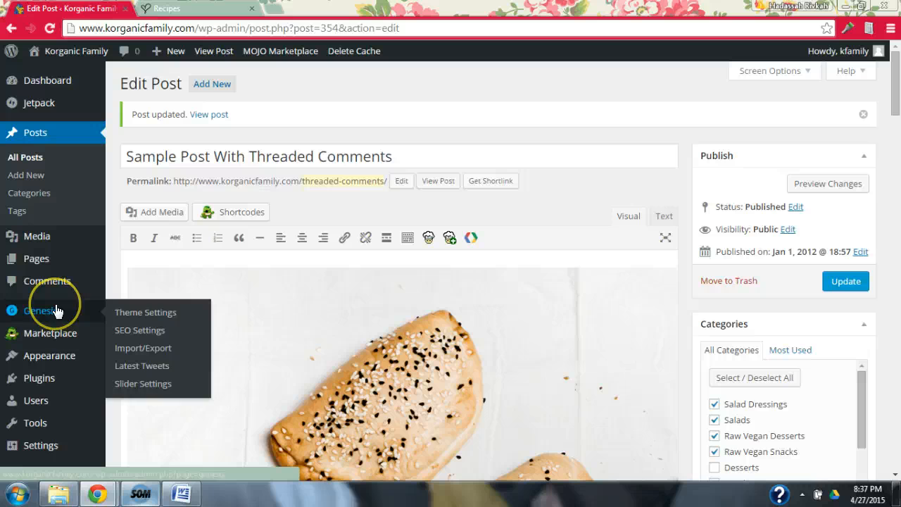
mouse_move(48, 356)
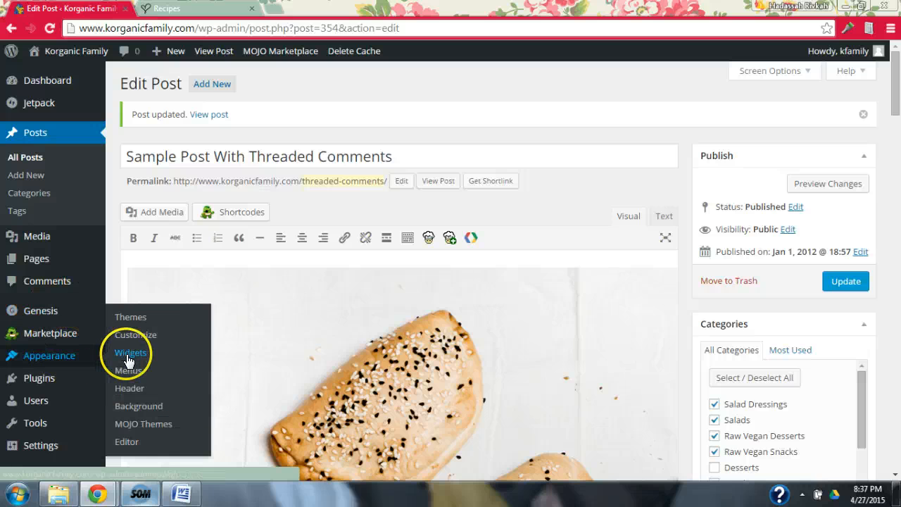
left_click(130, 353)
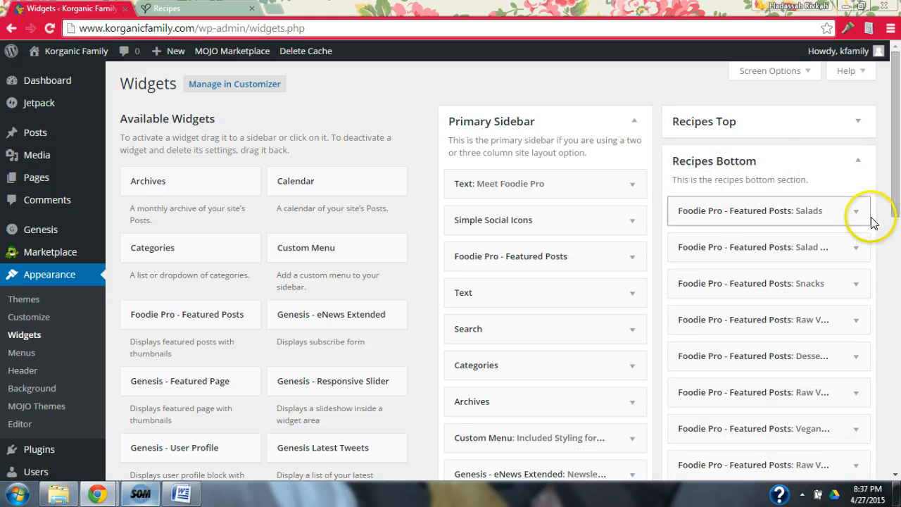
scroll("down", 3)
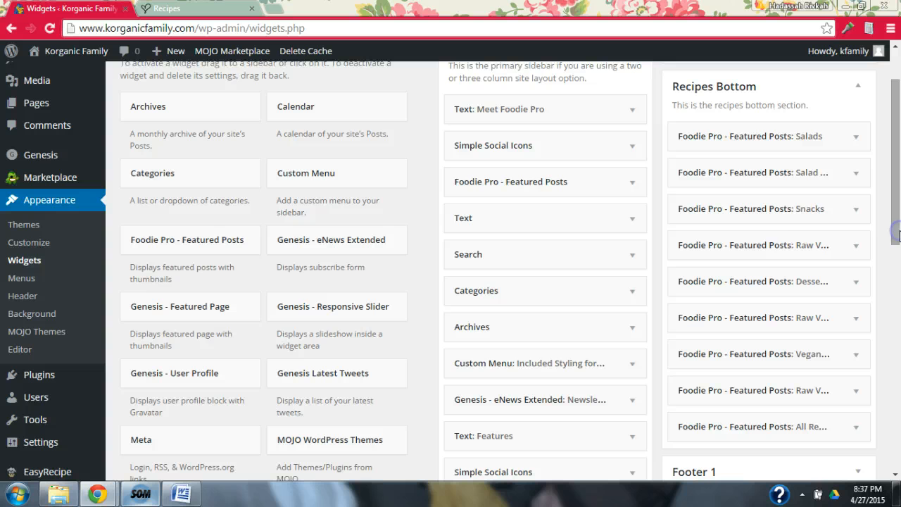
mouse_move(798, 213)
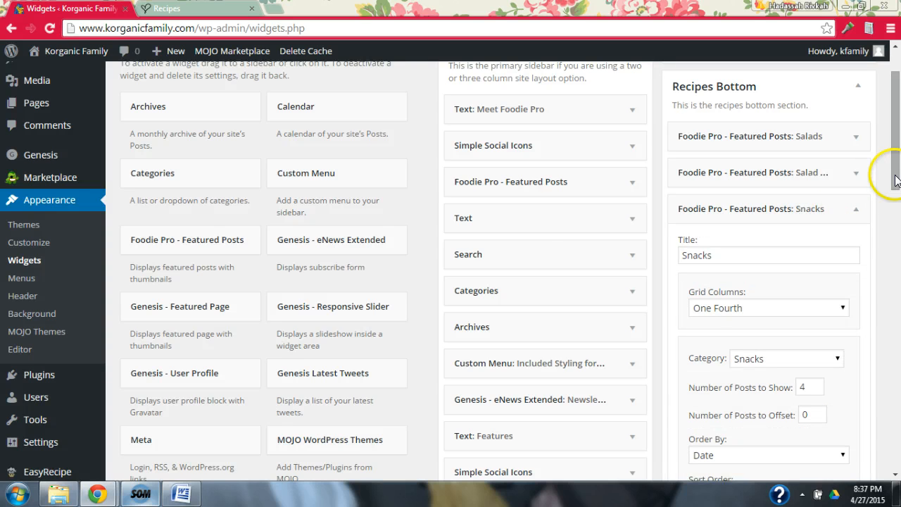
scroll("down", 3)
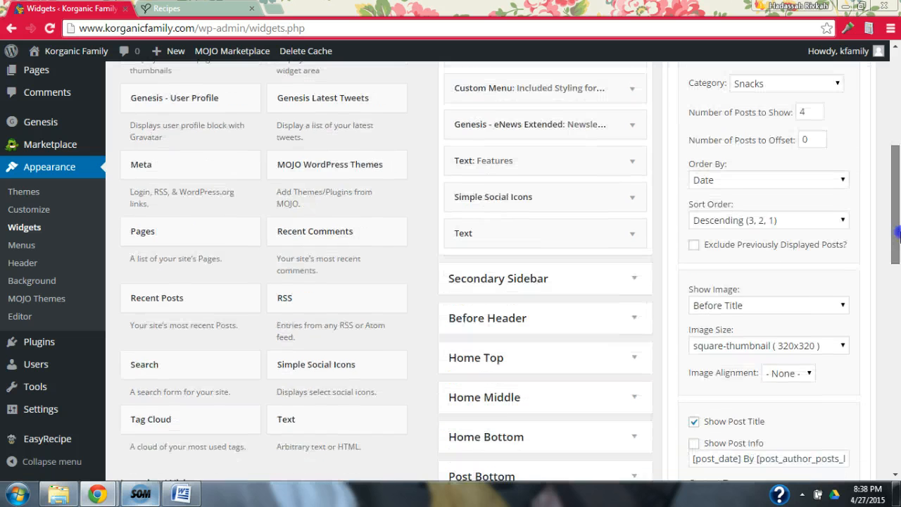
scroll("down", 3)
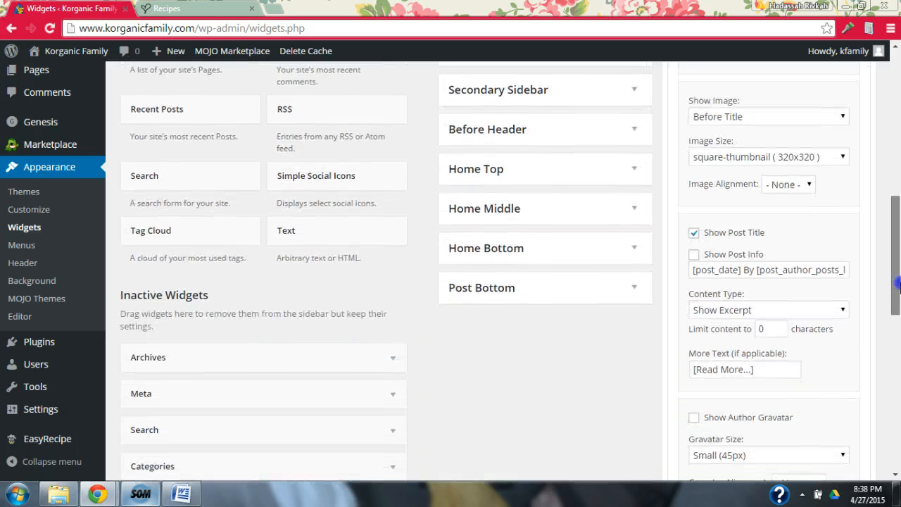
scroll("down", 3)
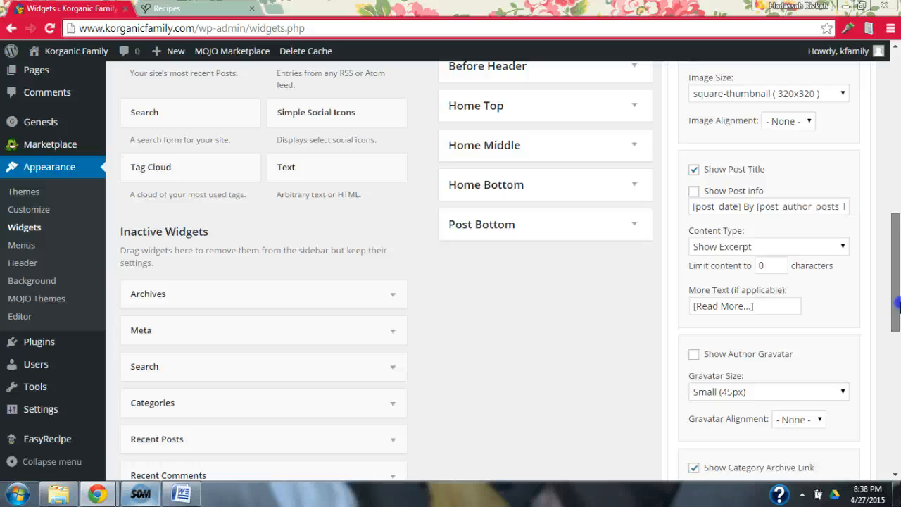
scroll("down", 3)
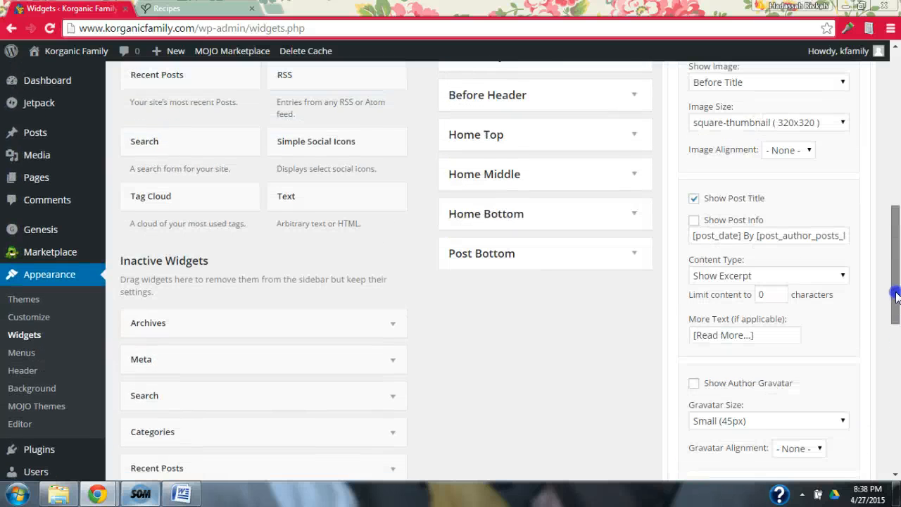
scroll("down", 3)
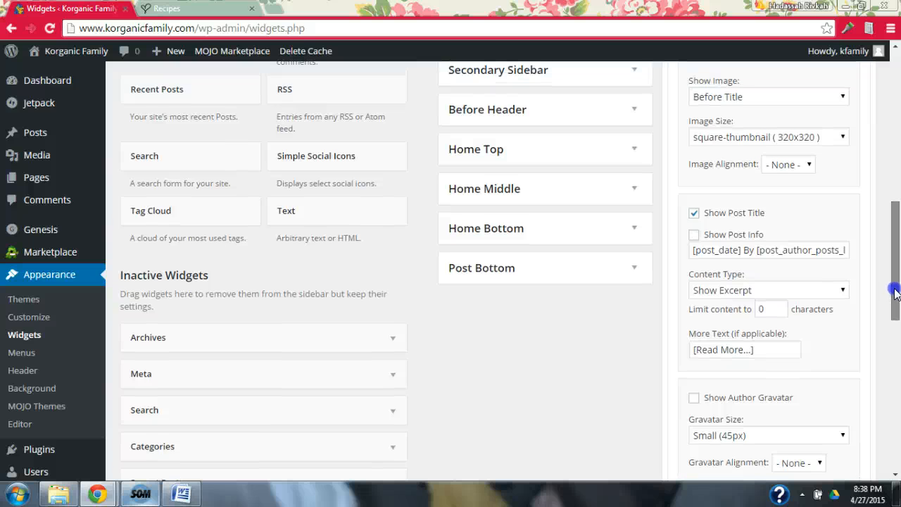
scroll("down", 3)
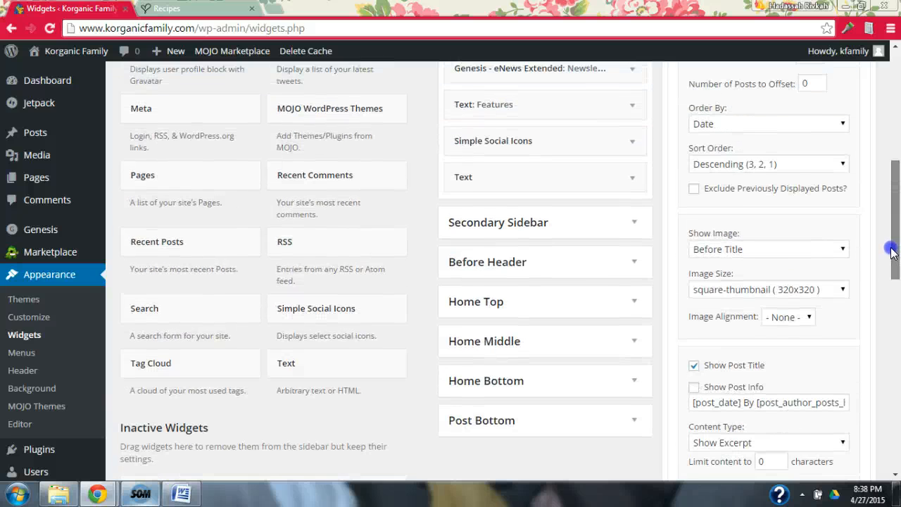
scroll("up", 3)
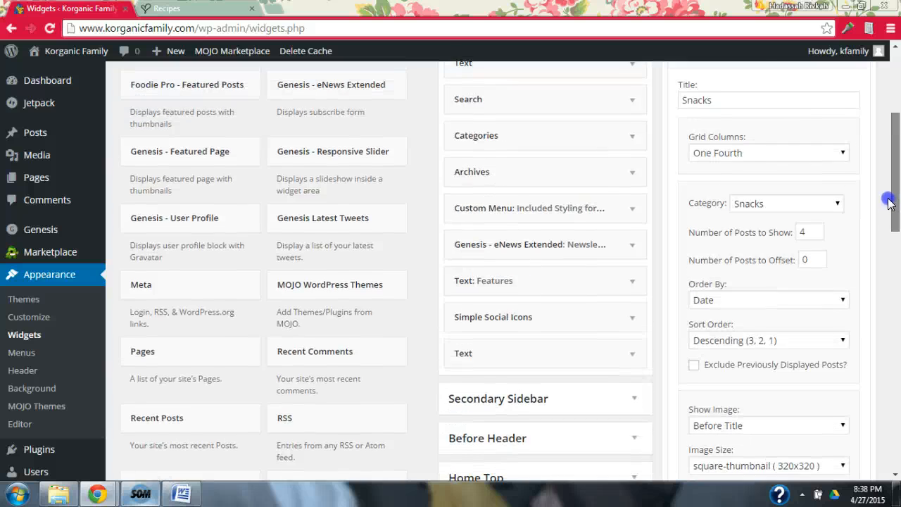
scroll("down", 3)
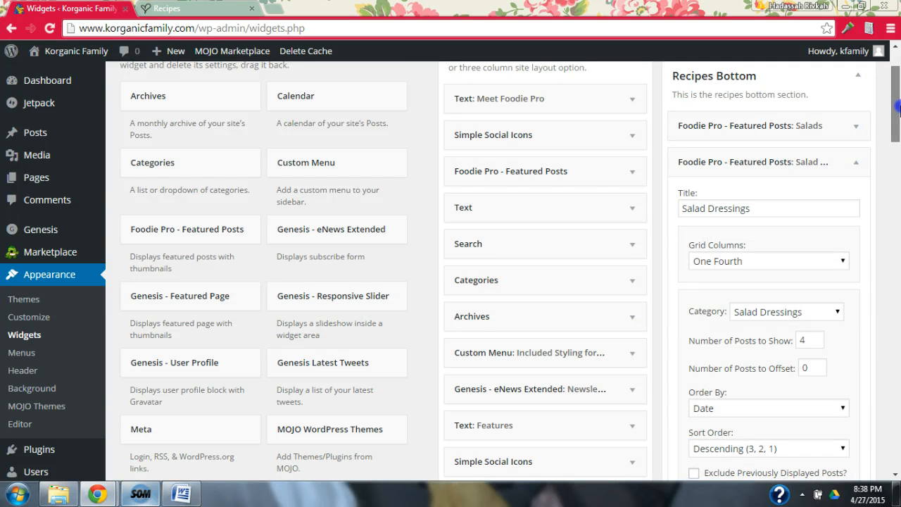
Step: Set the Snacks widget's Content Type to No Content and save it
scroll("down", 3)
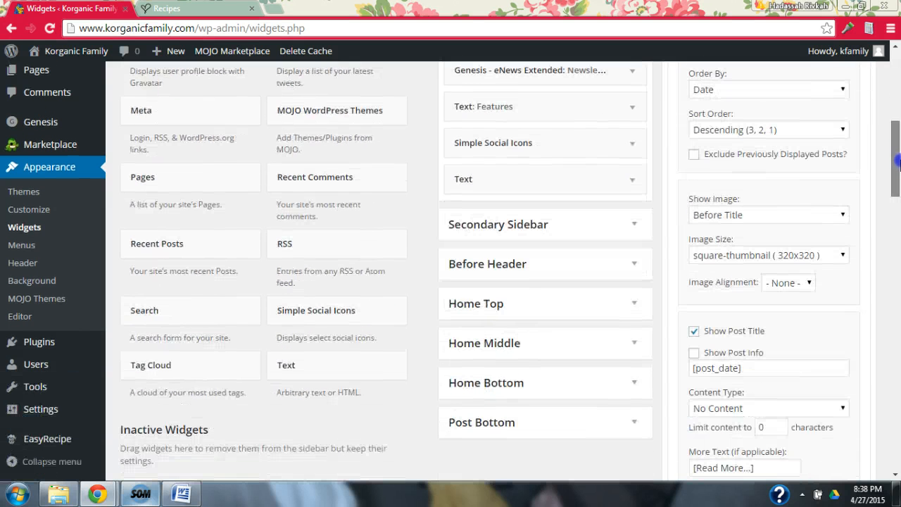
scroll("down", 3)
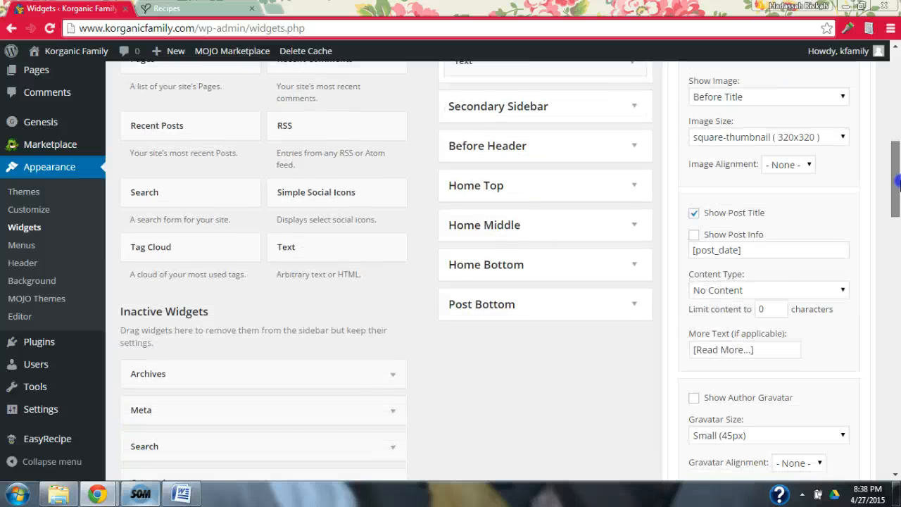
scroll("down", 3)
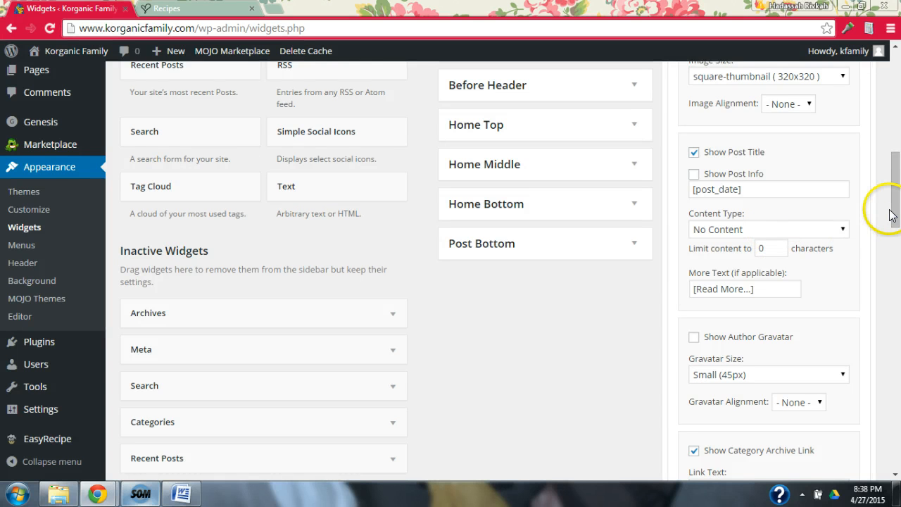
scroll("down", 3)
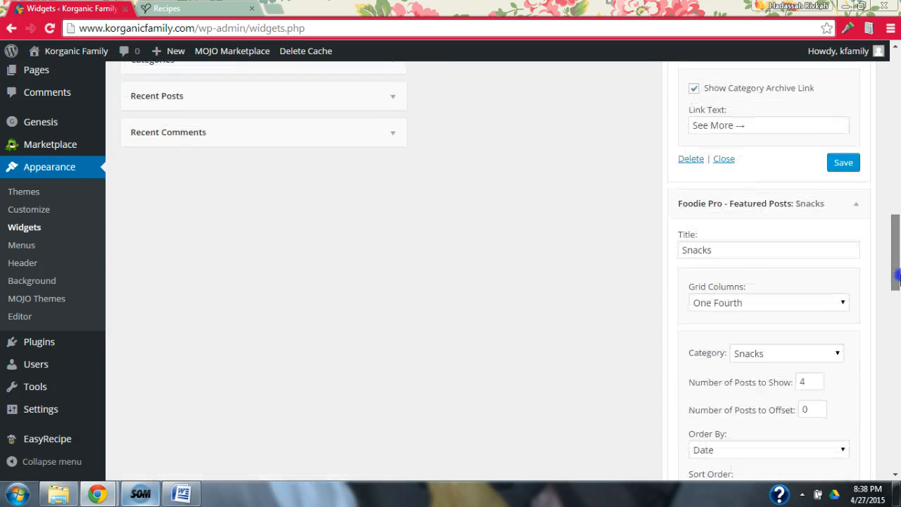
scroll("down", 3)
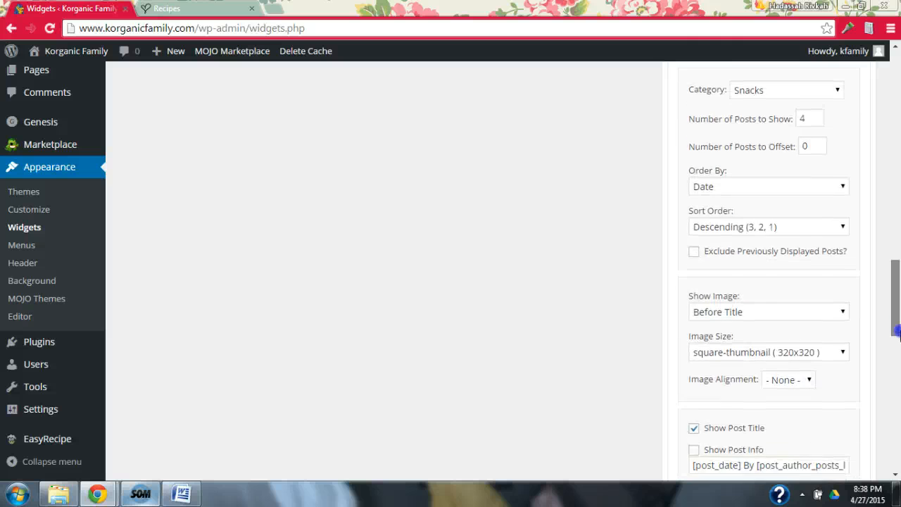
scroll("down", 3)
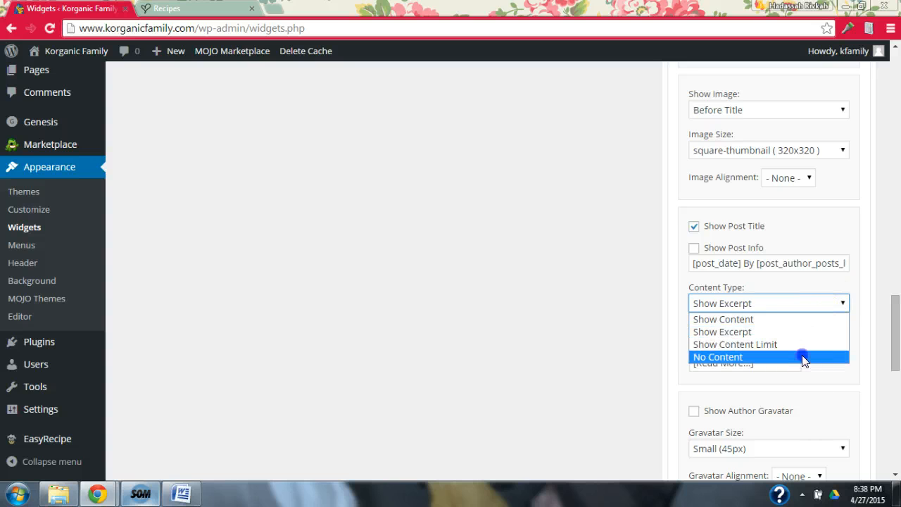
scroll("down", 3)
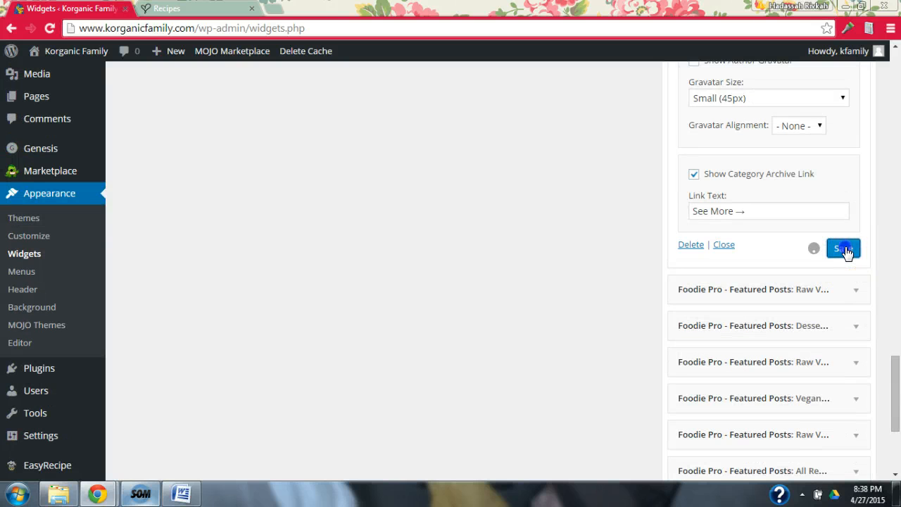
left_click(842, 247)
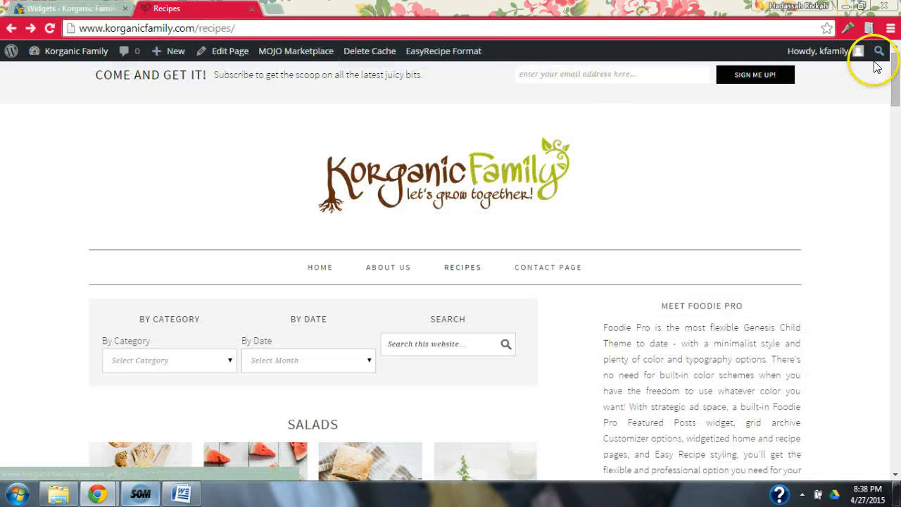
Step: Scroll the reloaded Recipes page to check that the Snacks posts show no excerpts
scroll("down", 3)
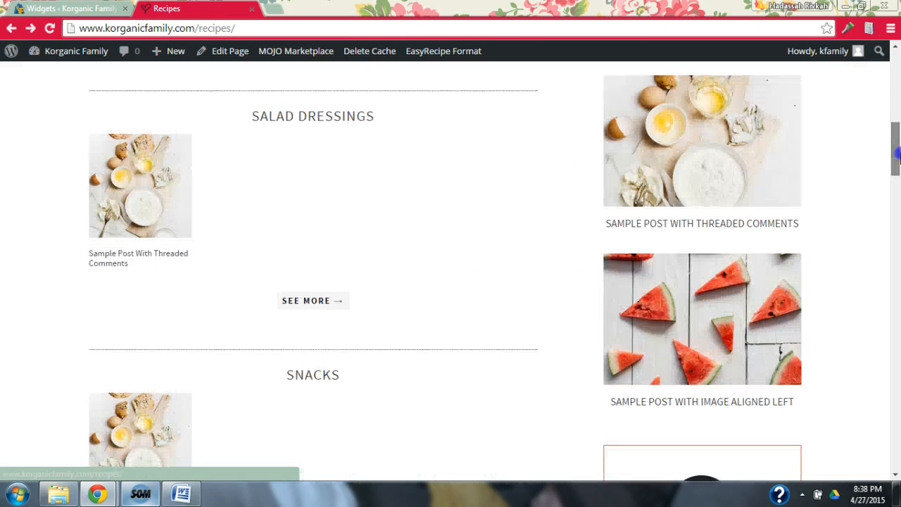
scroll("down", 3)
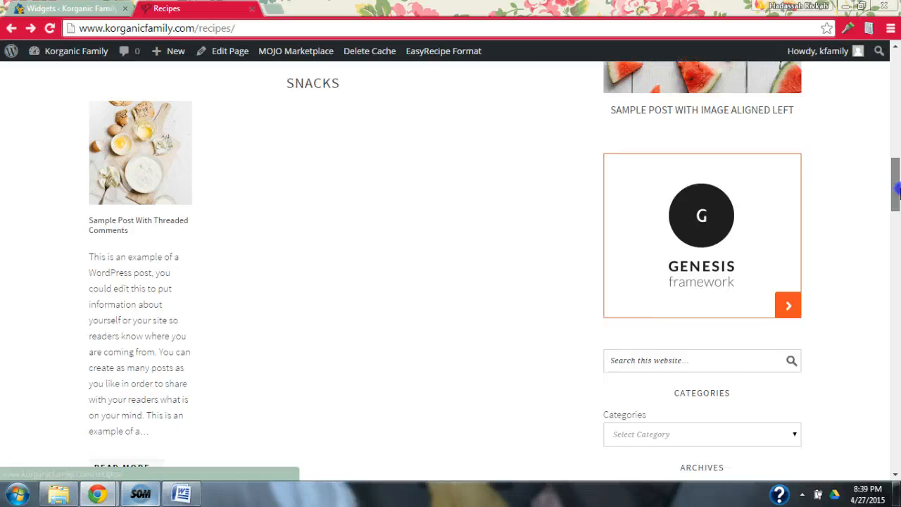
scroll("down", 3)
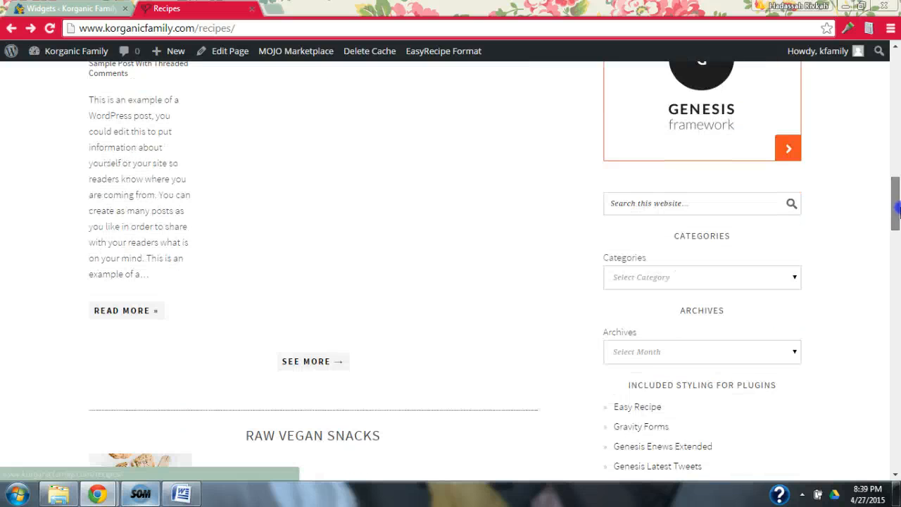
scroll("down", 3)
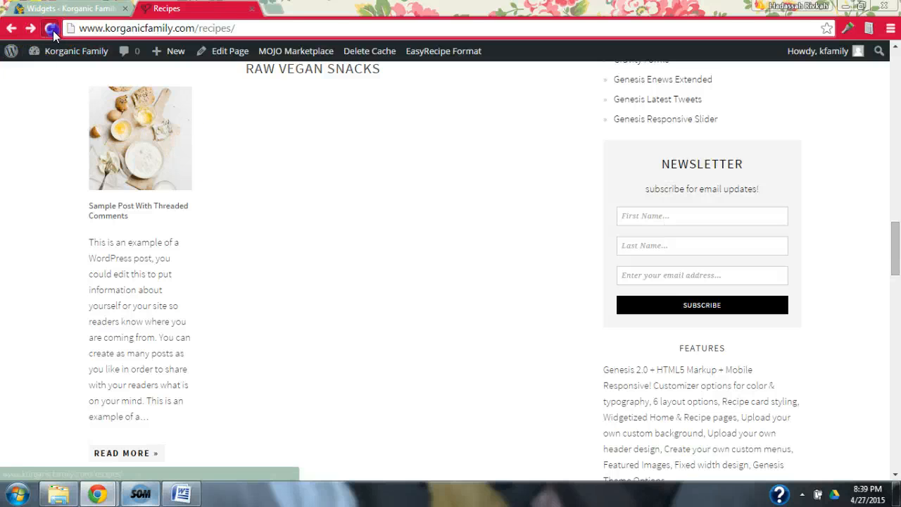
scroll("down", 3)
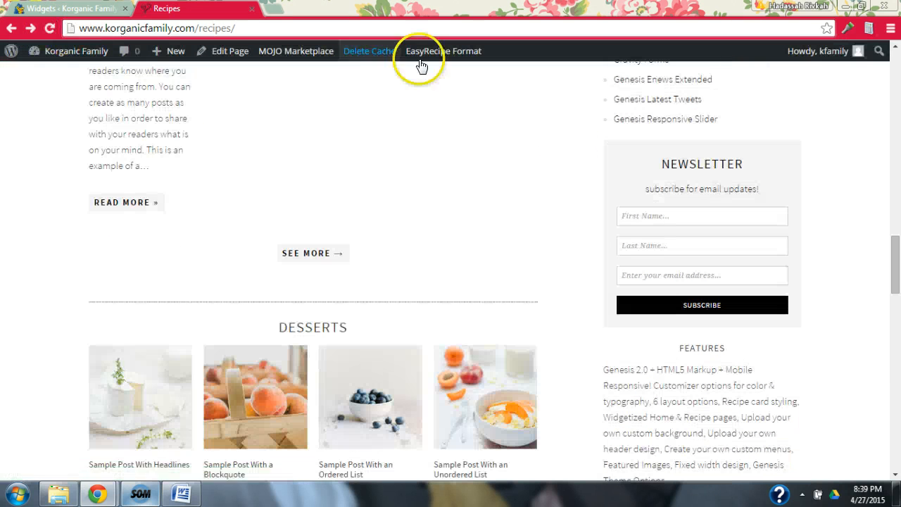
scroll("down", 3)
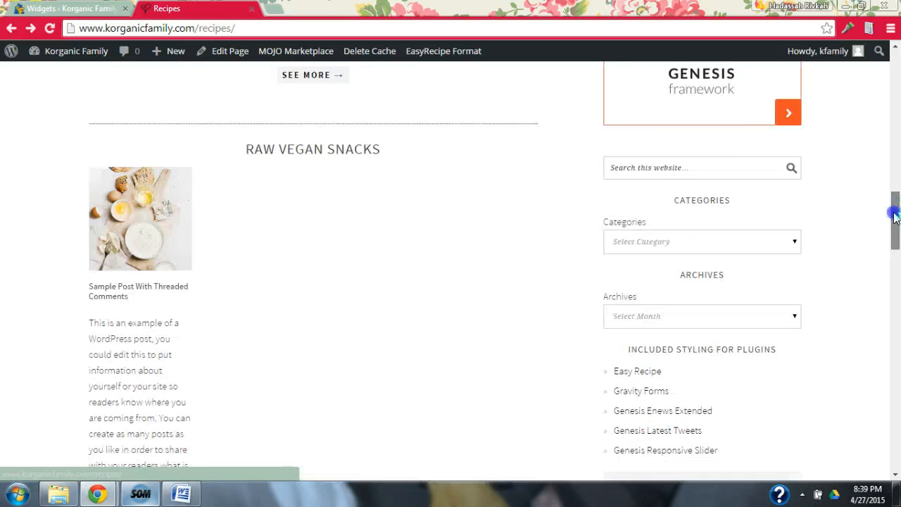
scroll("down", 3)
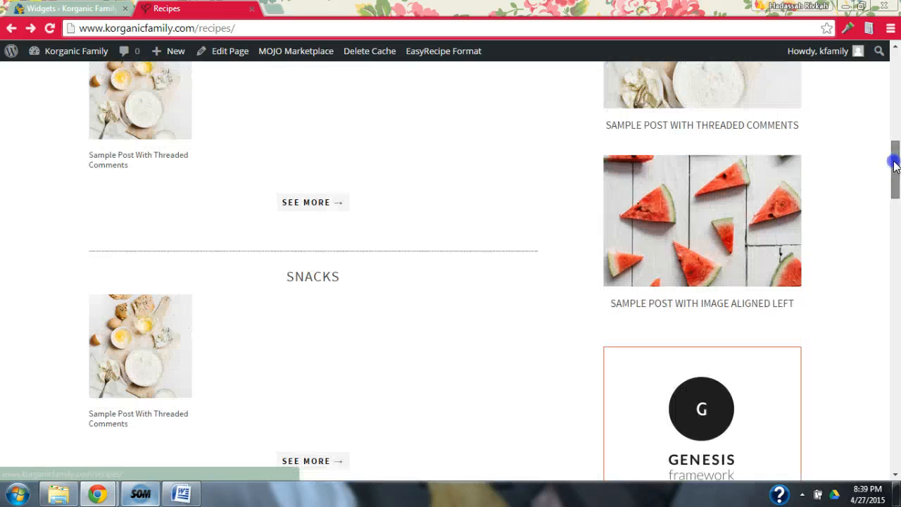
scroll("down", 3)
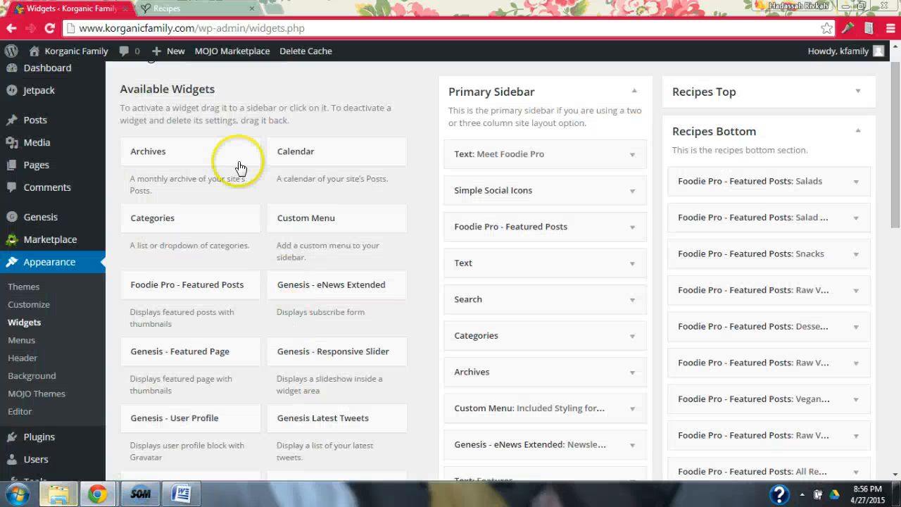
left_click(161, 7)
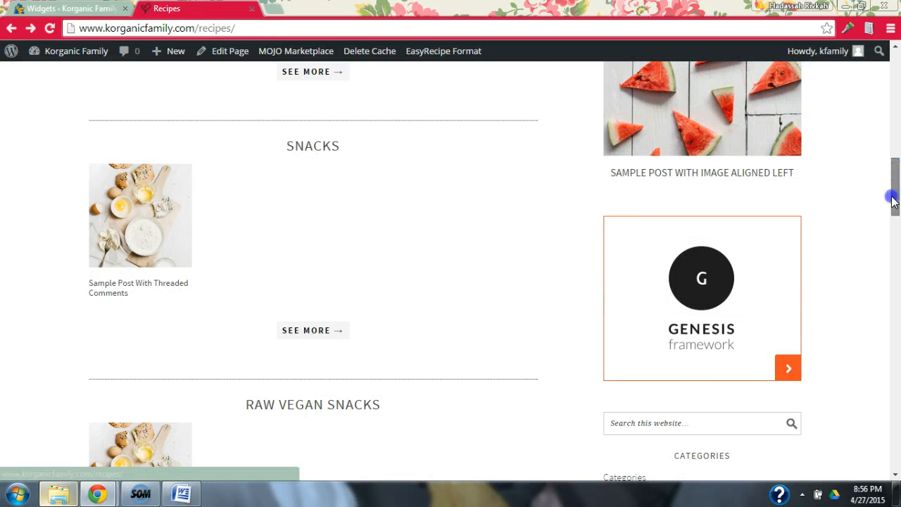
scroll("down", 3)
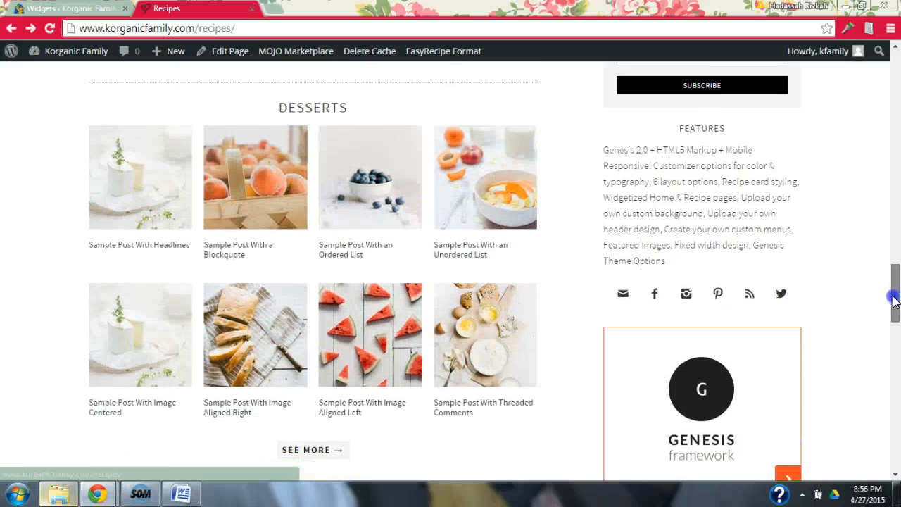
scroll("down", 3)
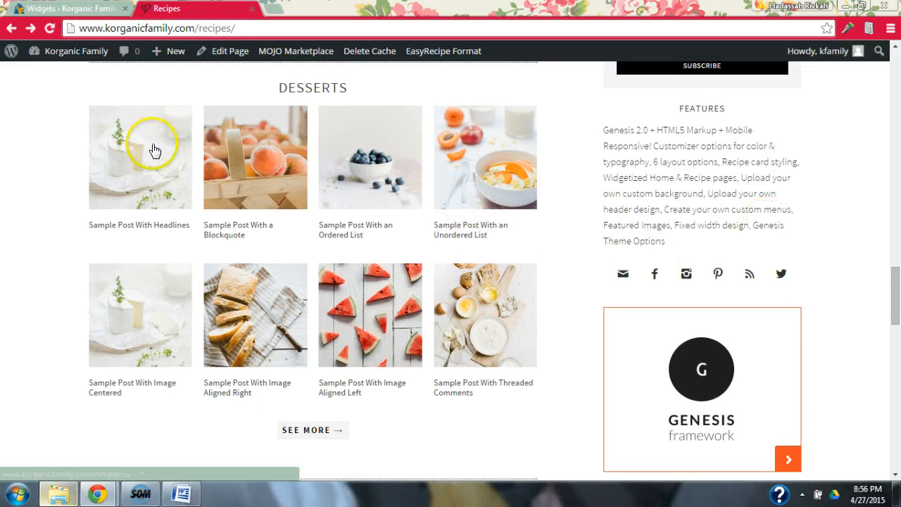
mouse_move(200, 309)
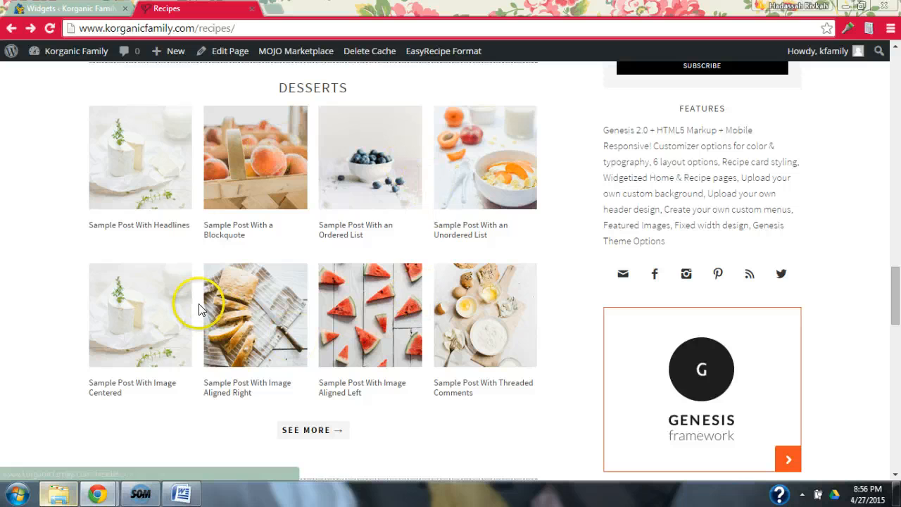
mouse_move(514, 220)
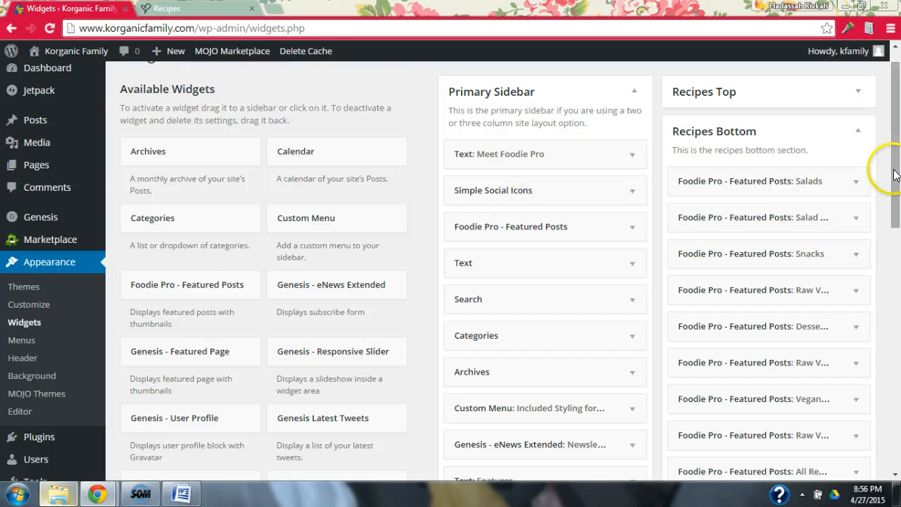
Step: Change the Desserts widget's Number of Posts to Show from 12 to 4
scroll("down", 3)
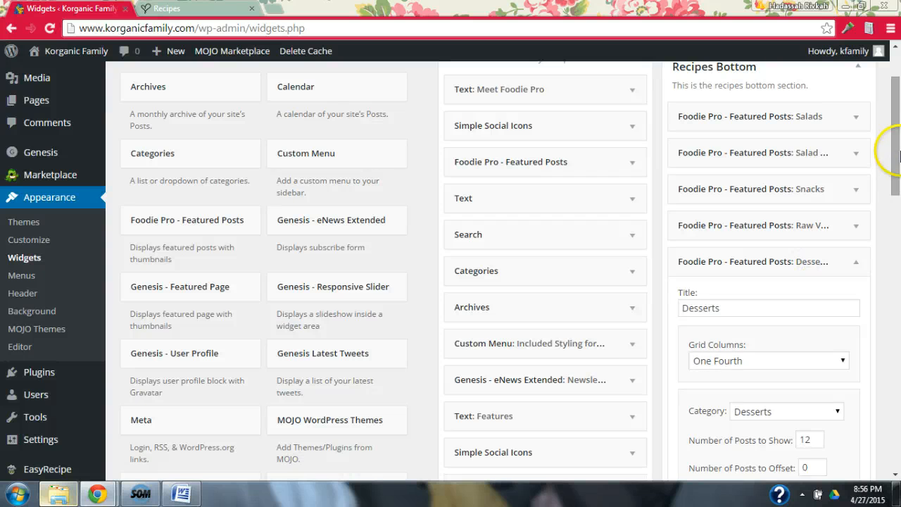
scroll("down", 3)
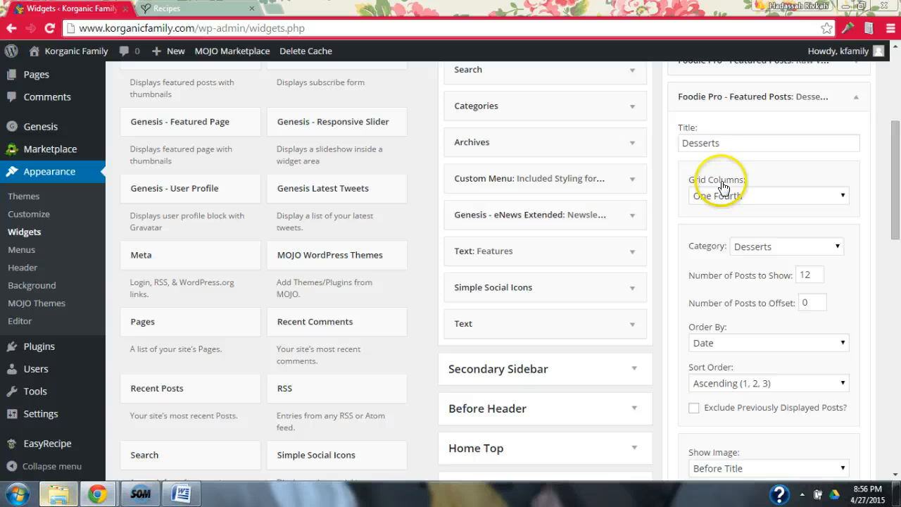
left_click(767, 195)
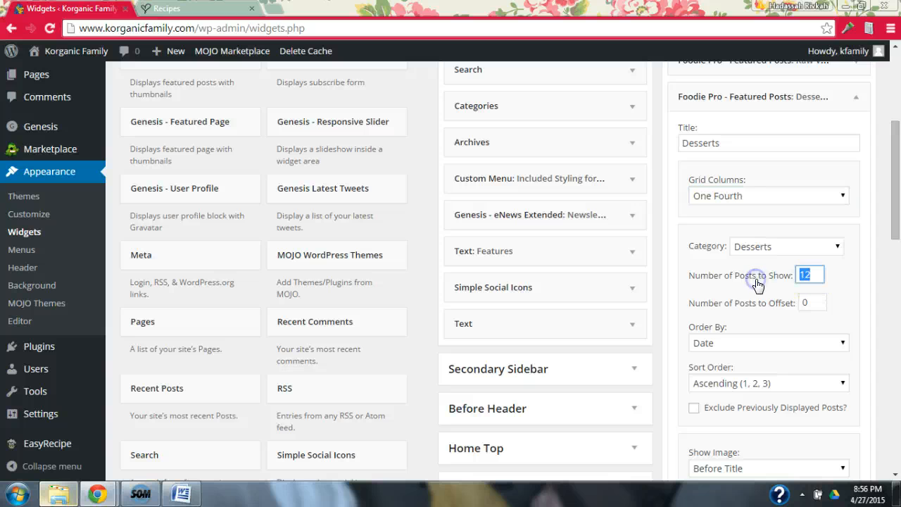
type("4")
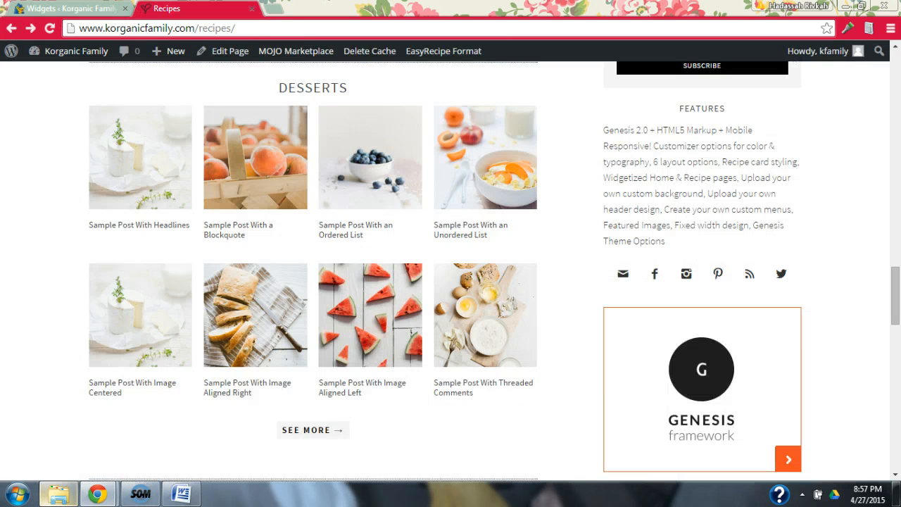
mouse_move(508, 194)
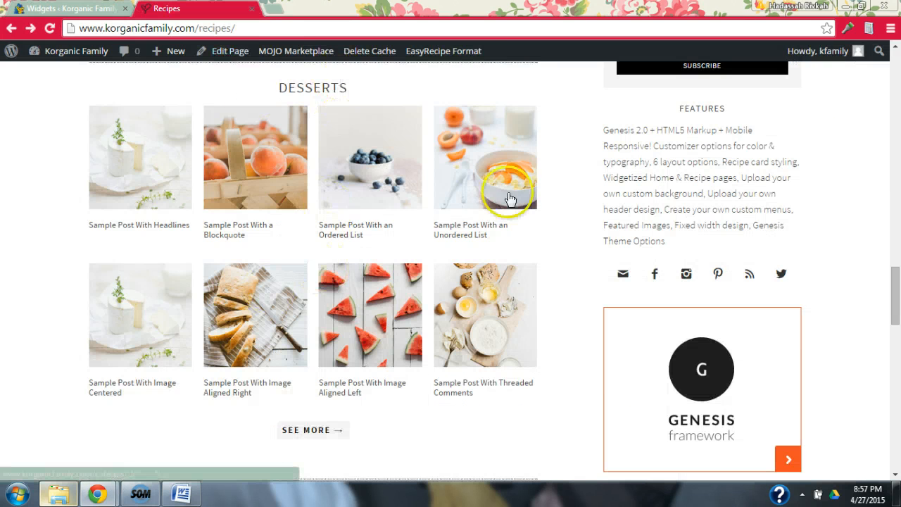
Step: Scroll through the Recipes page's Salads, Vegan Dishes, All Recipes and Snacks; Desserts still lists eight posts
scroll("down", 3)
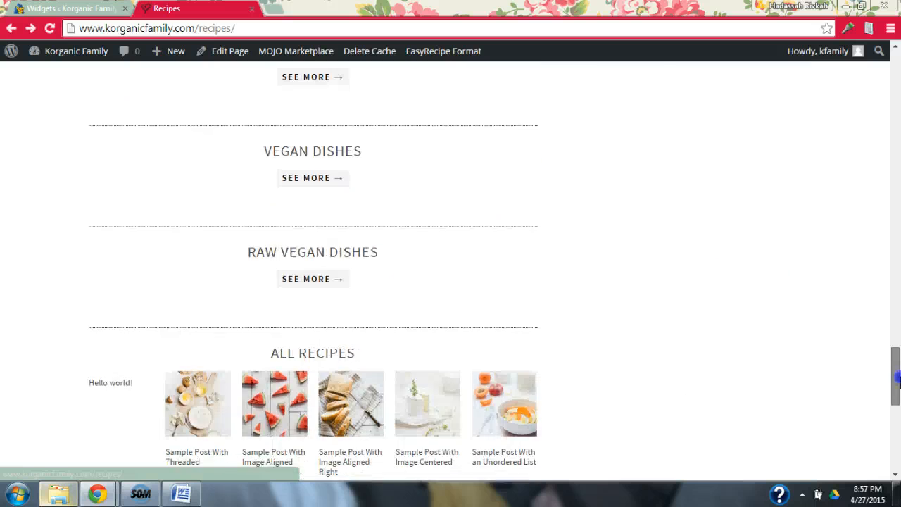
scroll("down", 3)
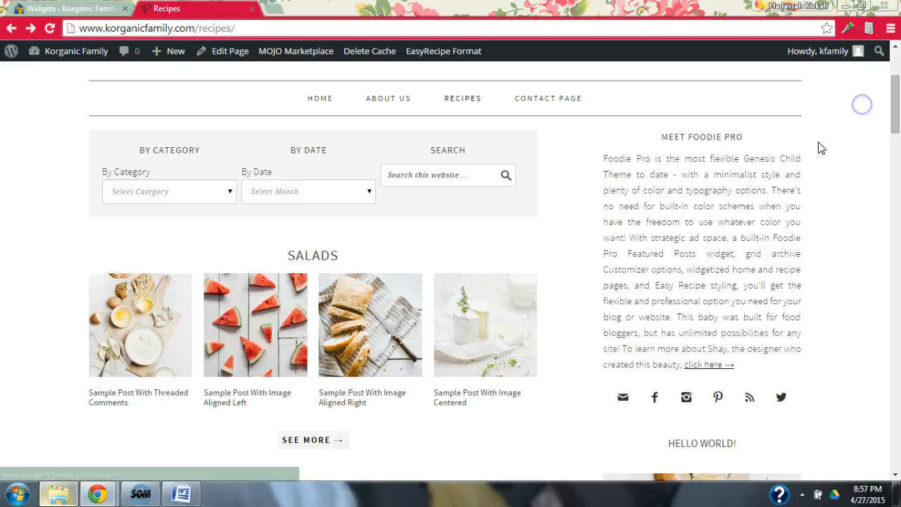
mouse_move(437, 343)
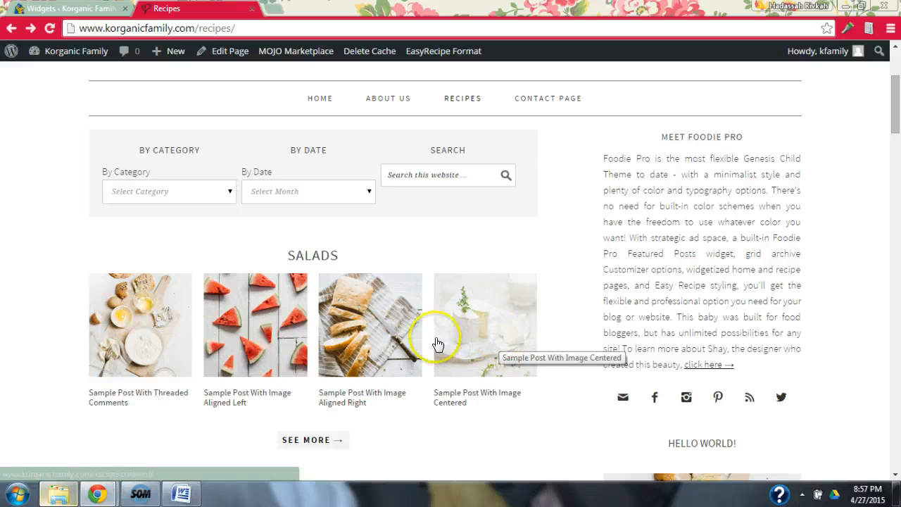
scroll("down", 3)
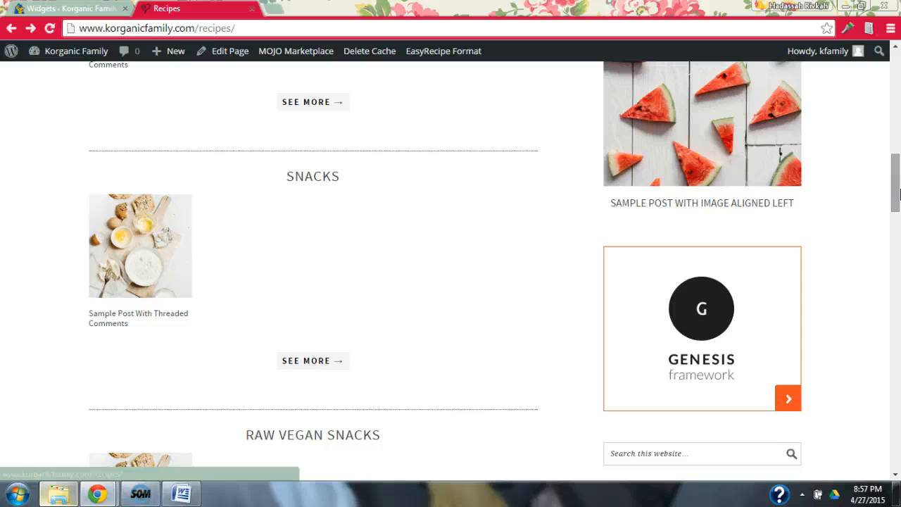
scroll("down", 3)
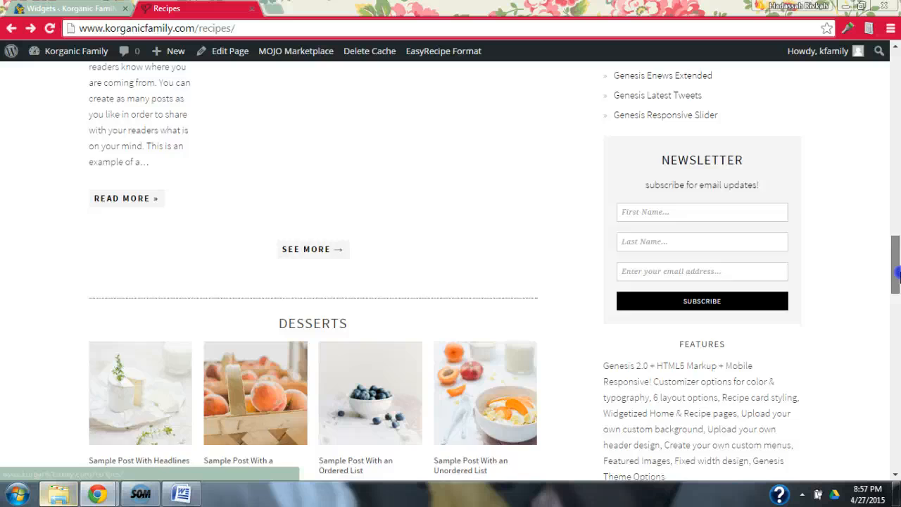
scroll("down", 3)
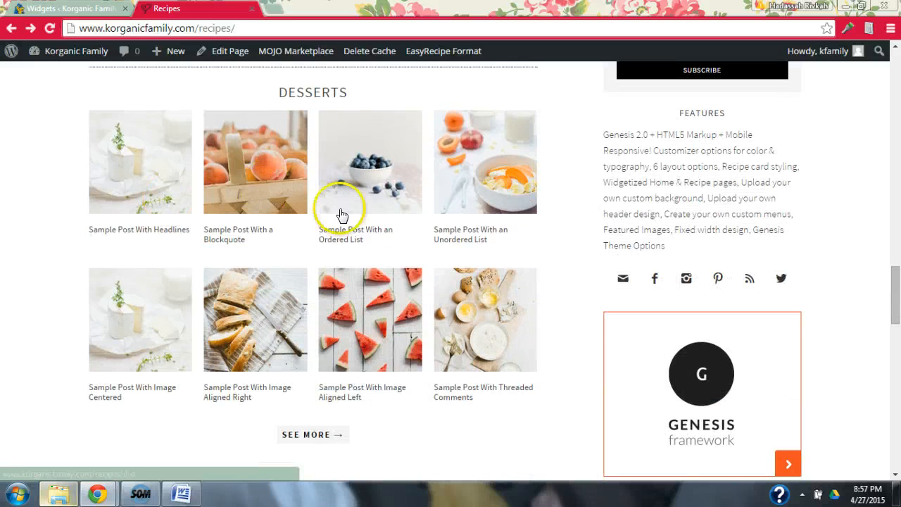
mouse_move(135, 330)
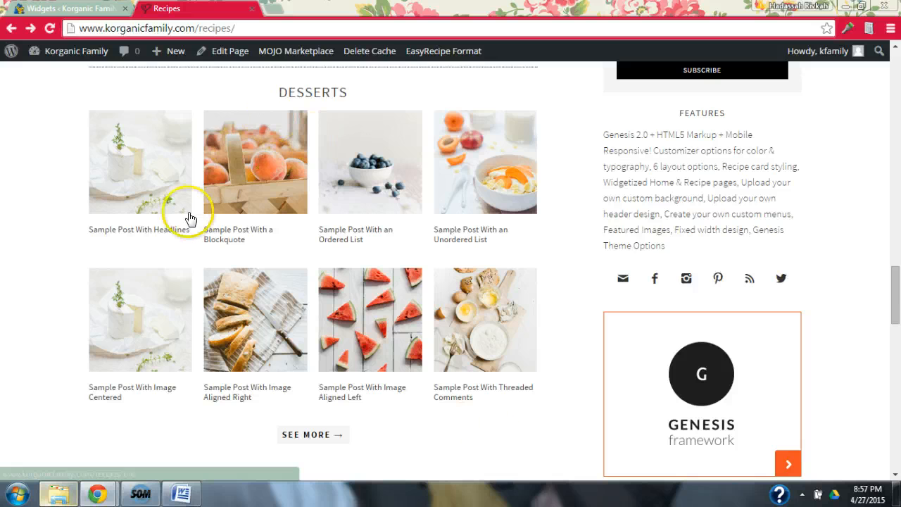
mouse_move(419, 179)
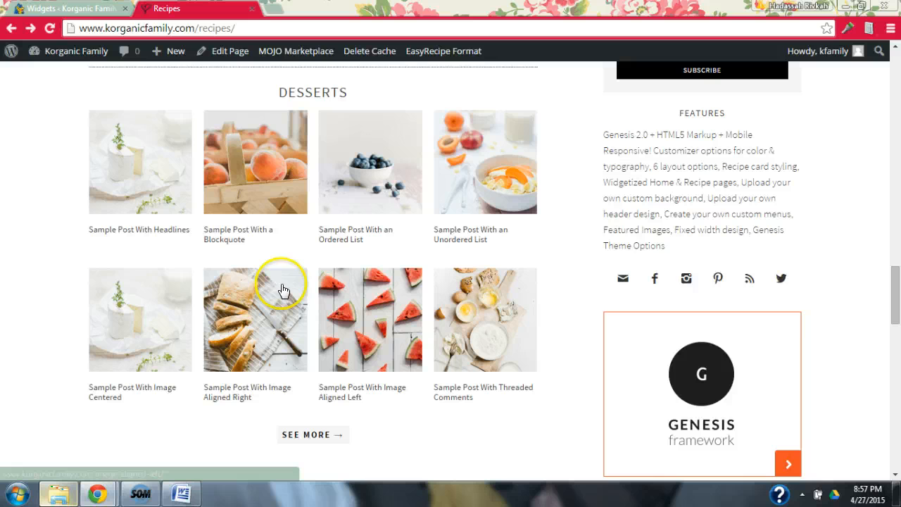
mouse_move(213, 251)
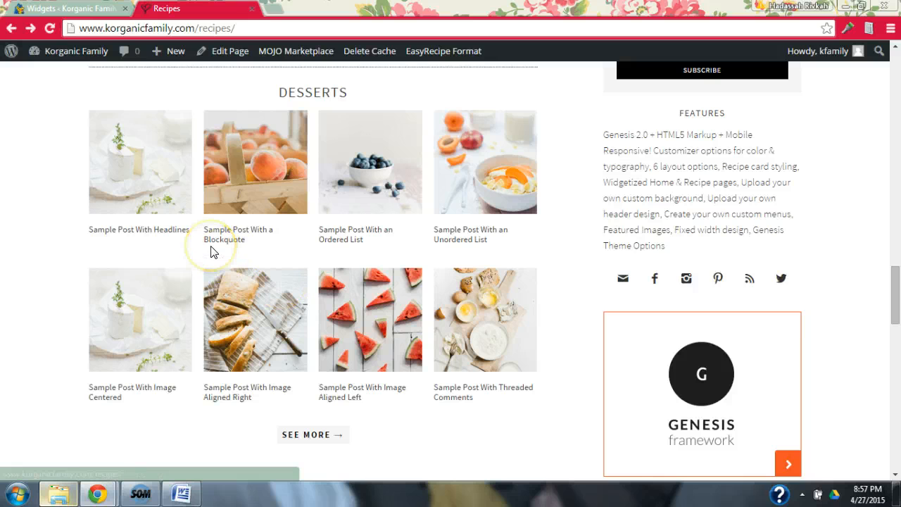
mouse_move(422, 175)
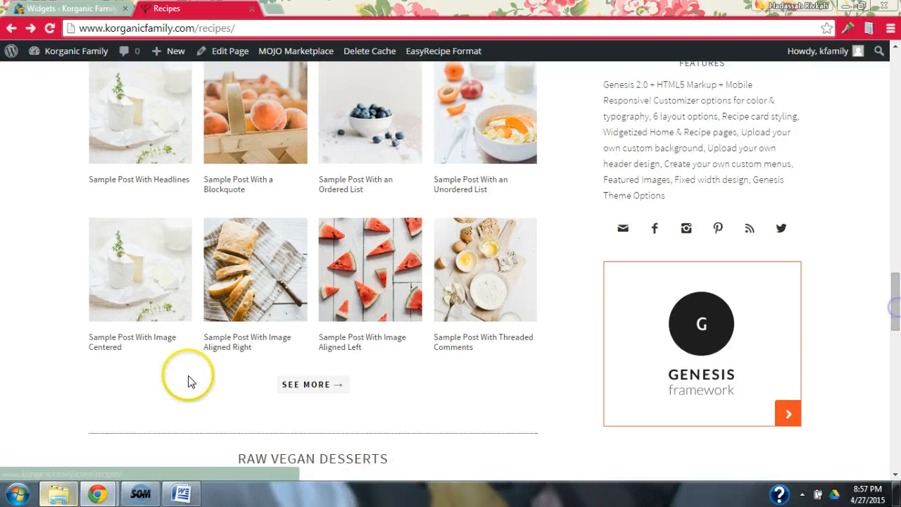
mouse_move(182, 362)
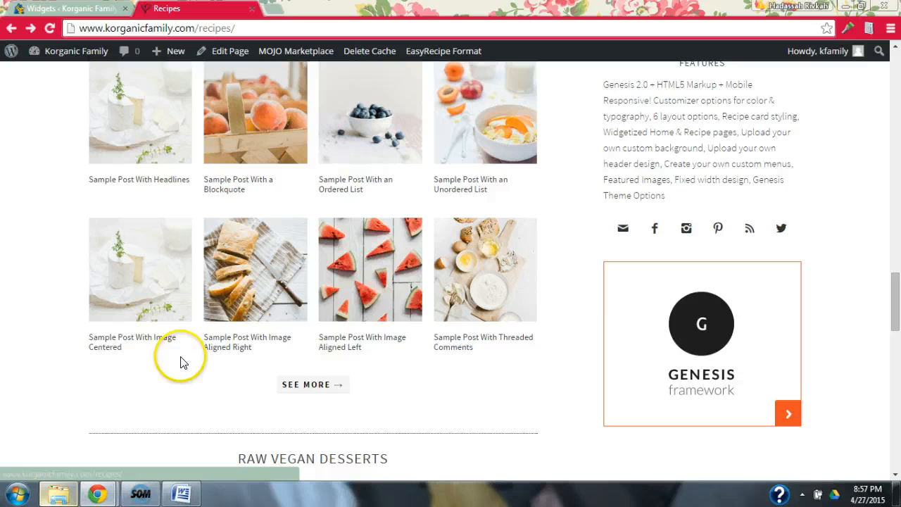
mouse_move(212, 242)
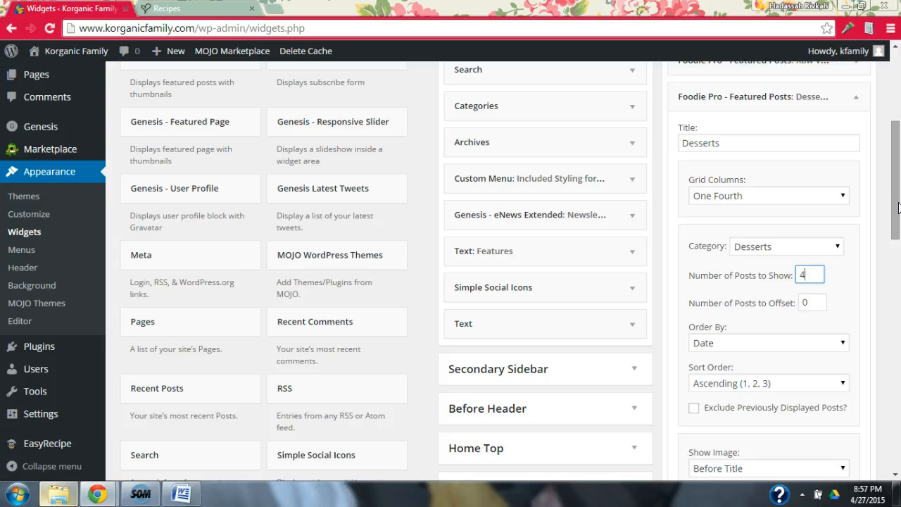
Step: Save the Desserts widget with its four-posts-to-show setting
scroll("down", 3)
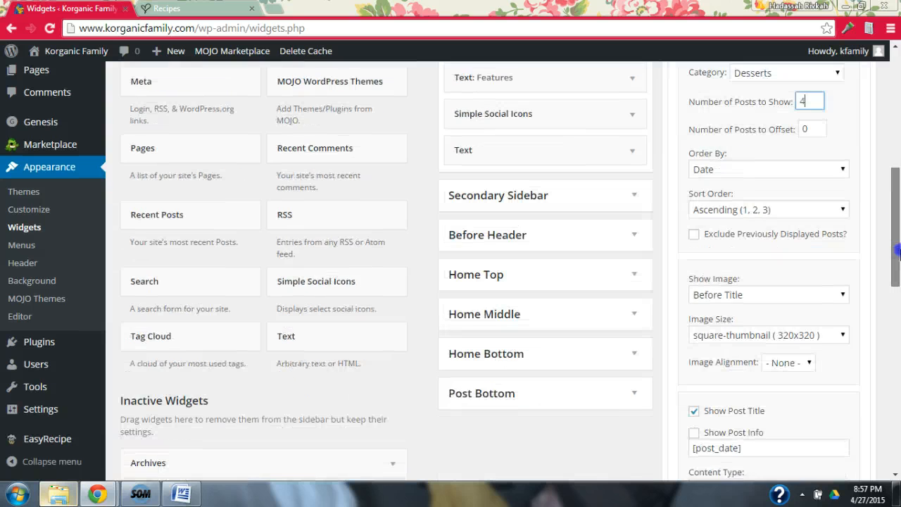
scroll("down", 3)
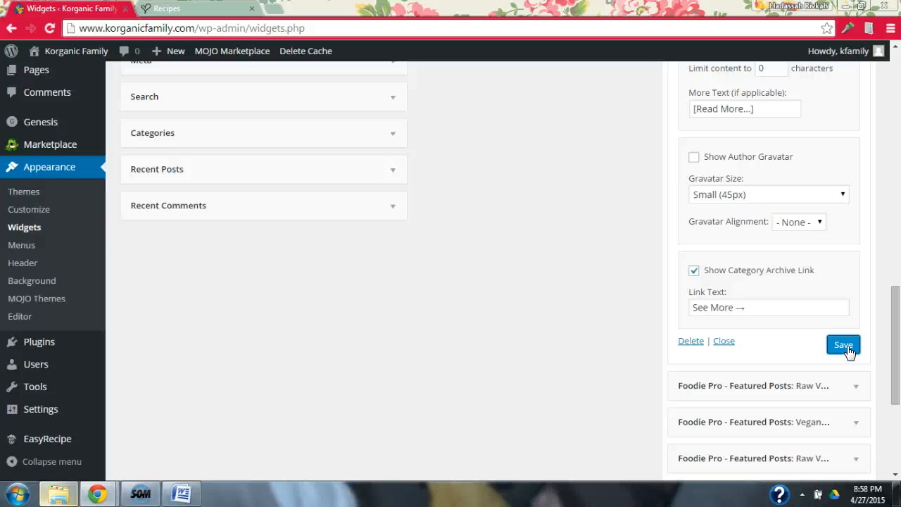
left_click(169, 8)
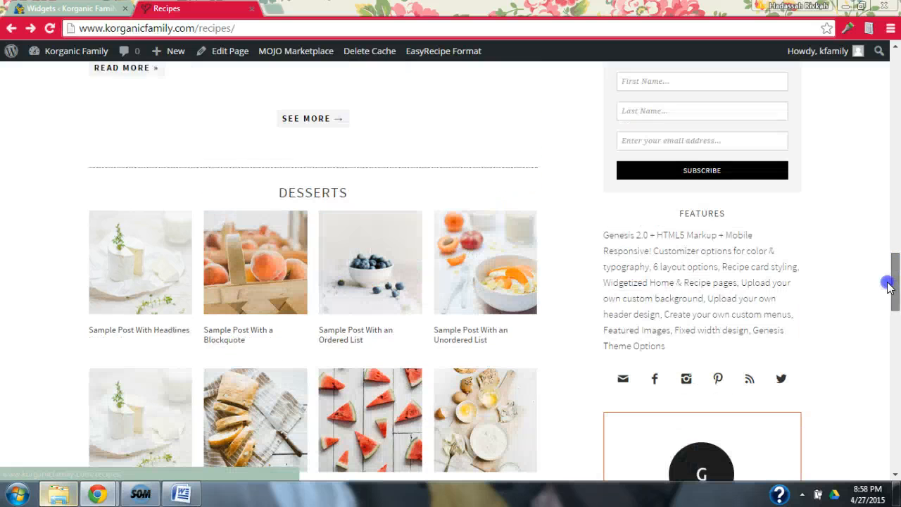
Step: Reload the Recipes page, confirm Desserts shows one row of four posts, and return to Widgets
scroll("down", 3)
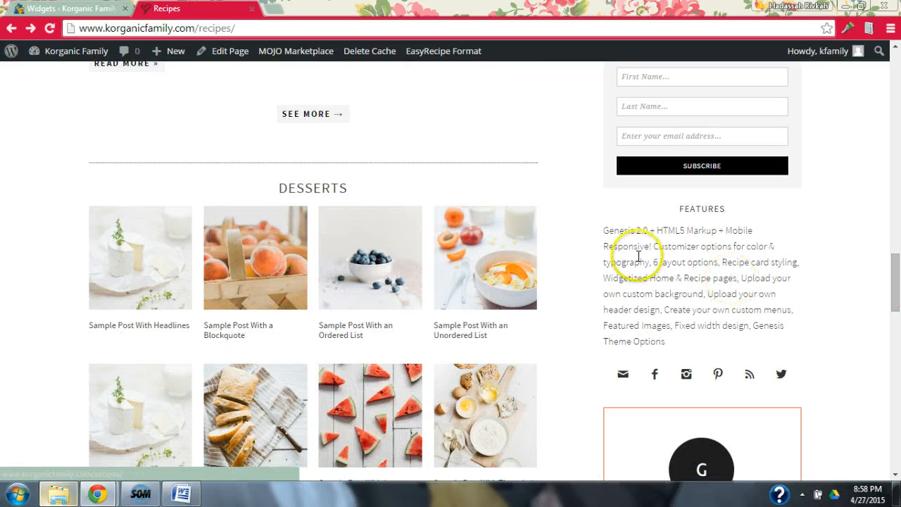
left_click(52, 28)
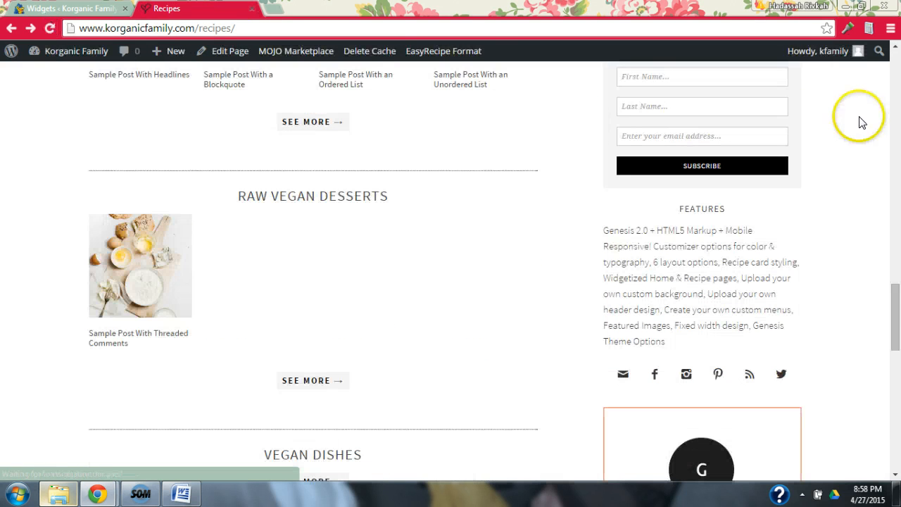
scroll("down", 3)
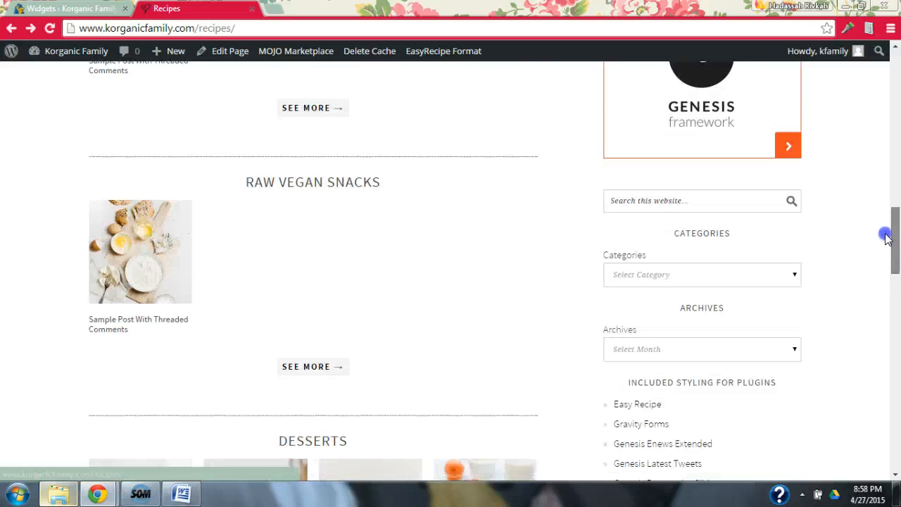
scroll("down", 3)
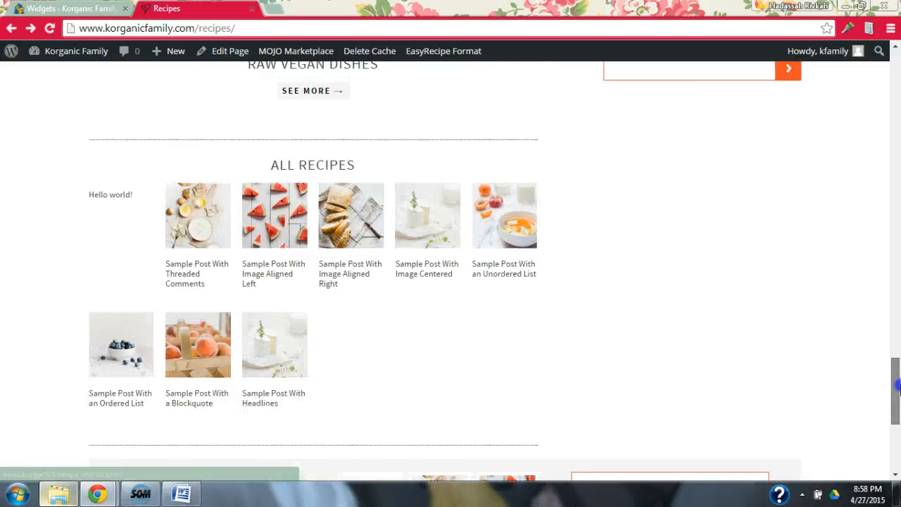
scroll("down", 3)
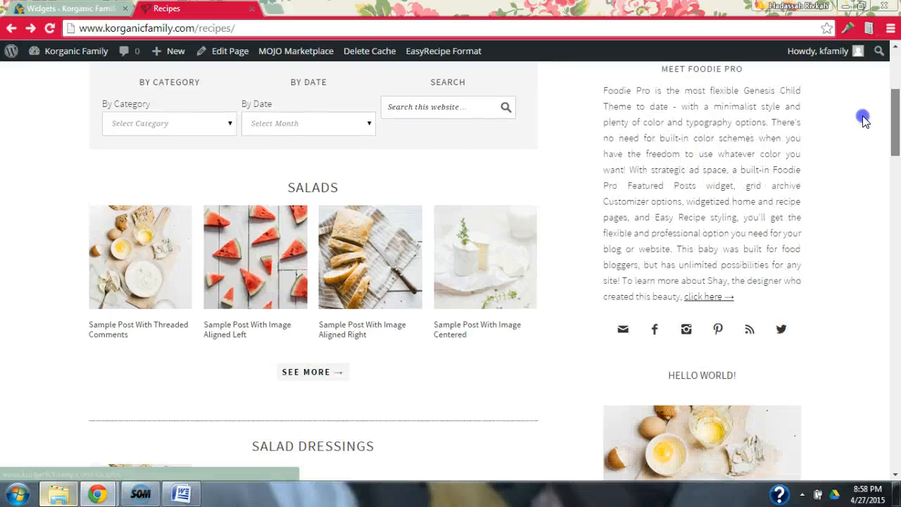
scroll("down", 3)
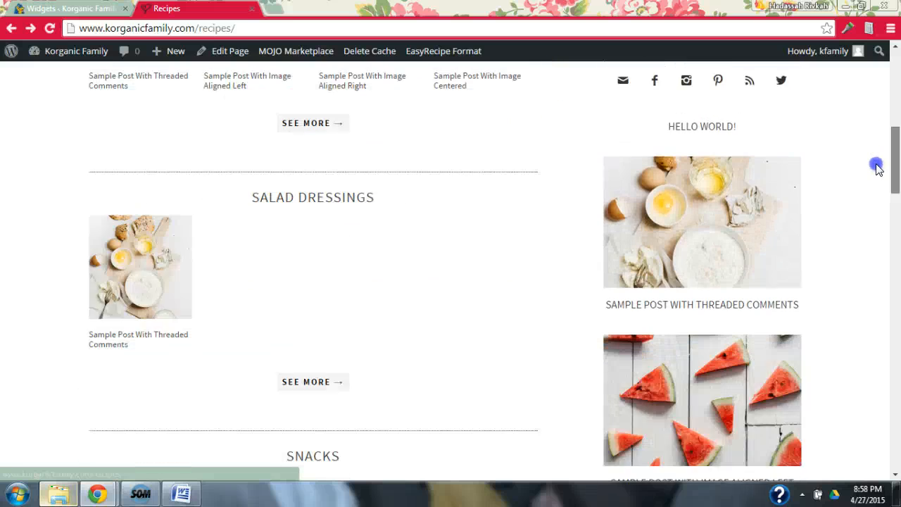
scroll("down", 3)
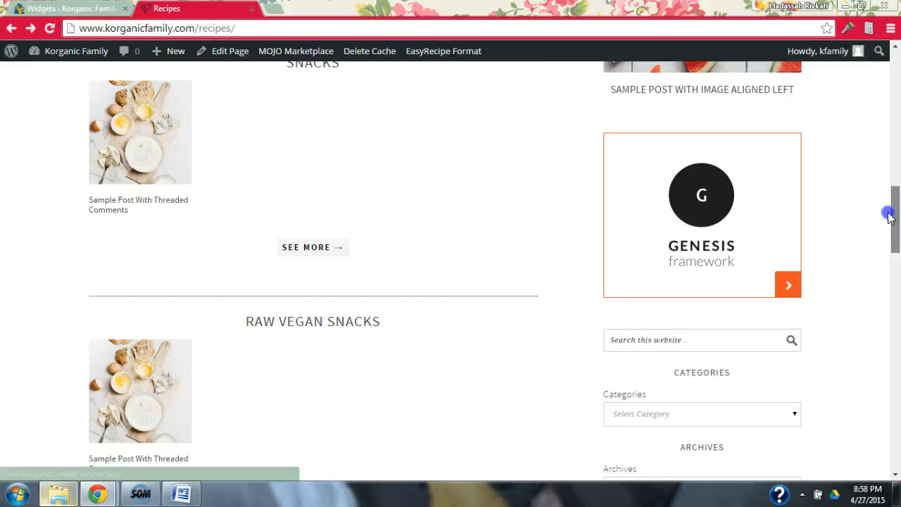
scroll("down", 3)
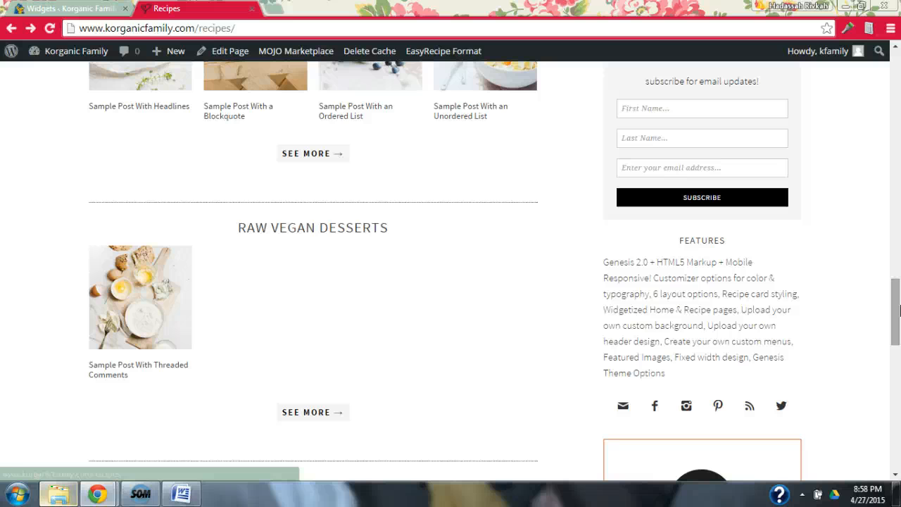
scroll("down", 3)
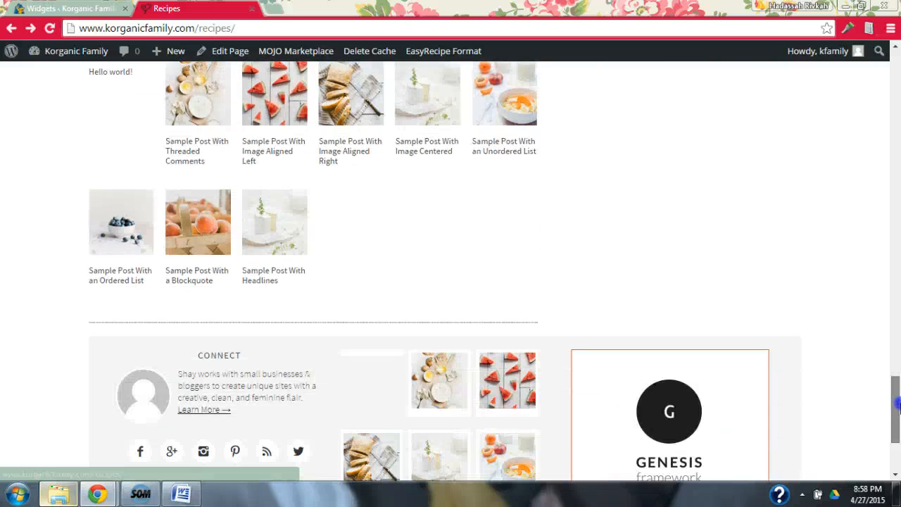
scroll("up", 3)
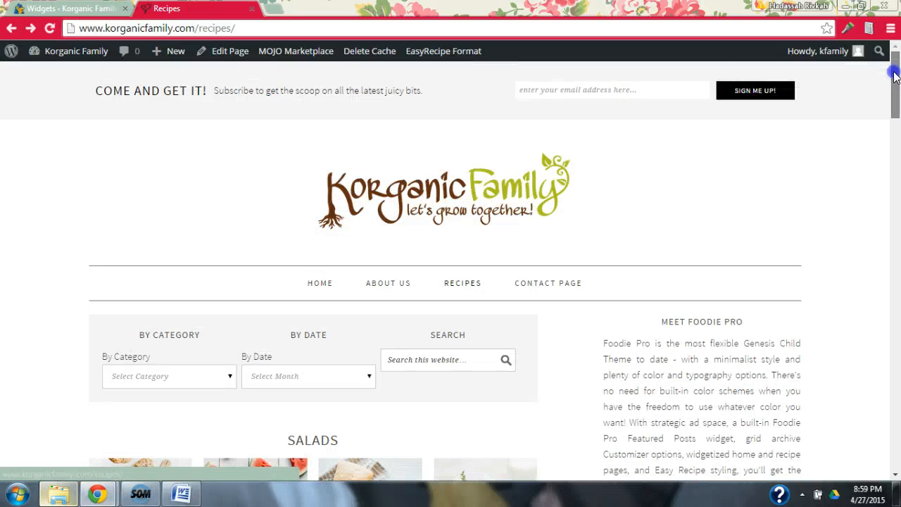
mouse_move(67, 8)
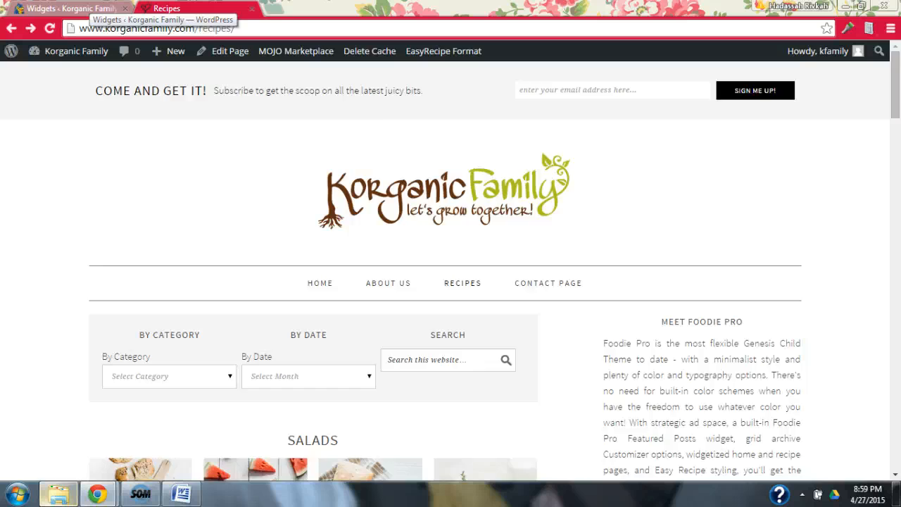
left_click(67, 8)
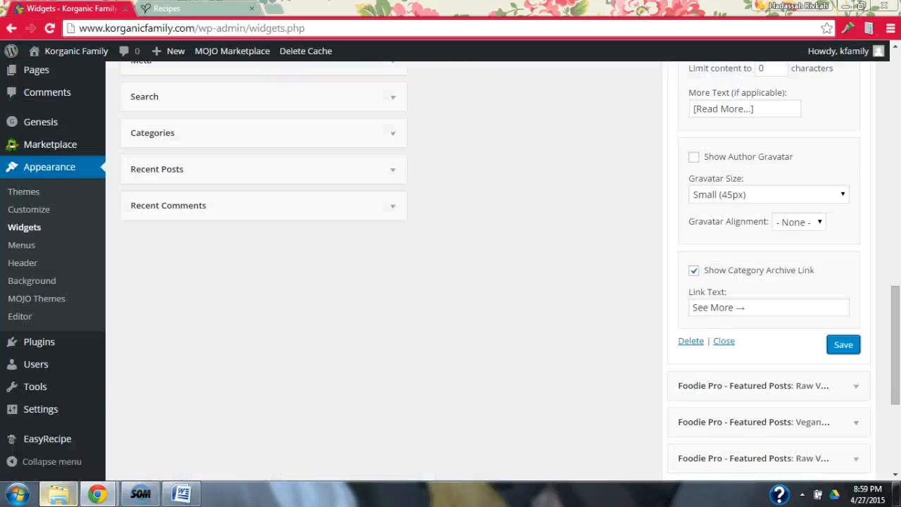